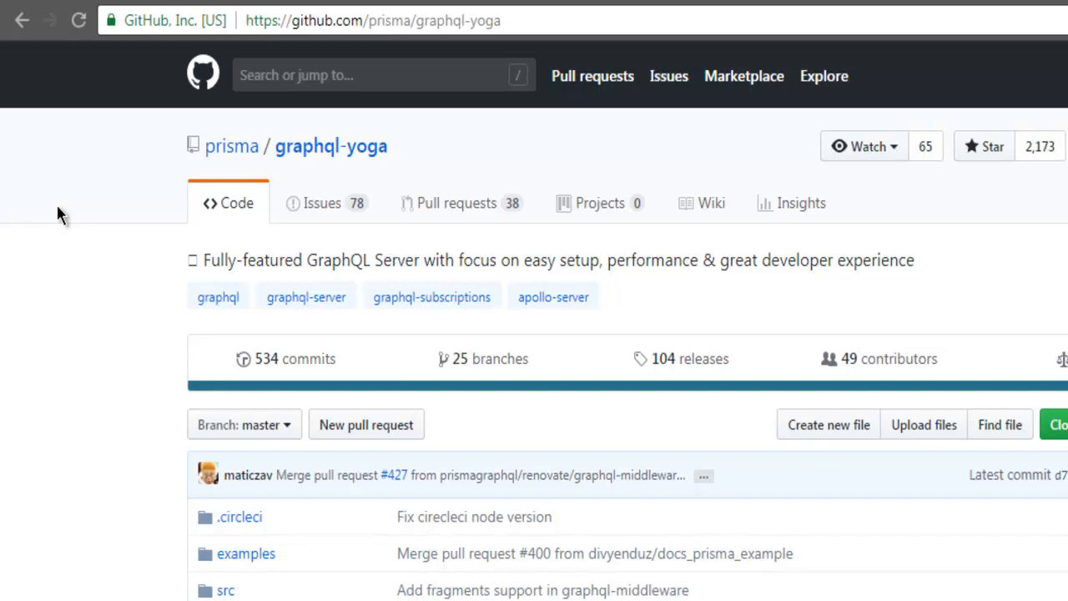
mouse_move(210, 180)
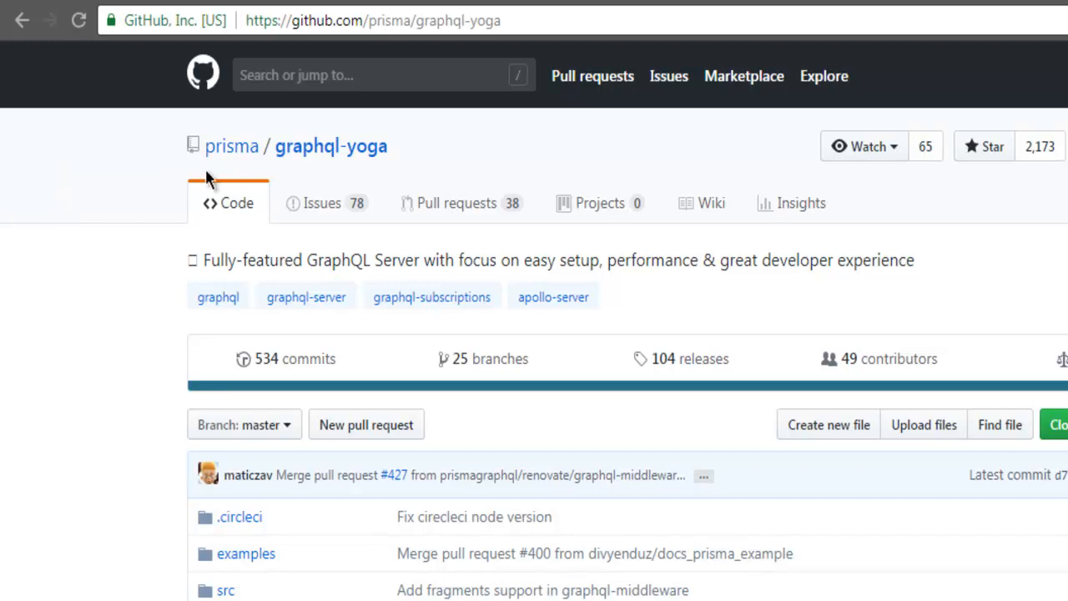
mouse_move(284, 259)
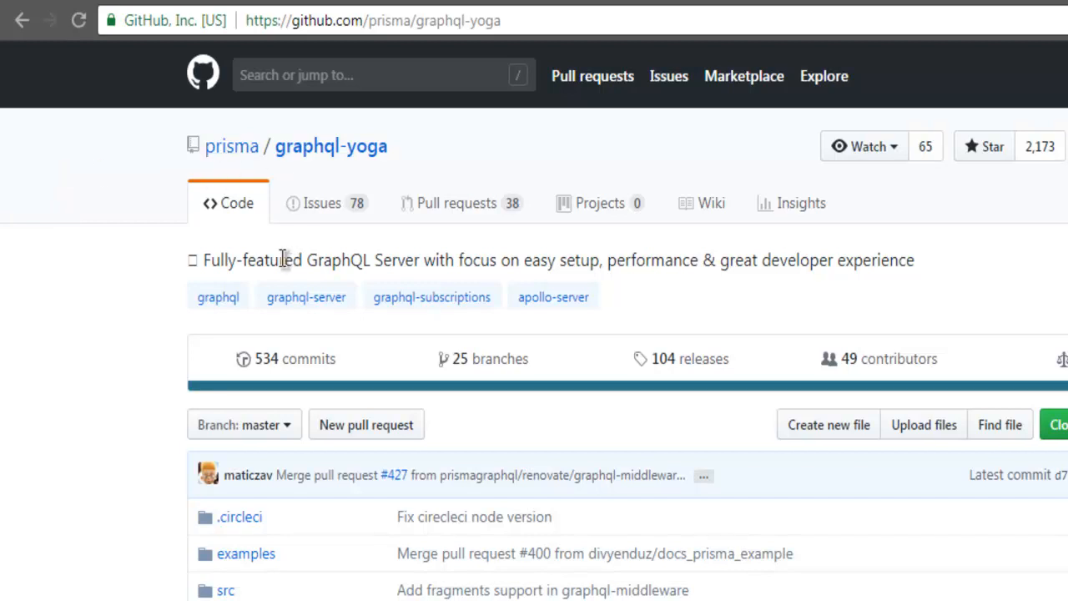
mouse_move(331, 147)
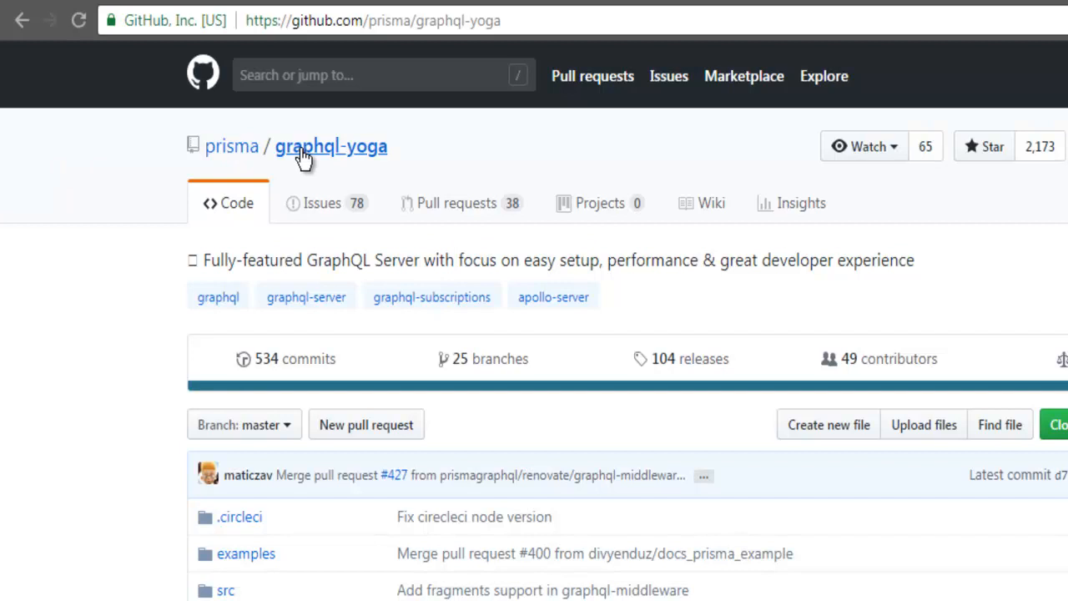
mouse_move(366, 164)
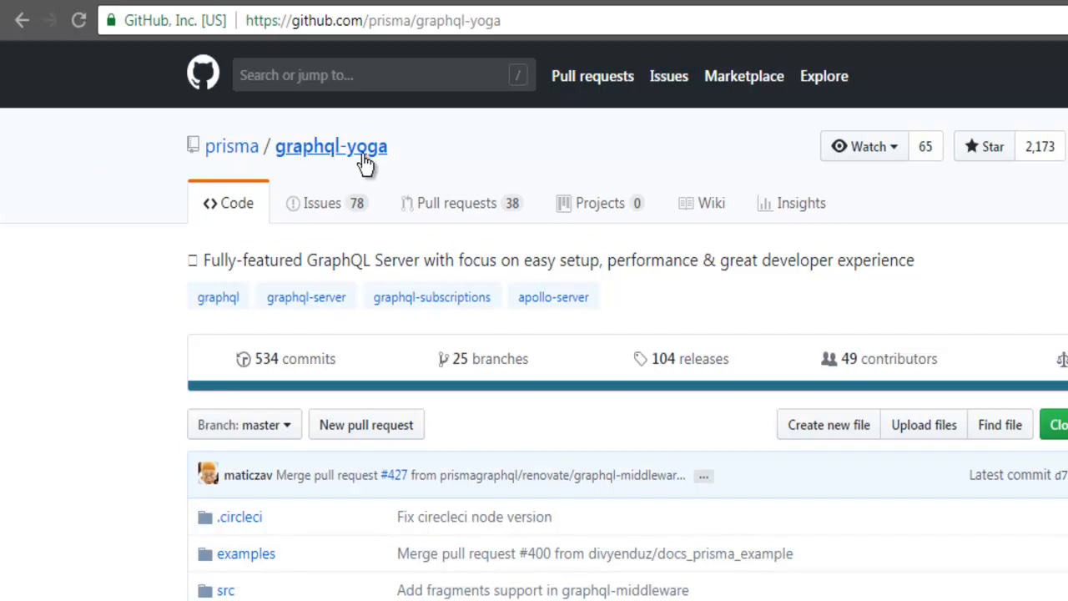
mouse_move(76, 290)
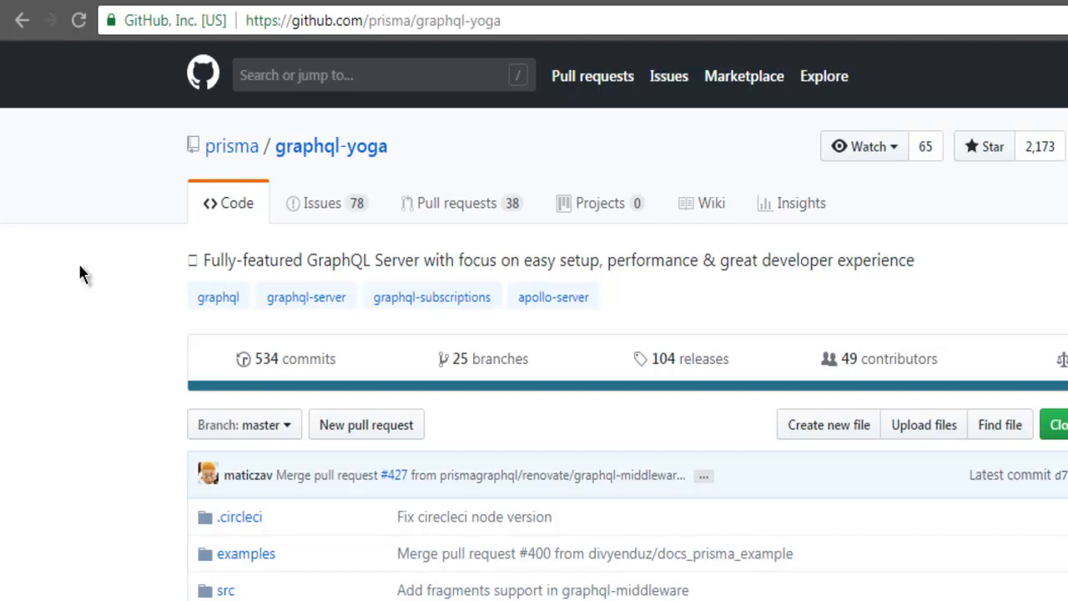
mouse_move(159, 292)
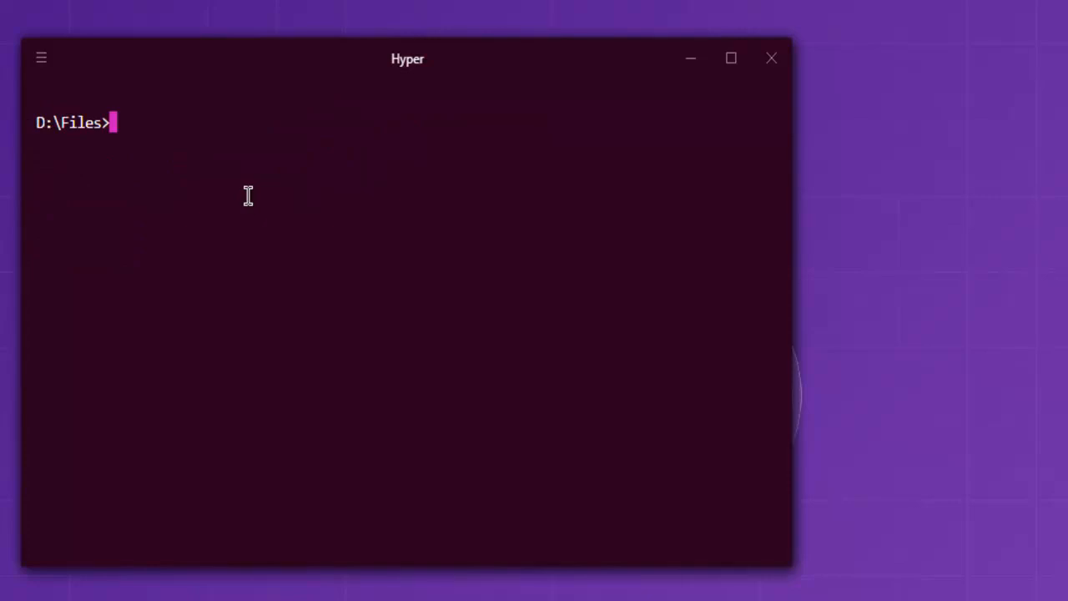
- Create the graphqldemo folder under D:\Files and change into it with cd graphqldemo
type("m")
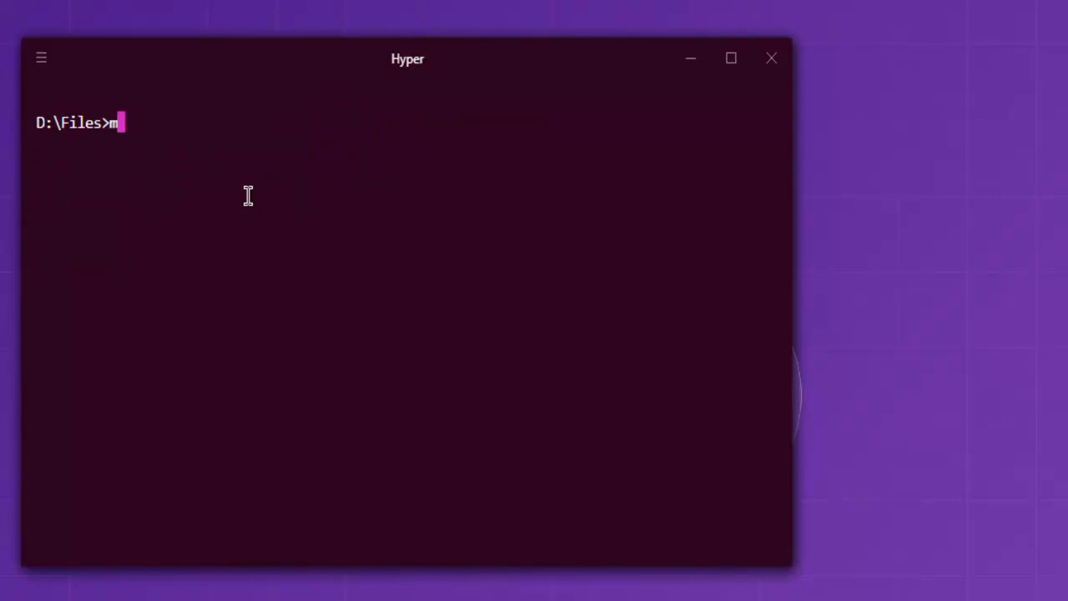
type("kdir")
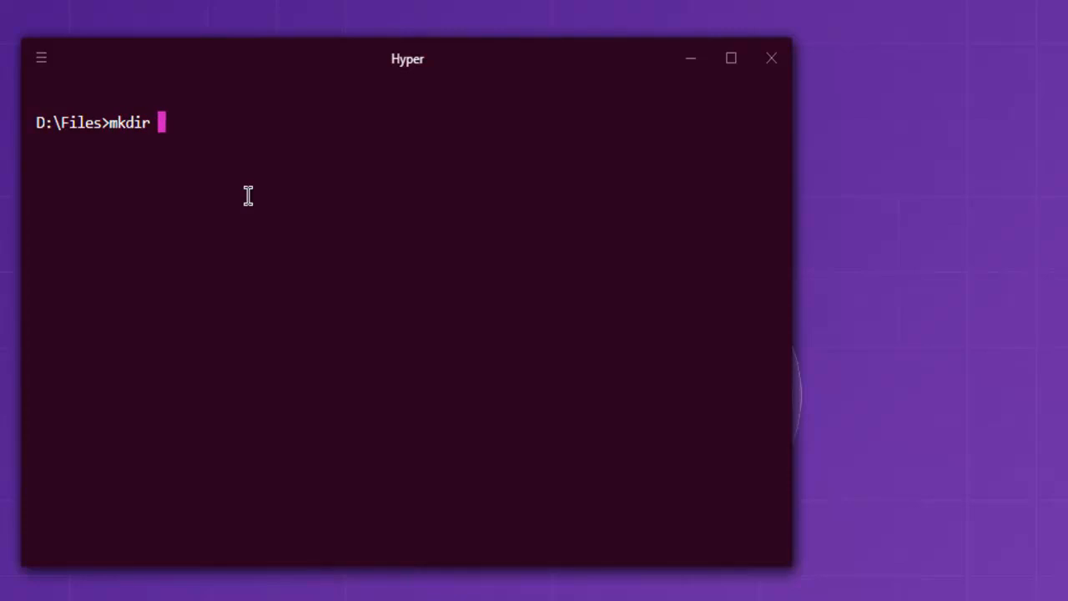
type("grap")
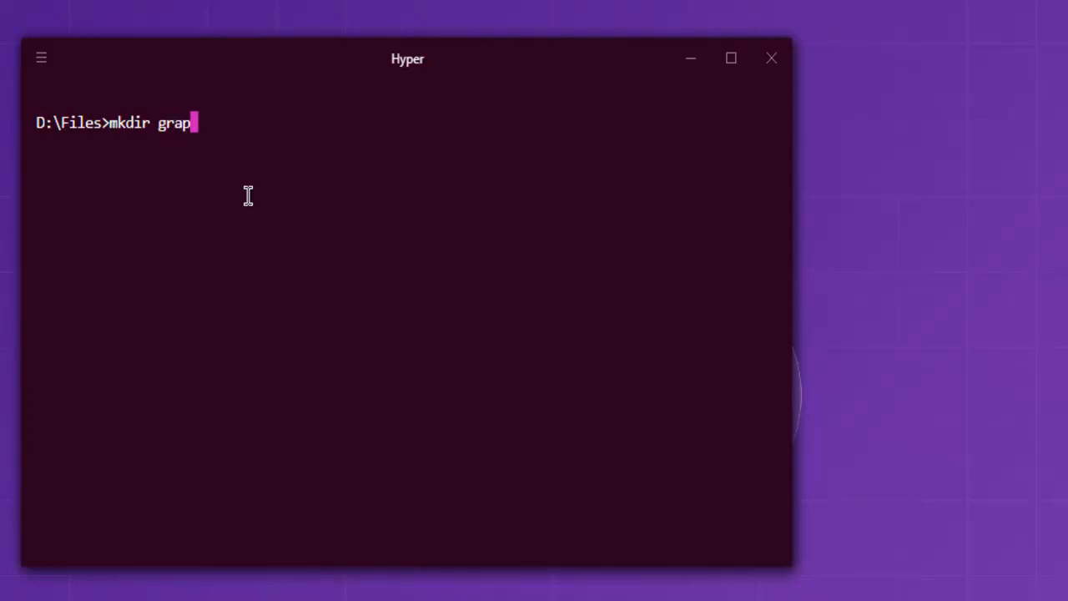
type("hqldemo")
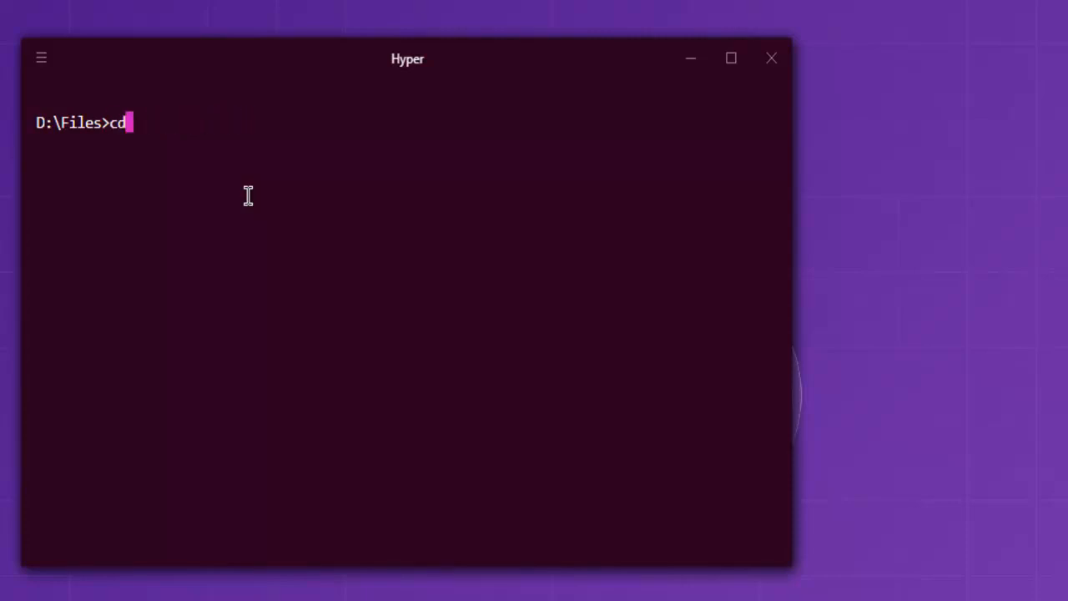
type("graphsqldemo")
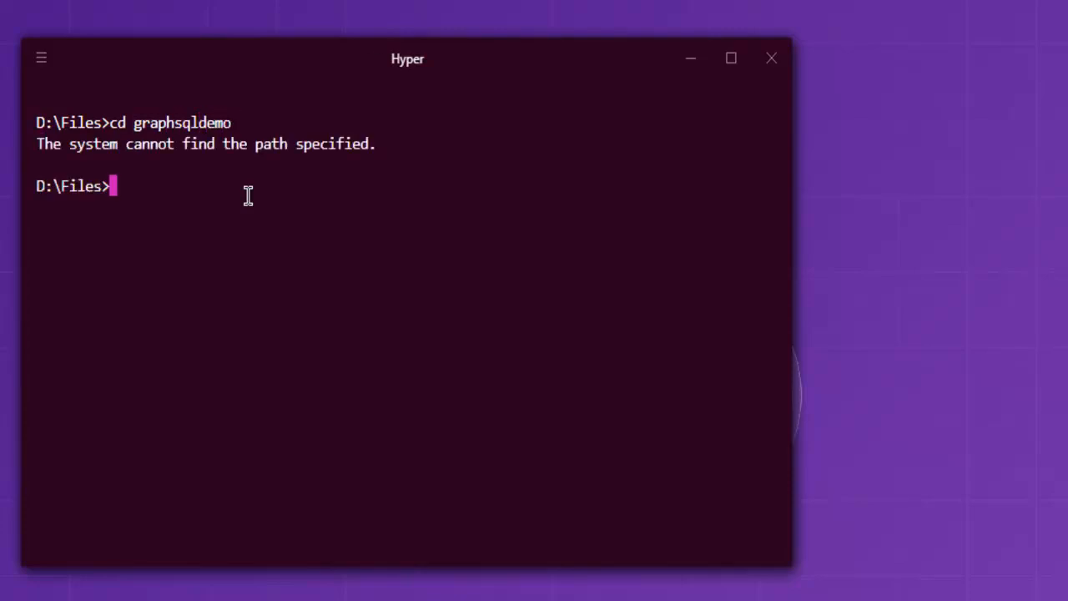
type("cd graphql")
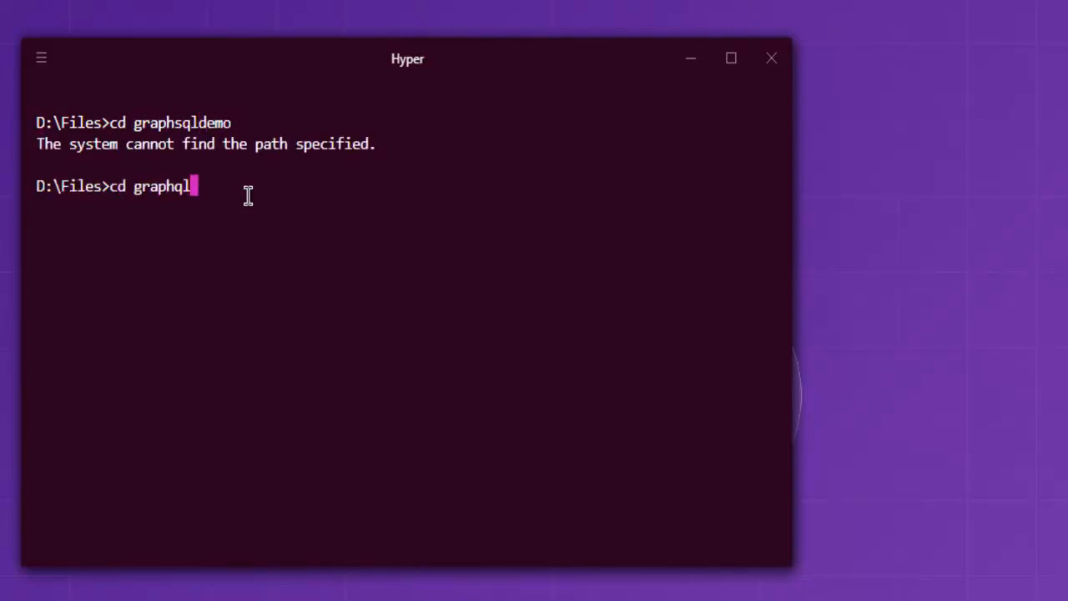
type("demo")
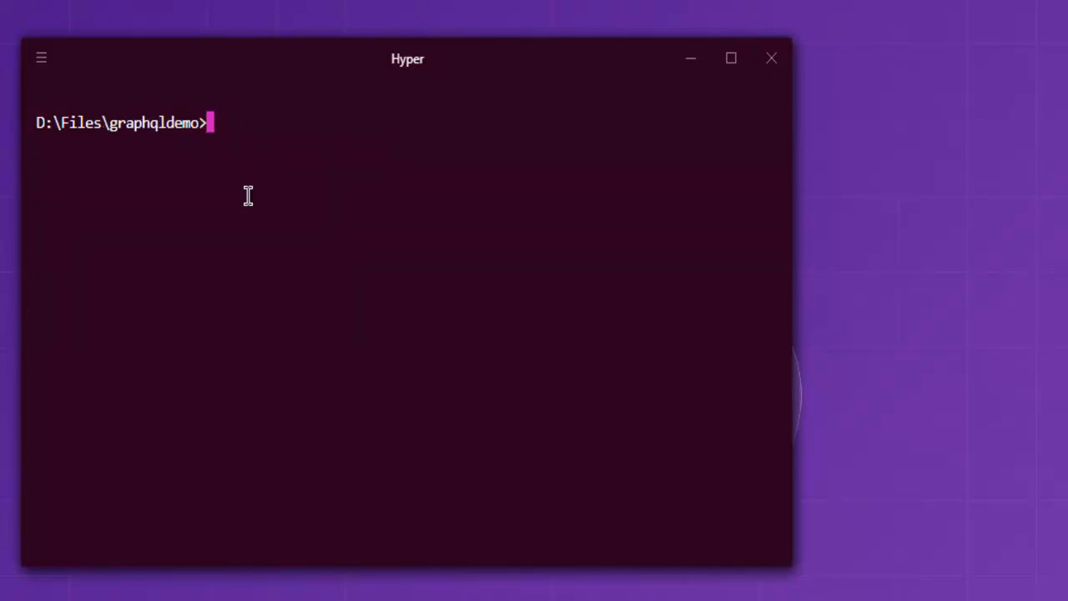
- Initialise a Node package with default settings via npm init -y after a yarn init attempt
type("yarn")
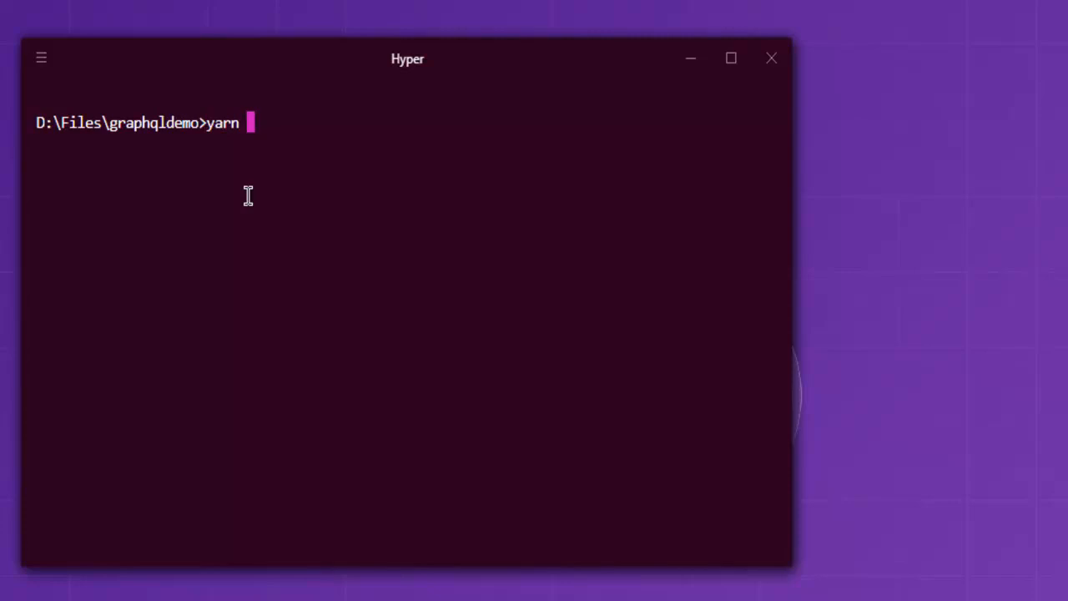
type("init -y")
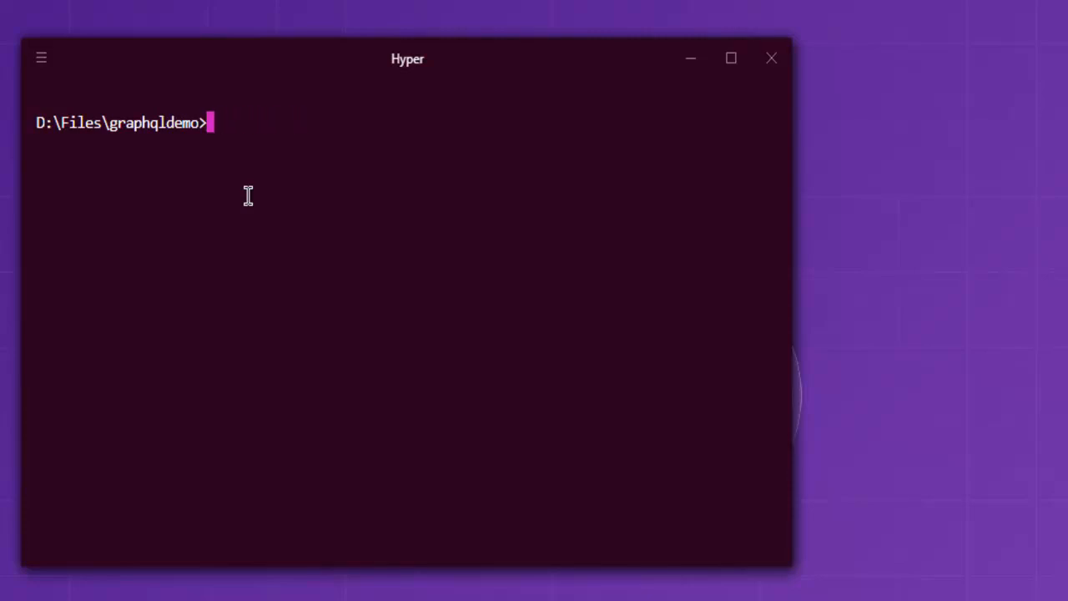
type("npm init")
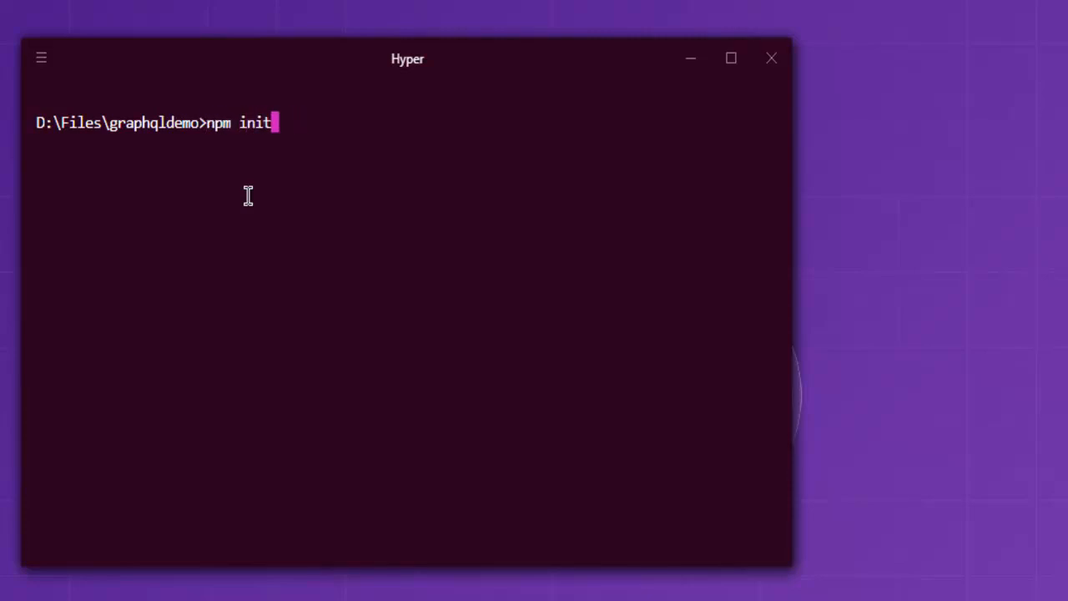
type("-y")
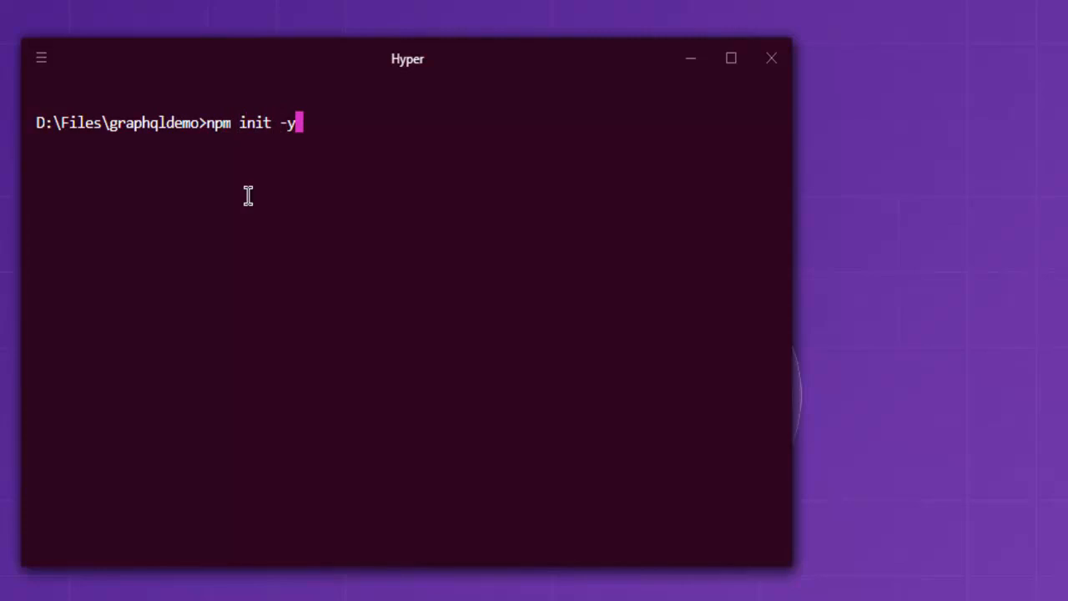
key("Backspace")
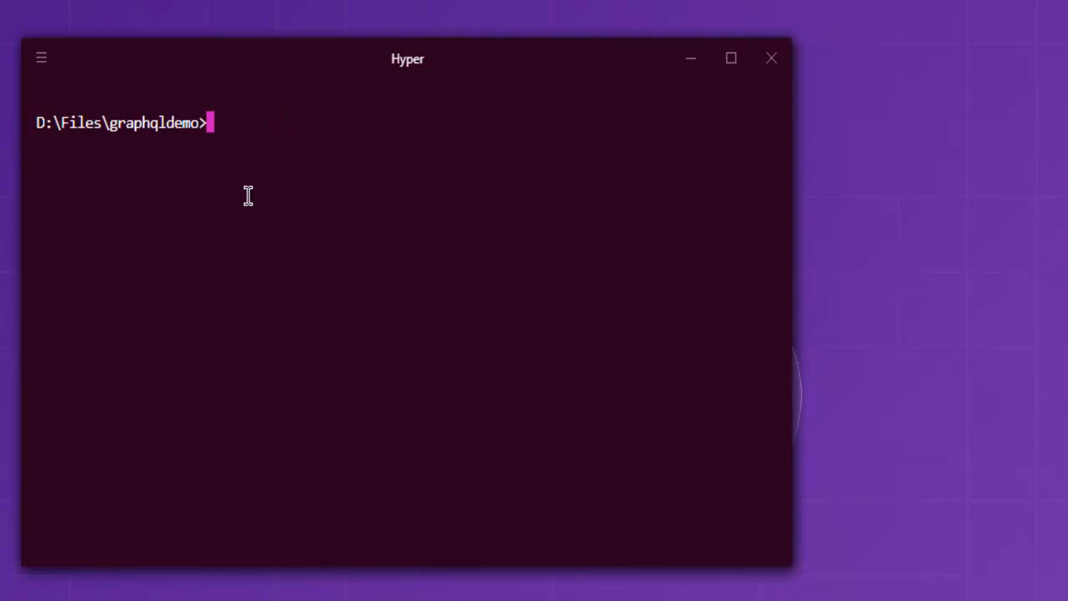
- Create the src folder and attempt to create src/index.js with notepad
type("mk")
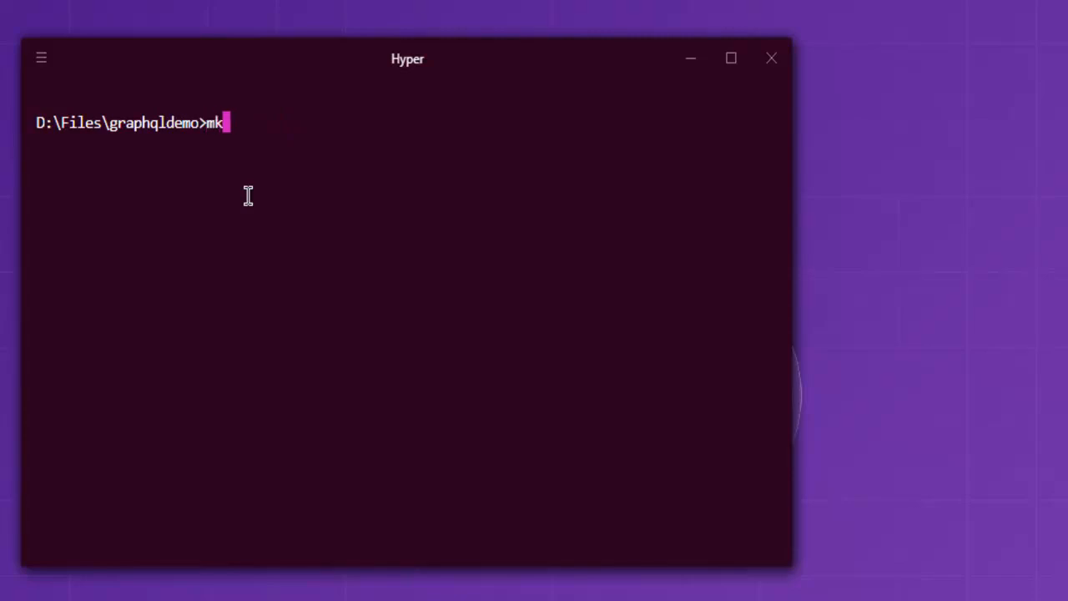
type("dir src")
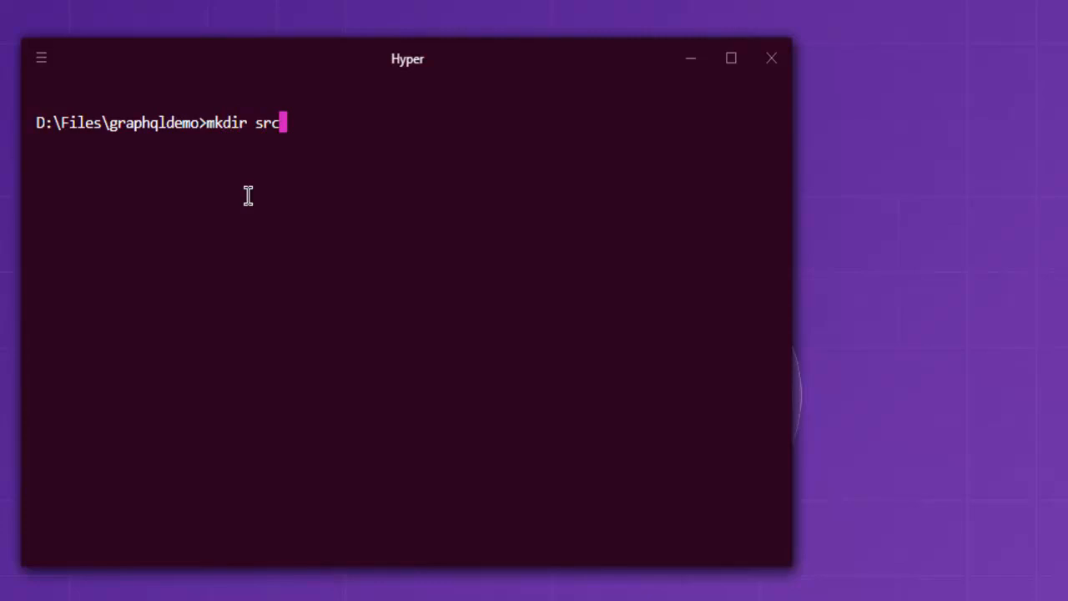
key("Backspace")
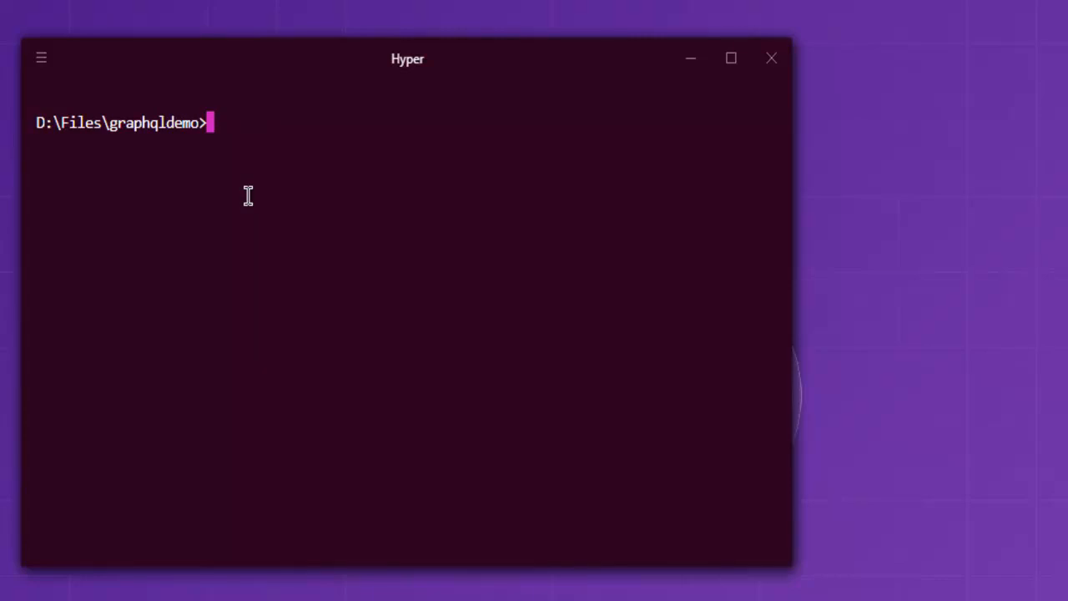
type("notepad")
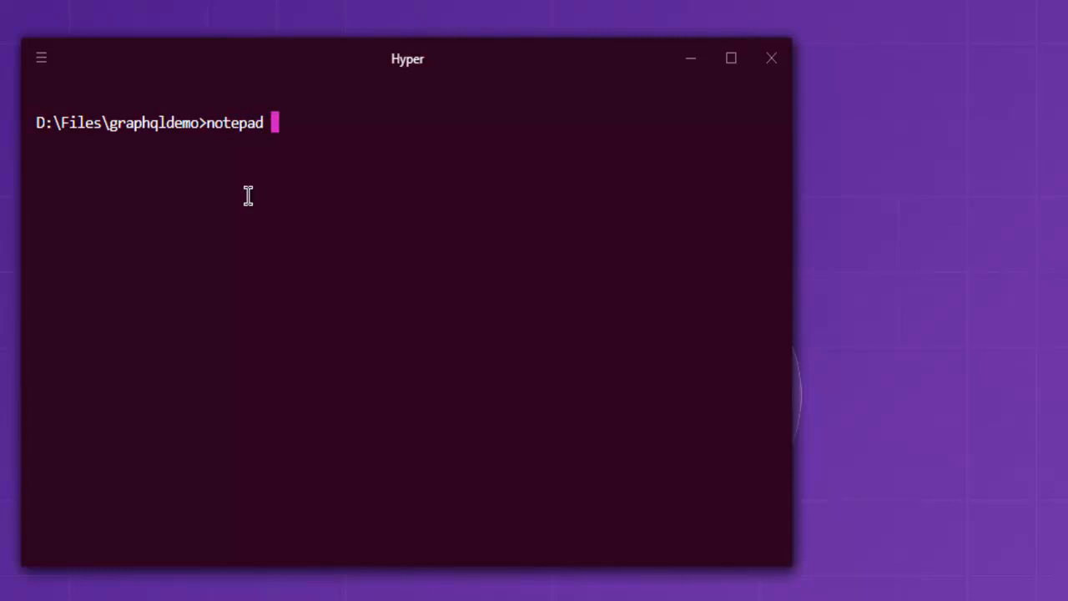
type("src/")
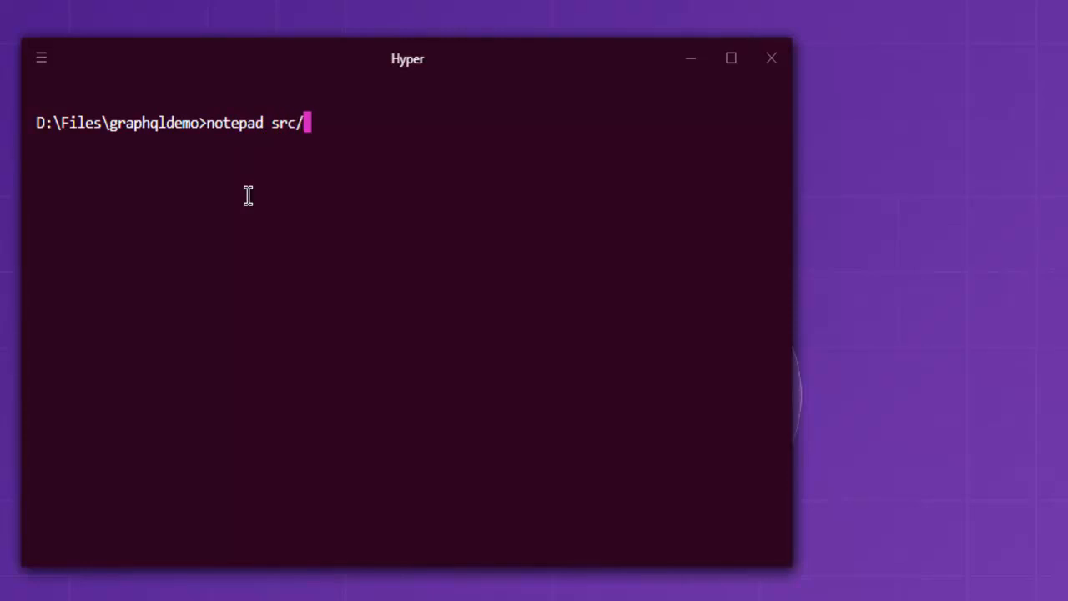
type("index.js")
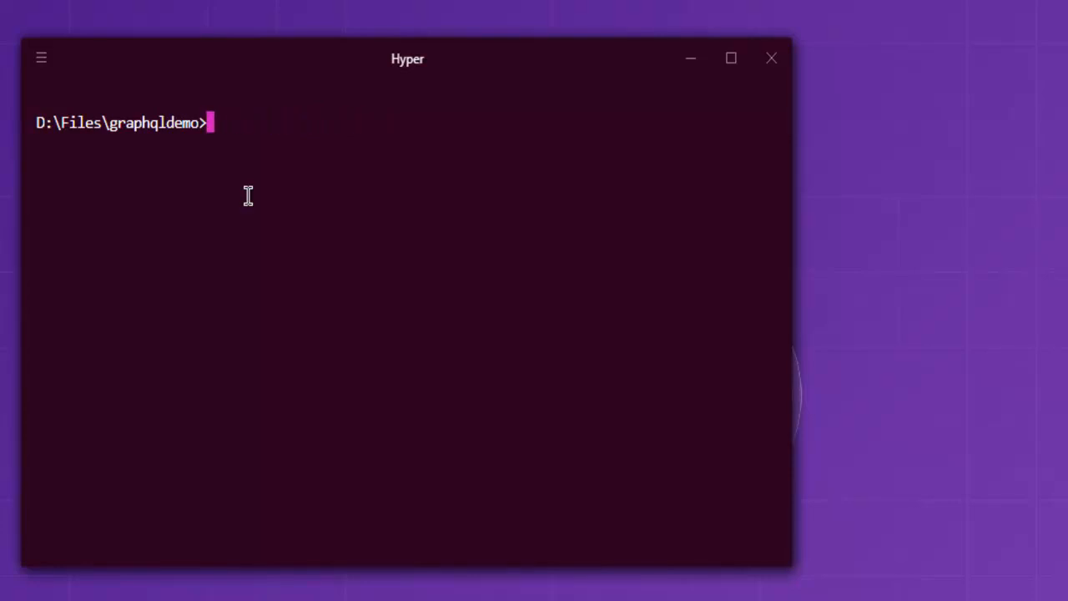
- Create the empty src/index.js file with touch and have it open in the editor
type("touch")
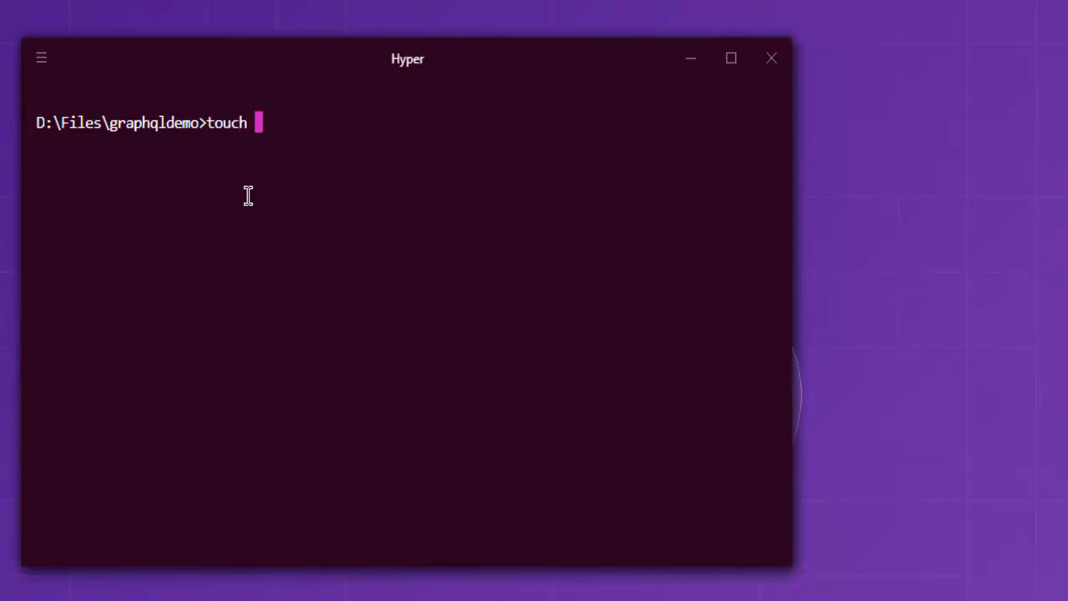
type("src")
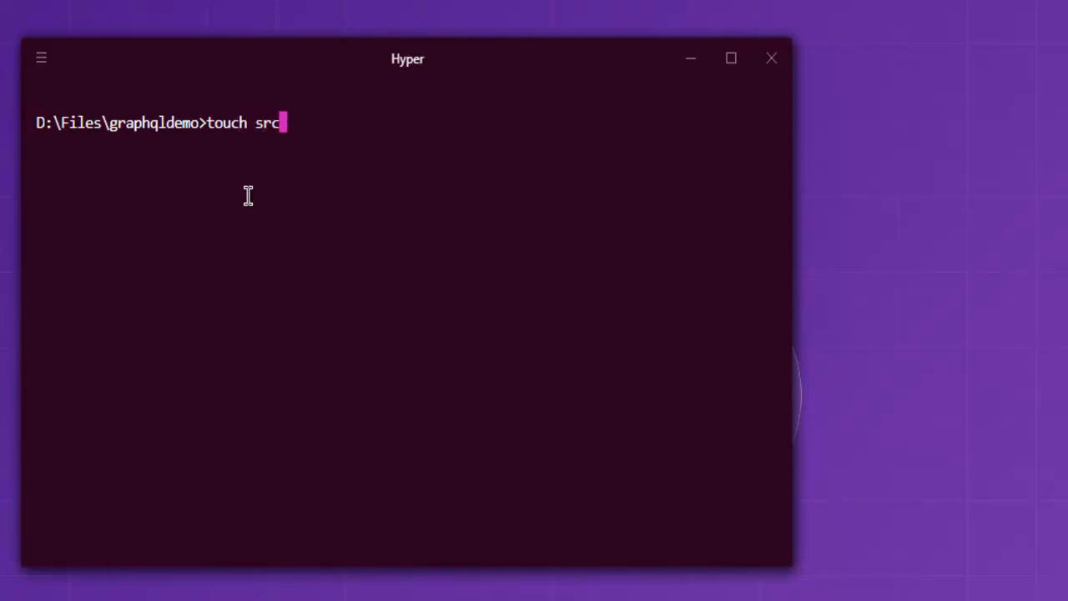
type("/i")
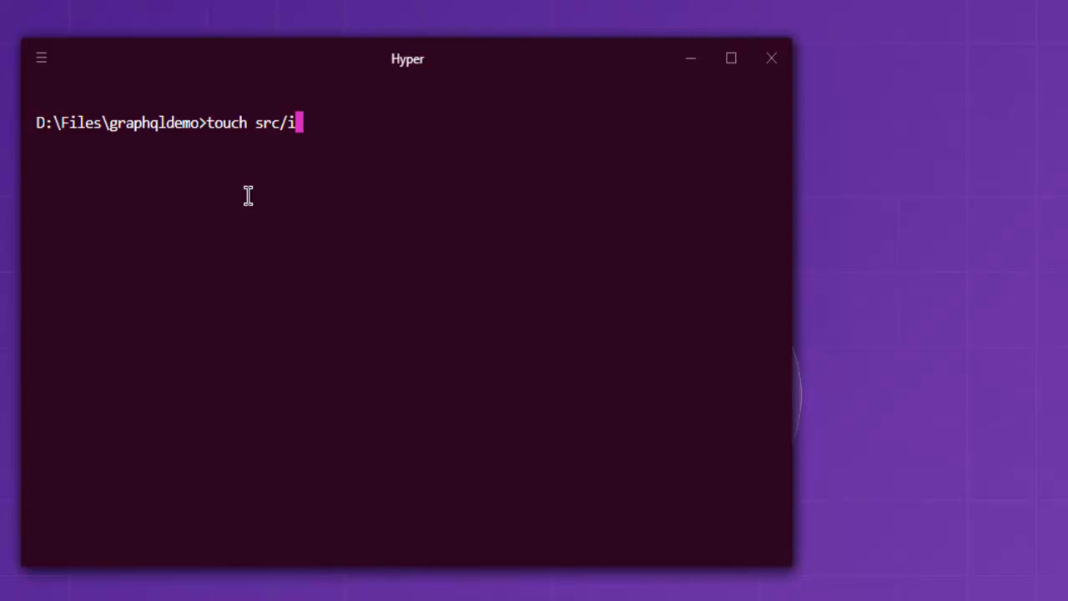
type("ndex.js")
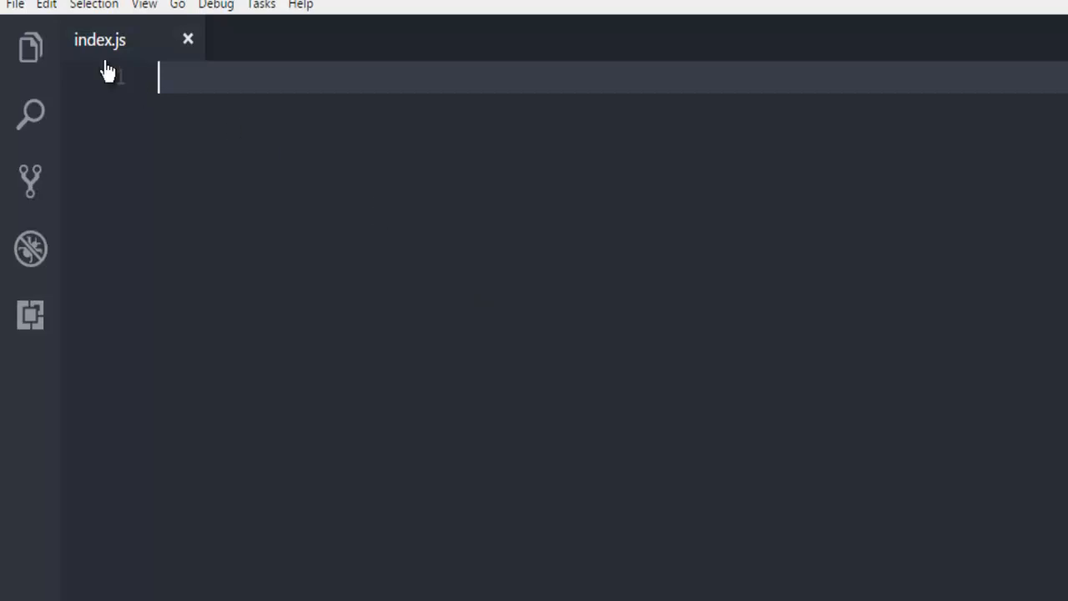
mouse_move(100, 58)
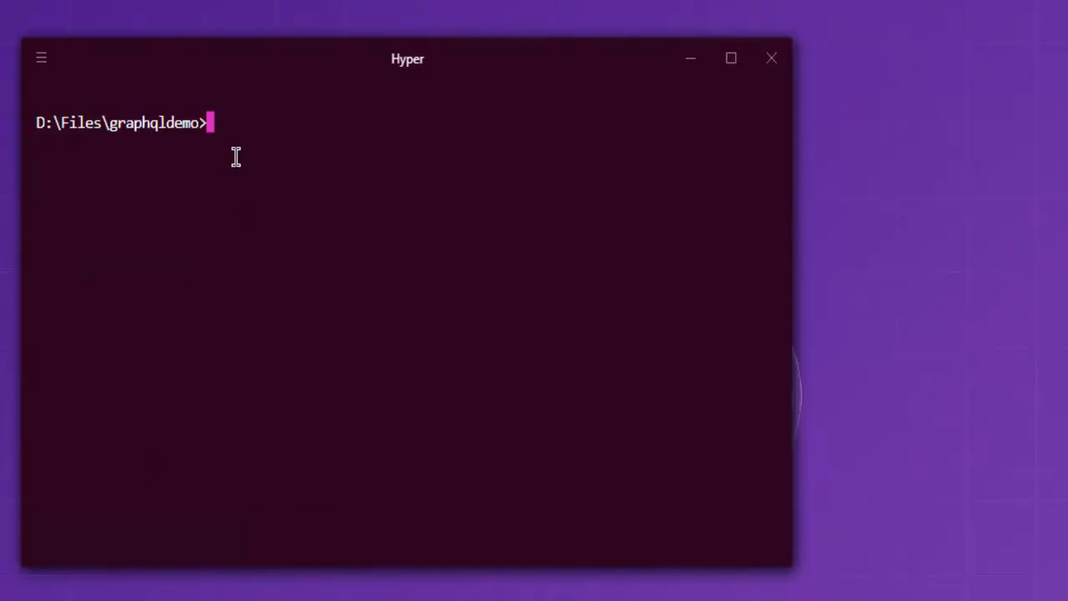
- Install graphql-yoga as a dev dependency with npm install --save-dev after abandoning yarn add
type("yarn a")
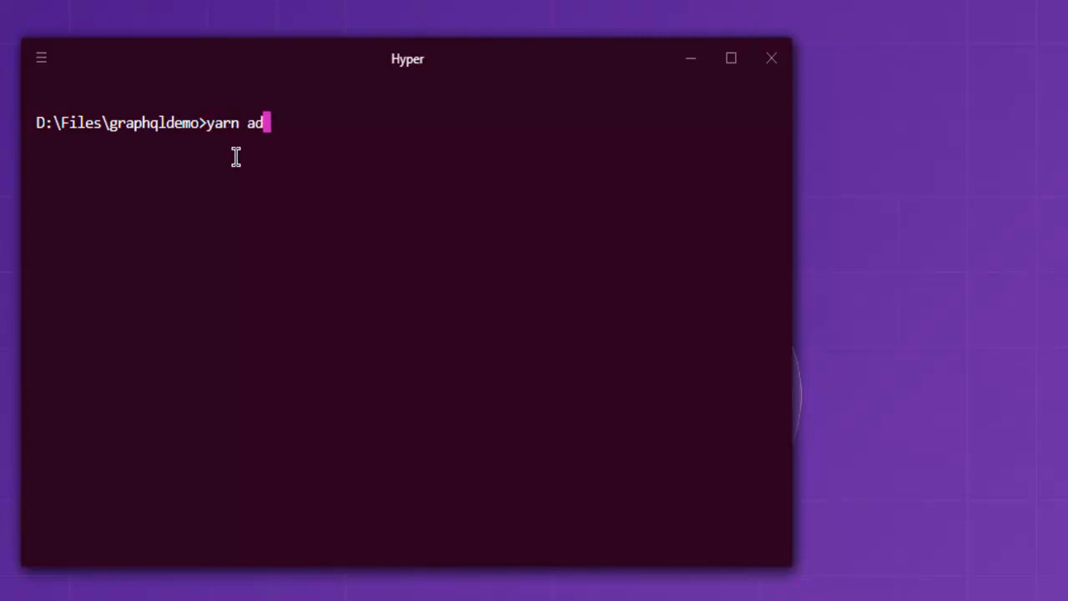
type("d graphql")
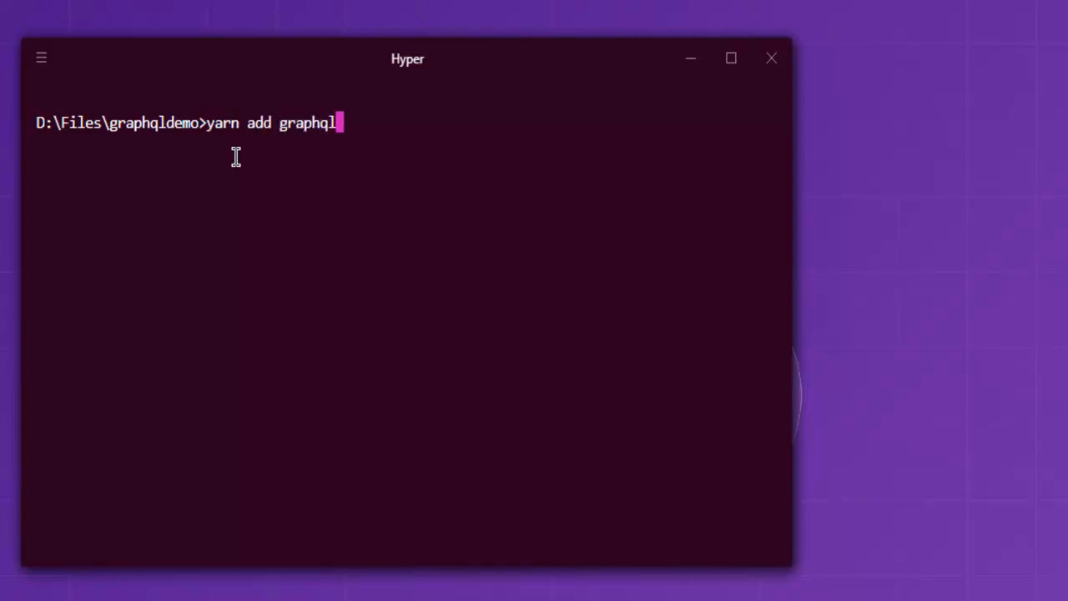
type("-yoga")
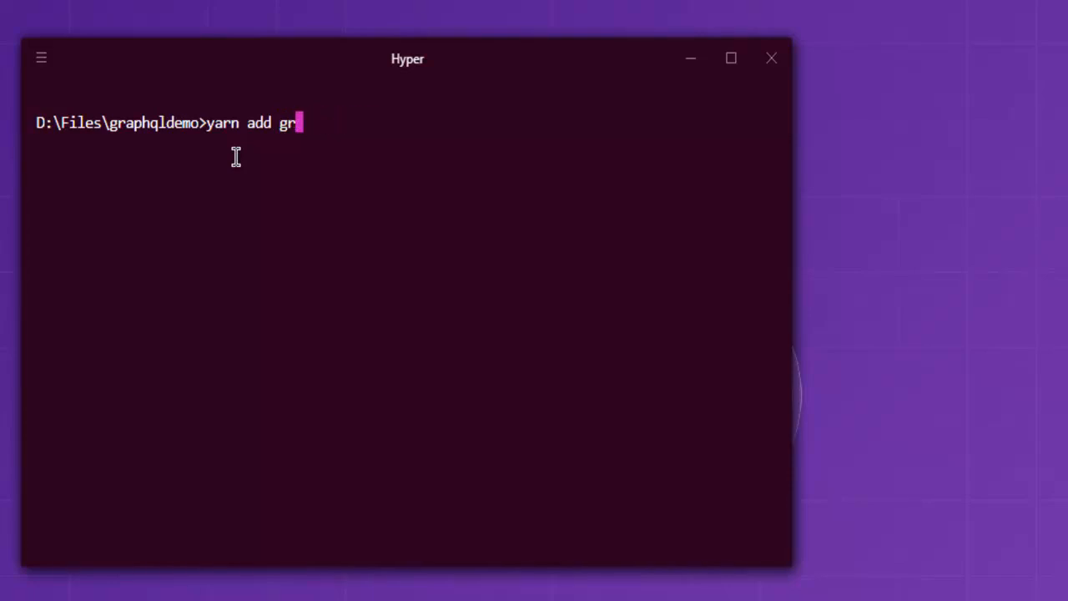
type("npm install")
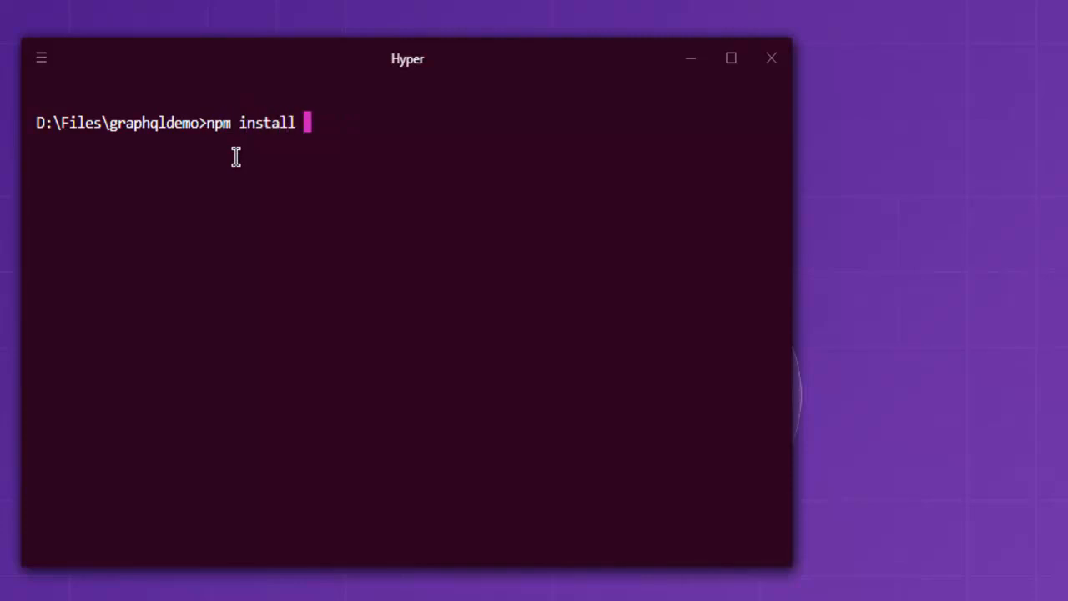
type("--save-")
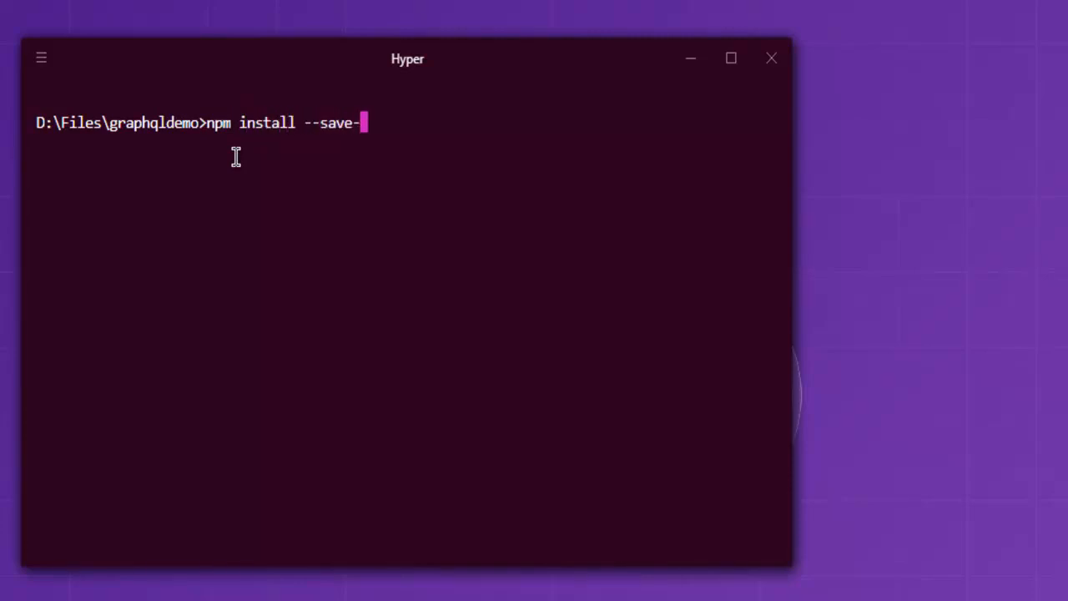
type("dev")
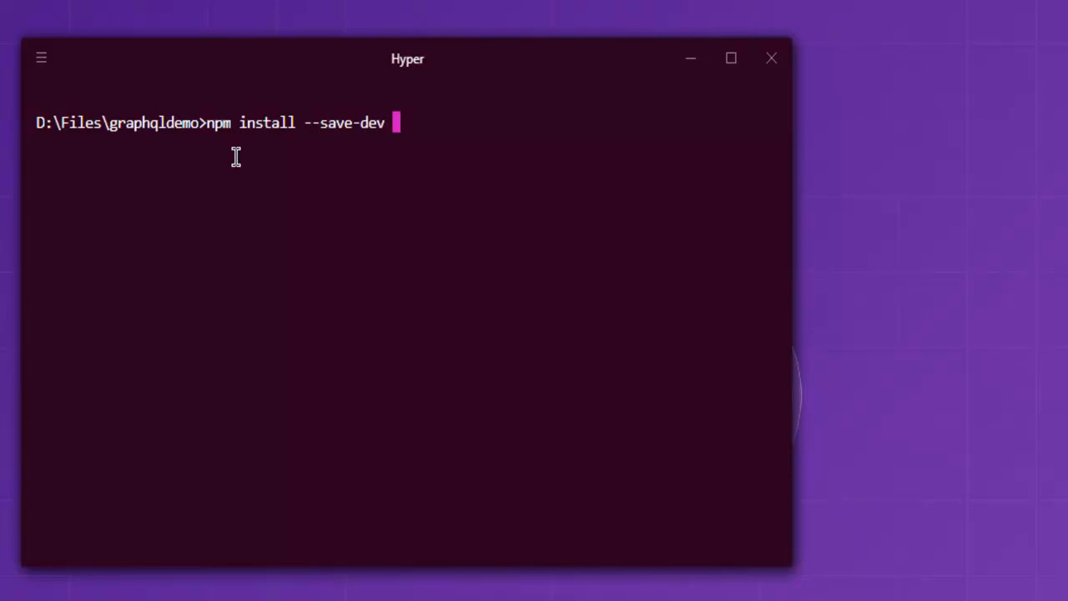
type("graphql")
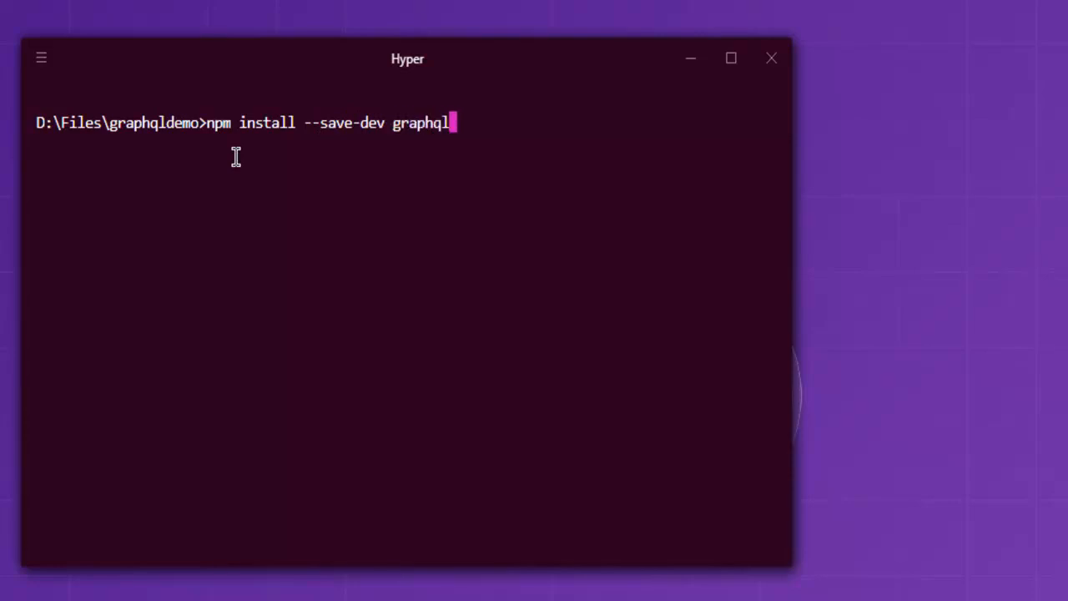
type("-yoga")
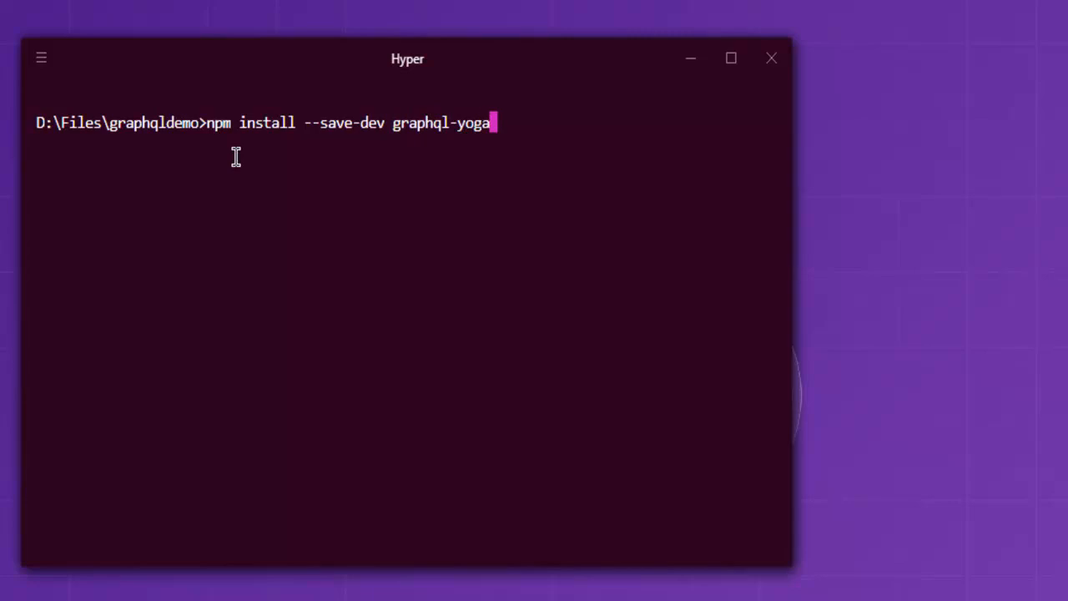
key("backspace")
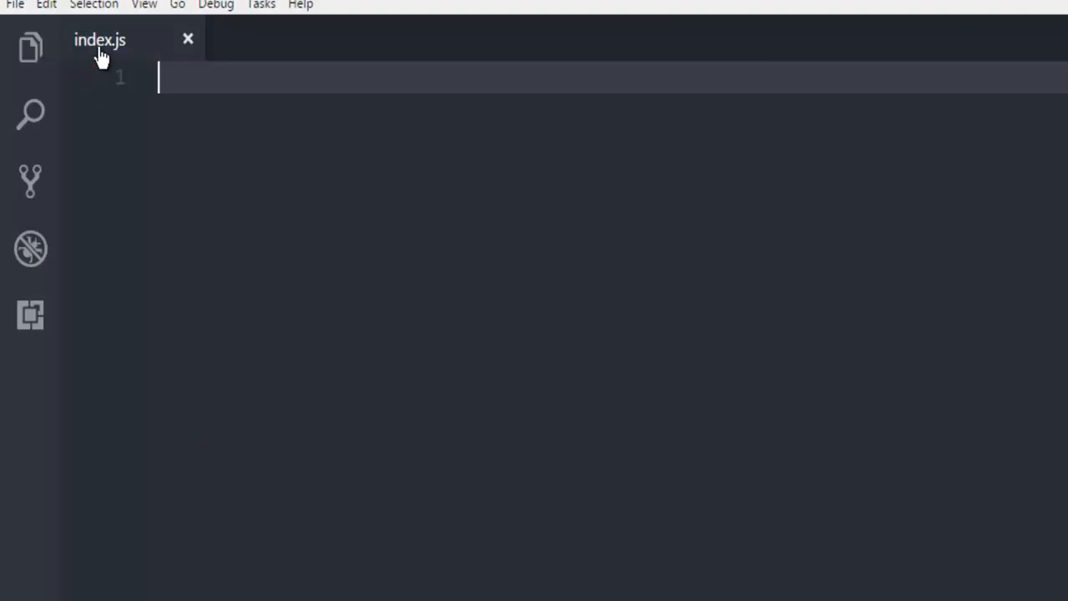
mouse_move(101, 40)
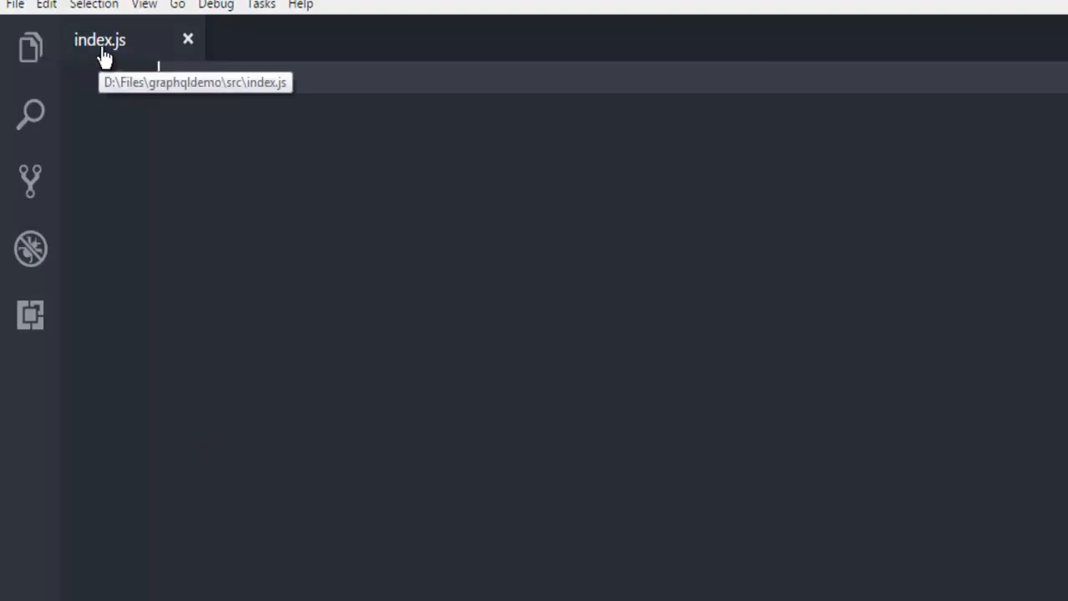
- Begin line 1 destructuring GraphQLServers into a const assignment
type("const {")
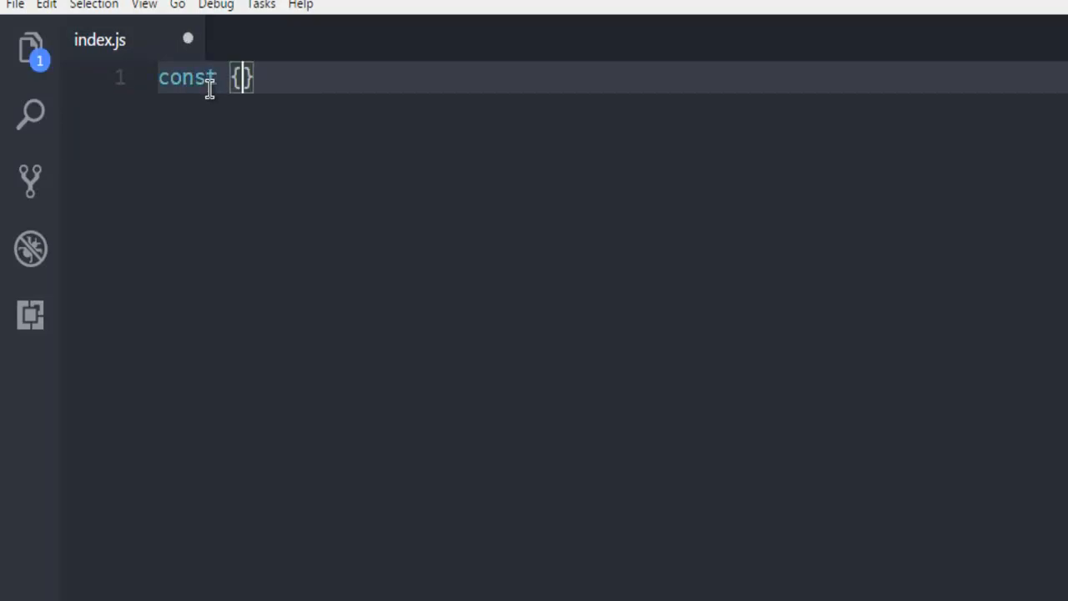
type("Graph")
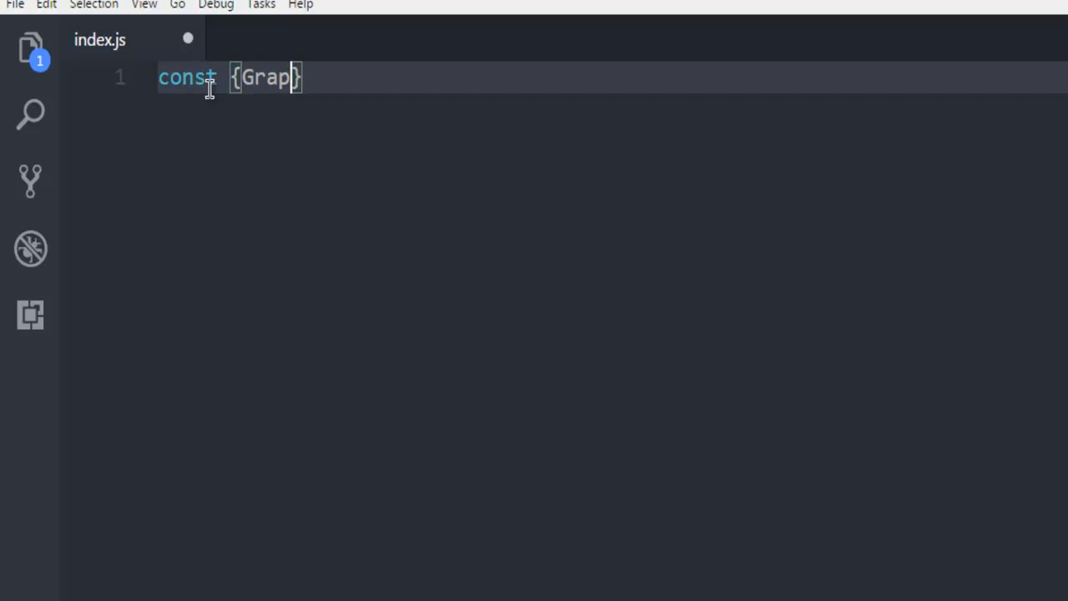
type("hQL")
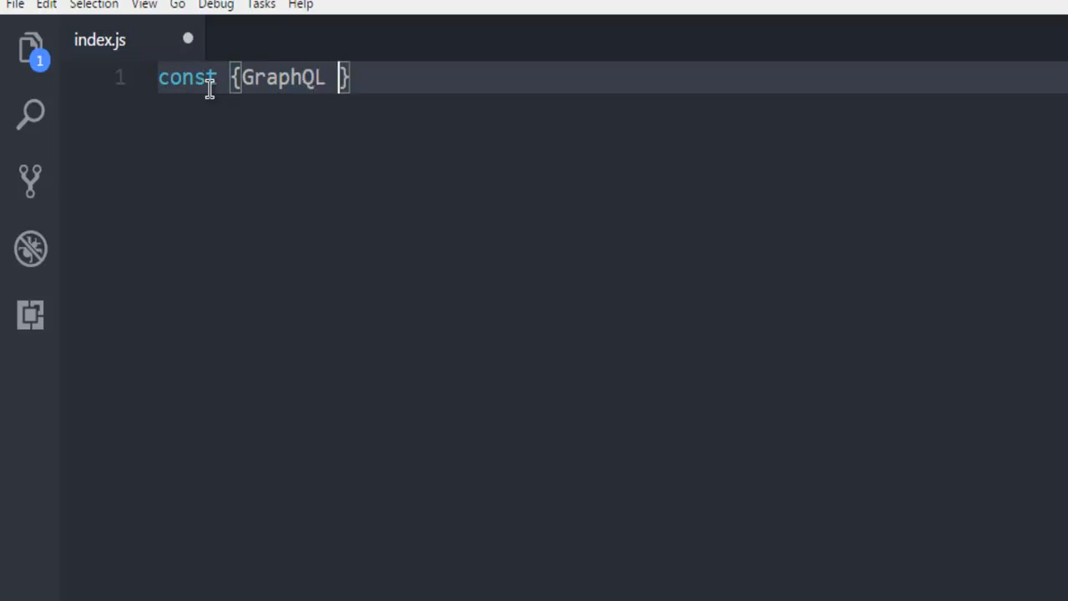
type("Server")
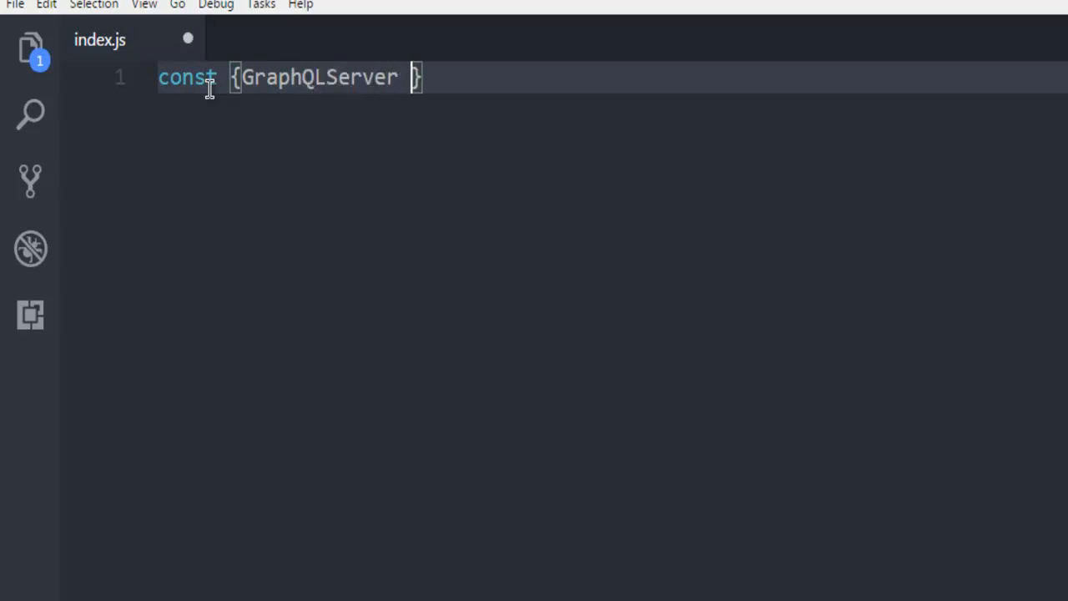
type("s")
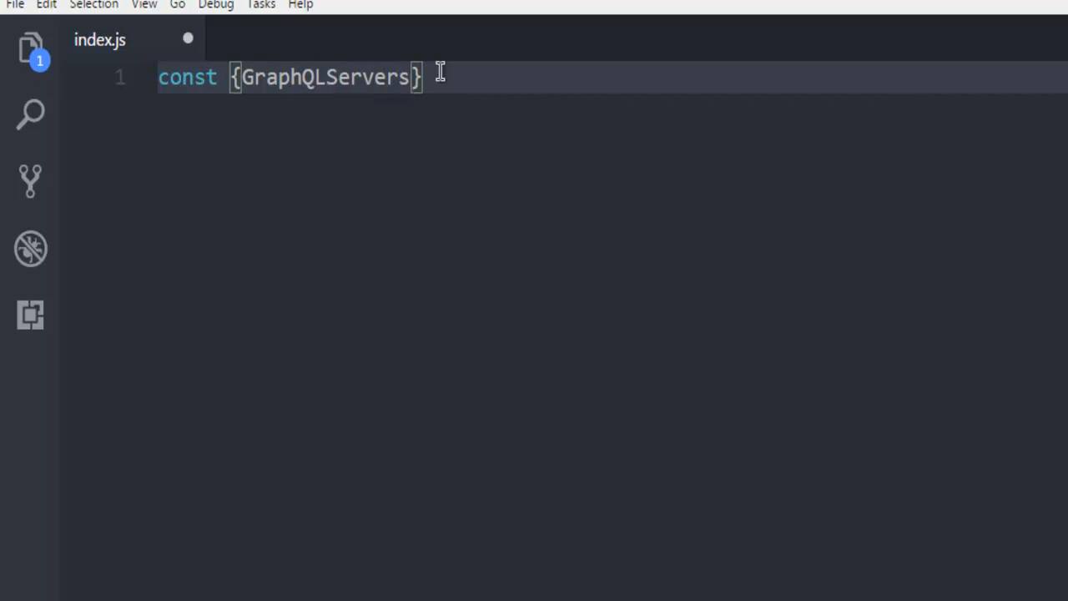
type("=")
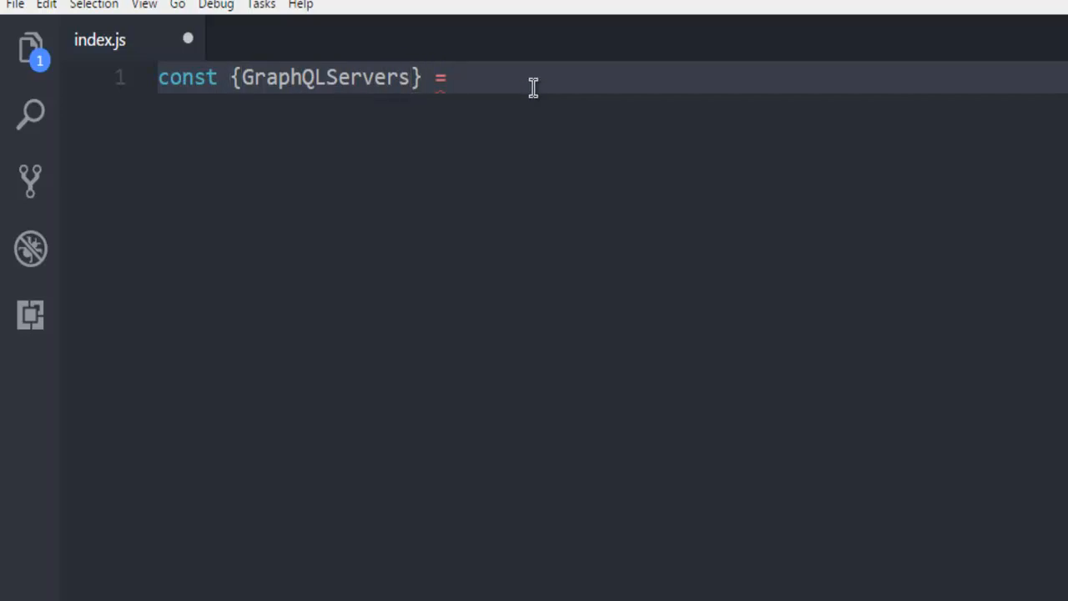
double_click(331, 77)
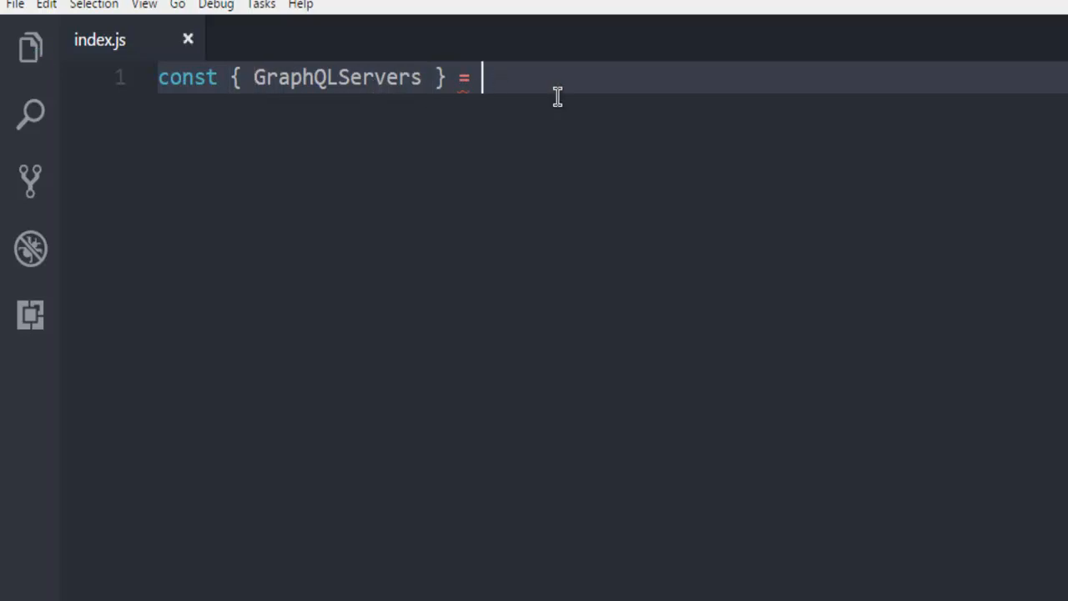
- Complete the assignment as require('graphql-yoga'), picking graphql-yoga from suggestions
type("require")
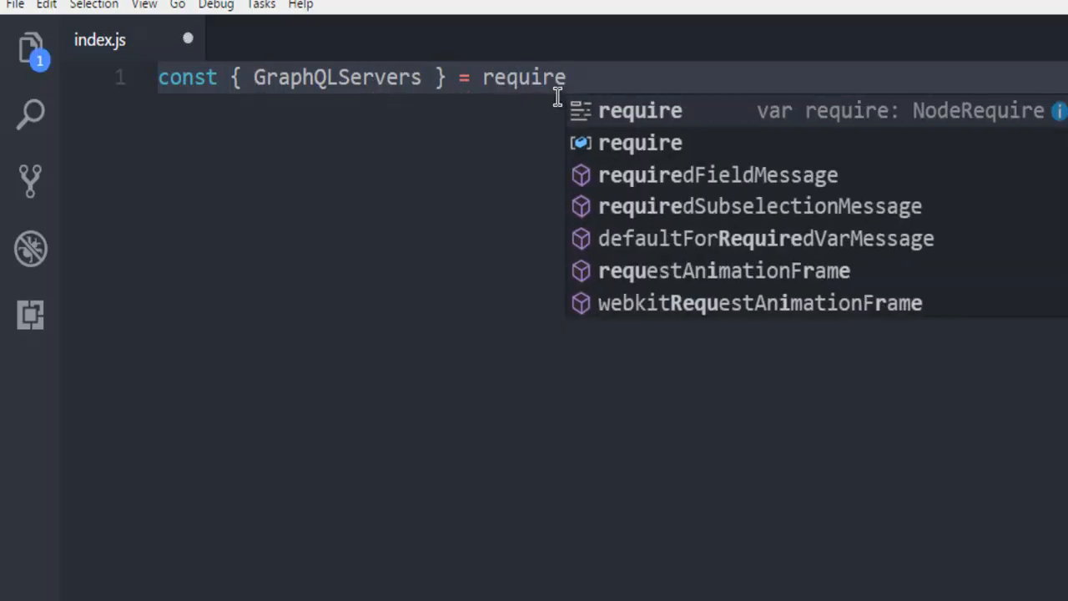
type("('graphql")
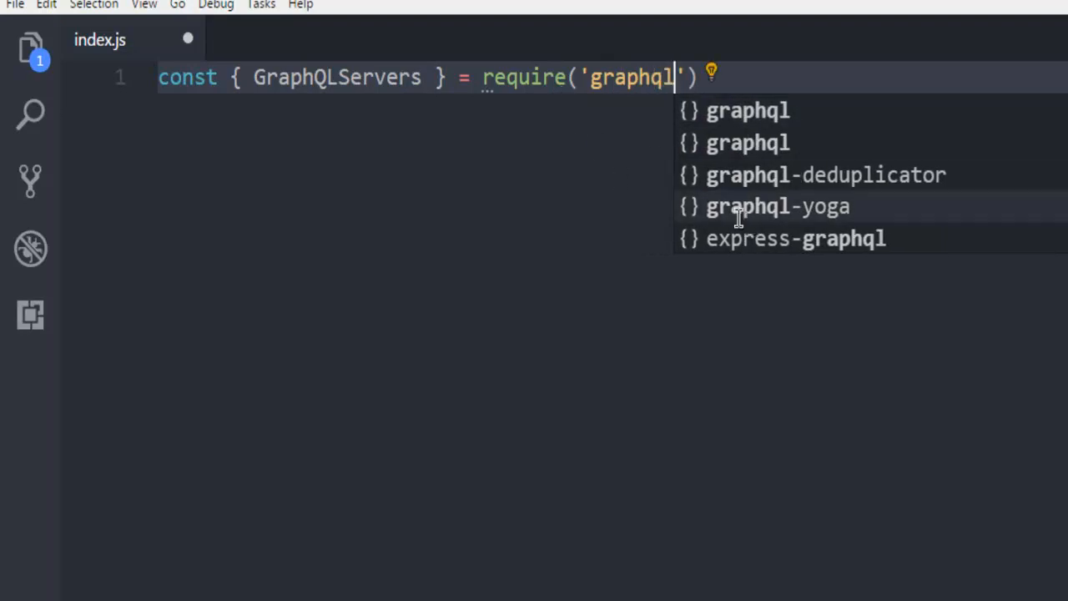
left_click(778, 207)
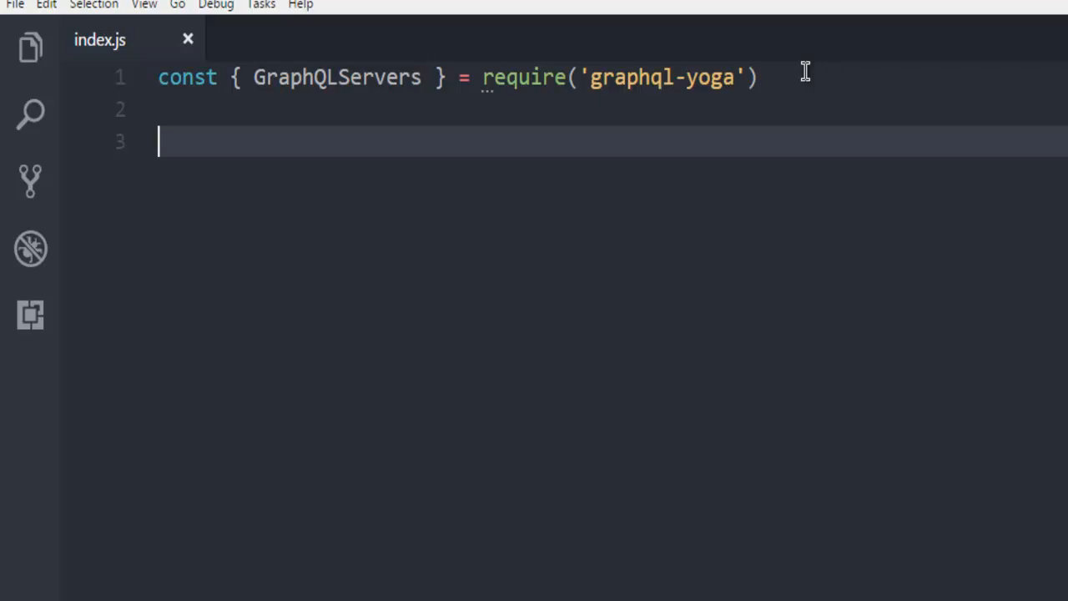
- Declare const typDefs wrapping a Query type with an info: String! field
type("const t")
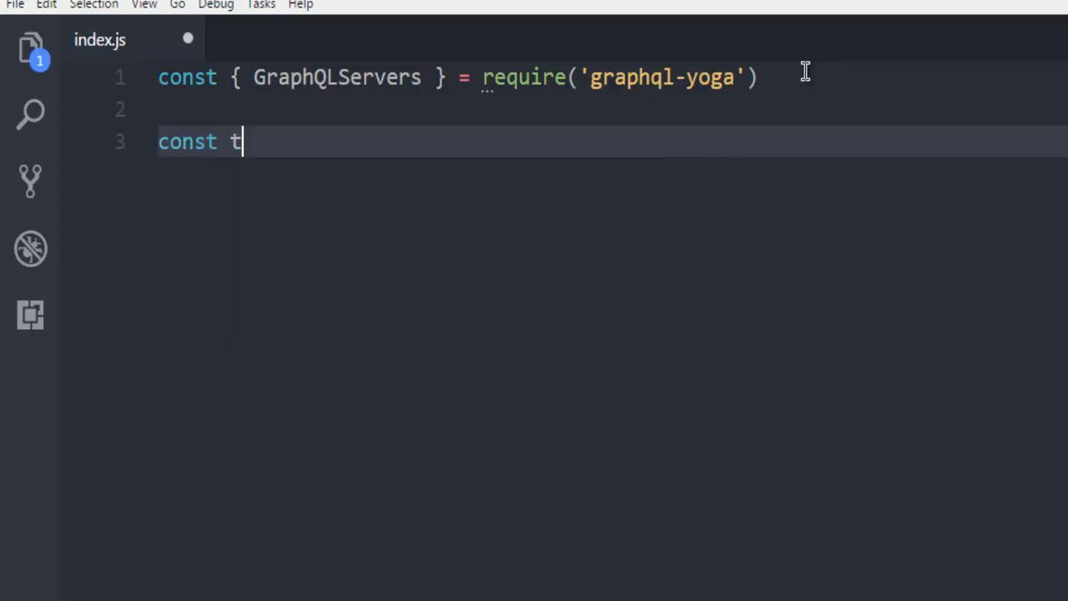
type("ypDefs =")
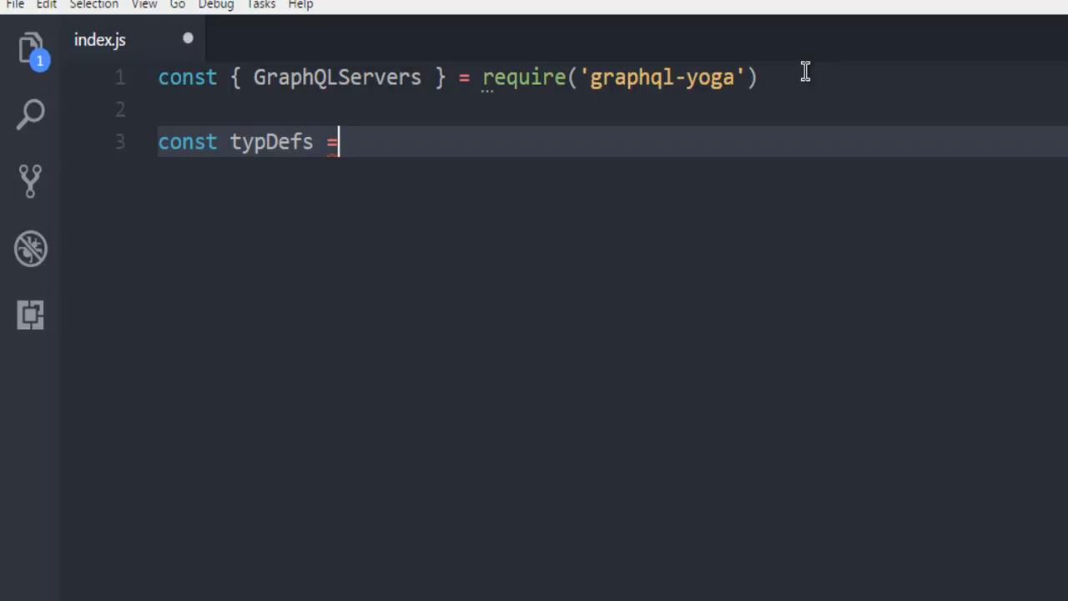
type("t")
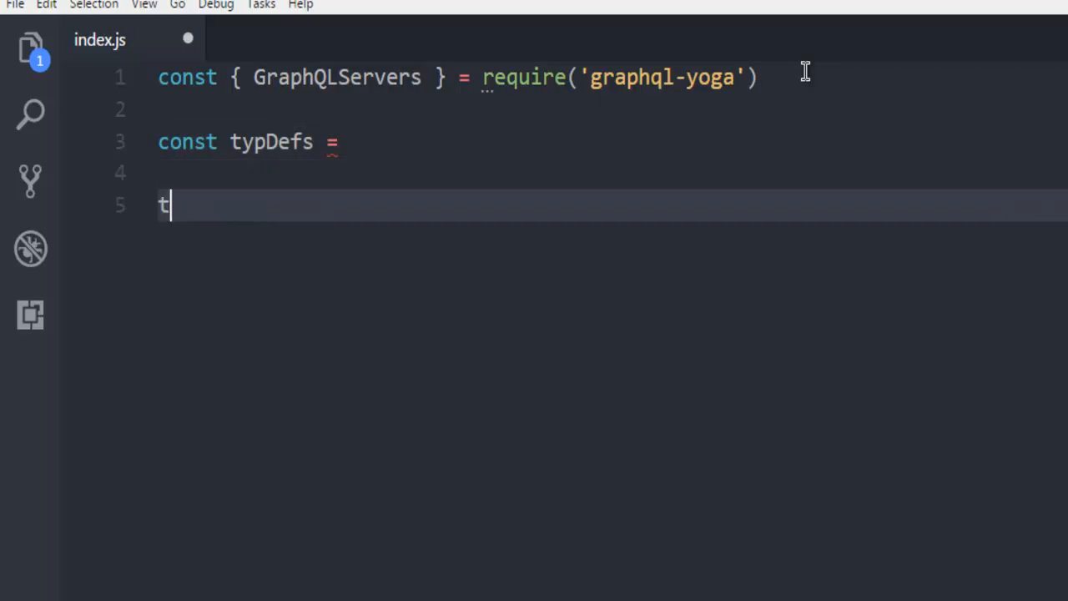
type("ype Query{")
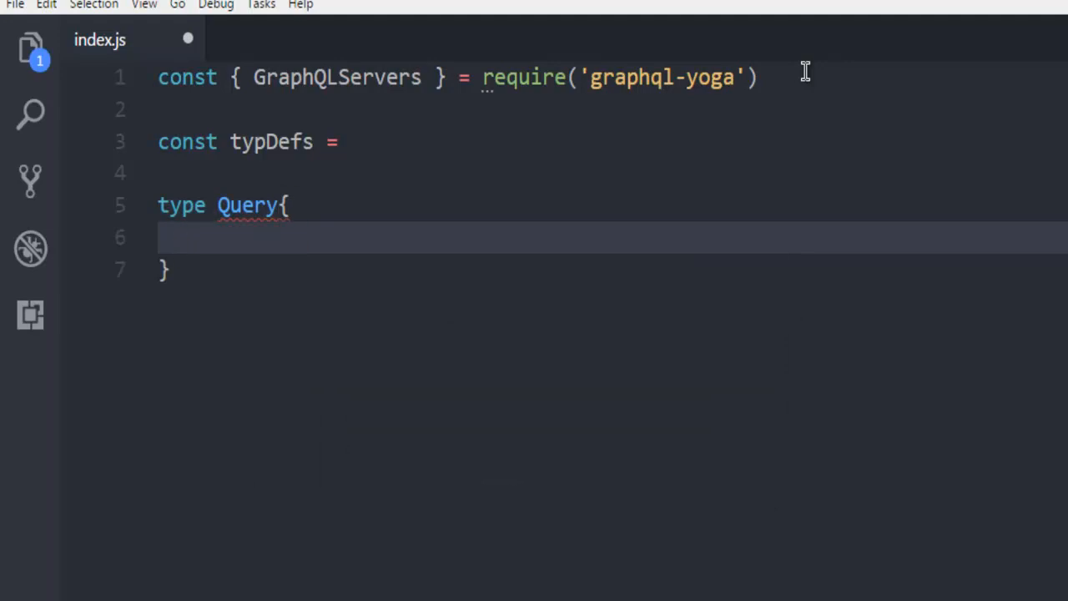
type("inf")
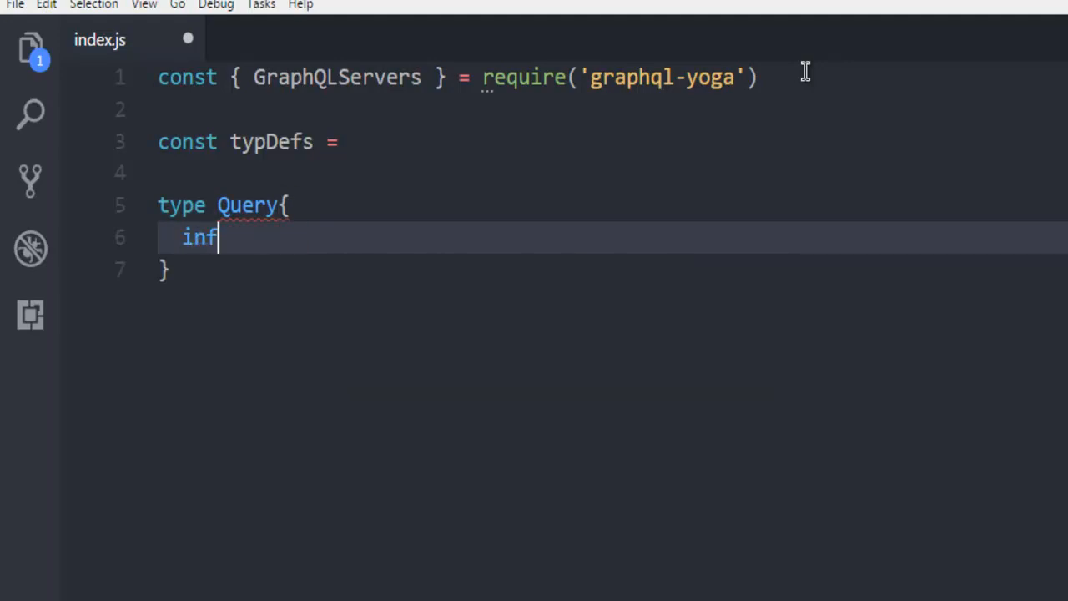
type("o:Str")
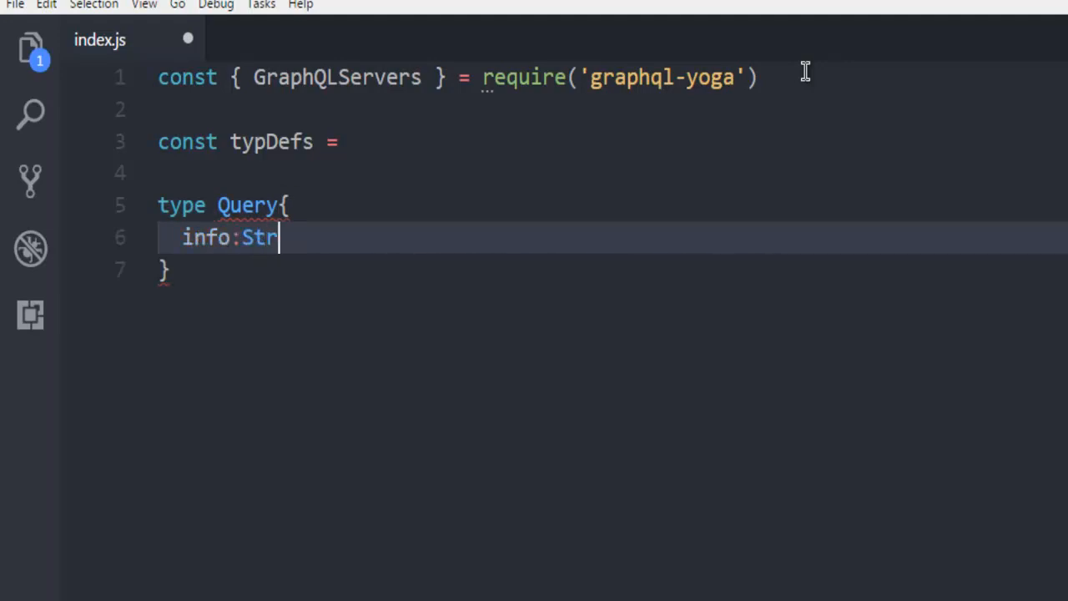
type("ing!")
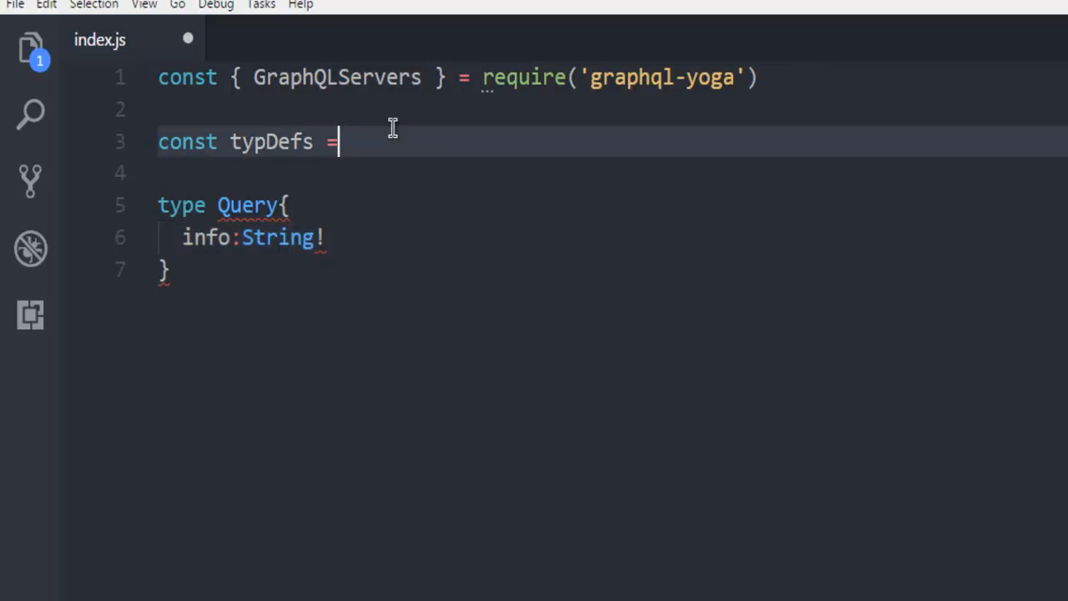
type("{")
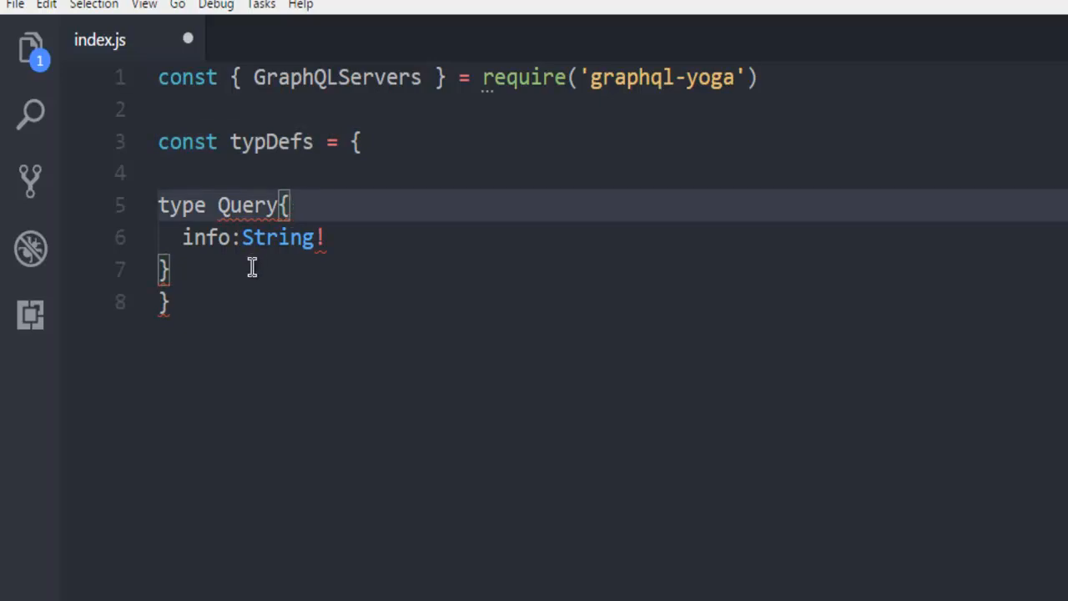
left_click(167, 300)
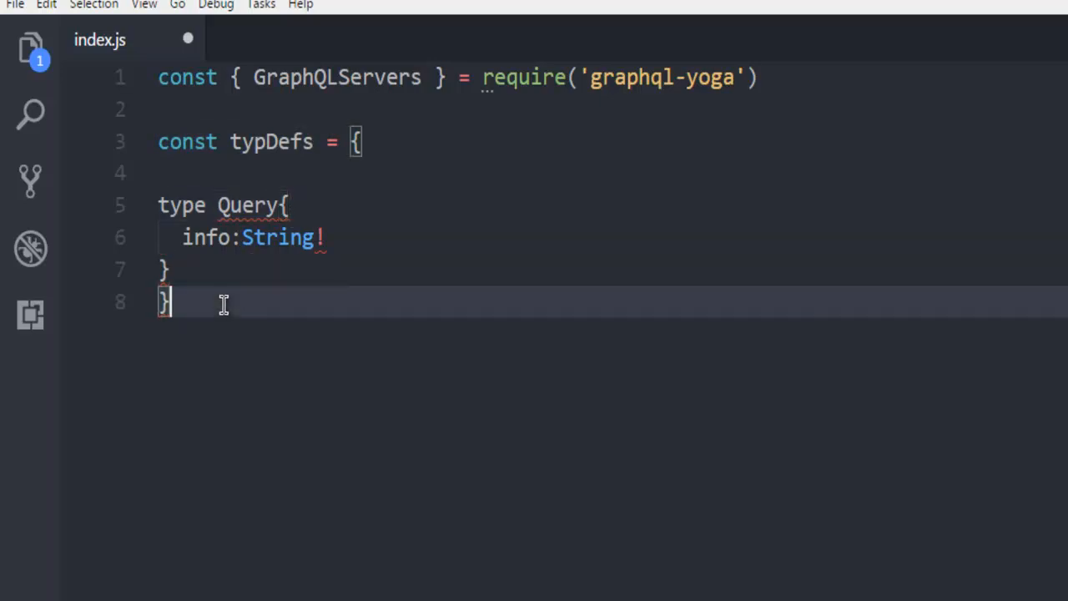
- Declare const resolvers opening a Query object
type("const")
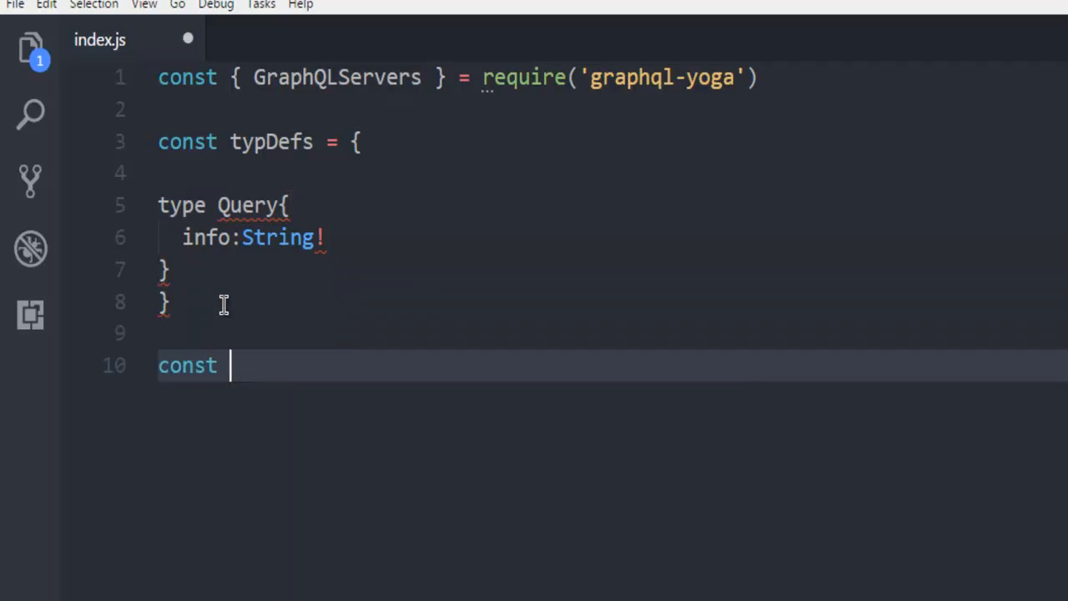
type("resolv")
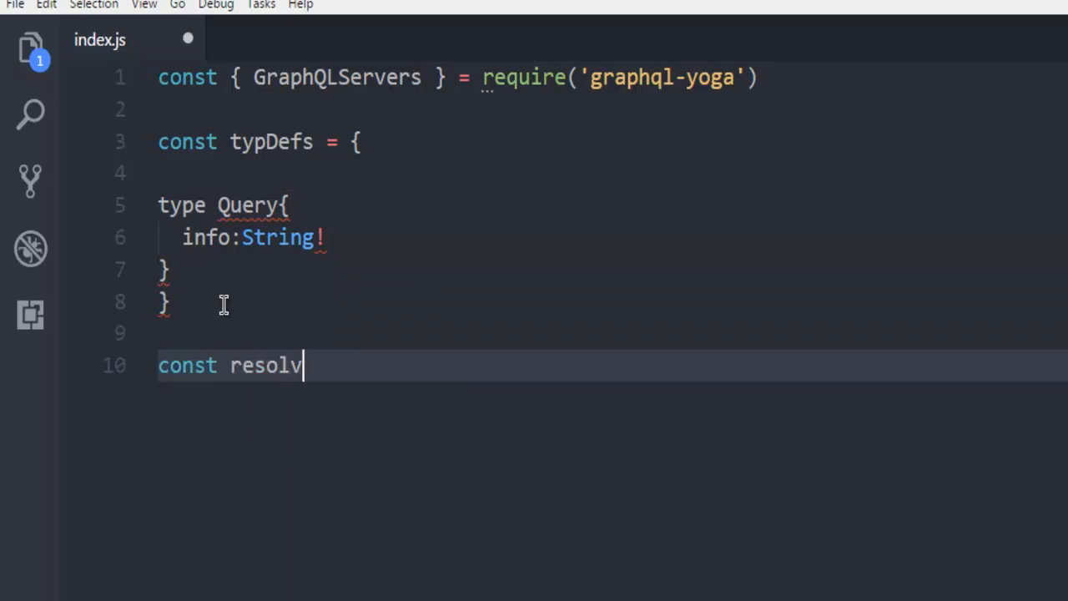
type("ers =")
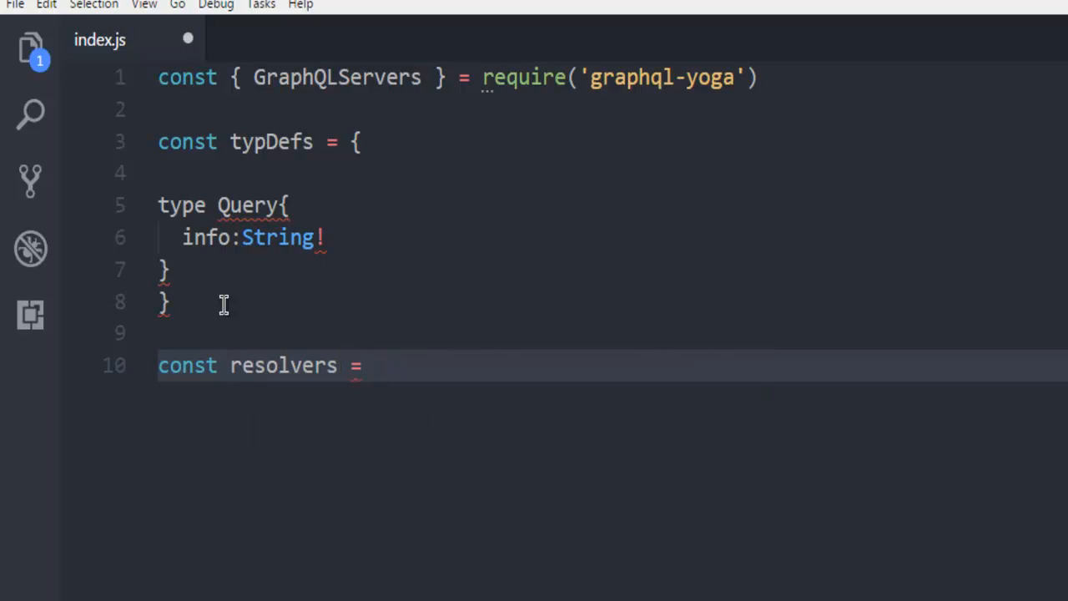
type("{")
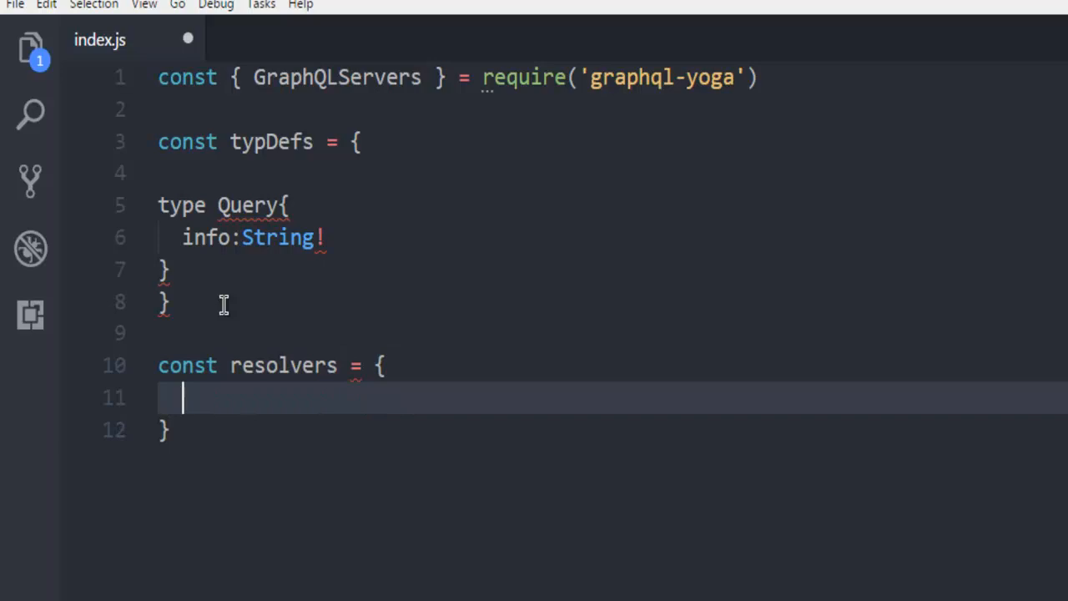
type("Q")
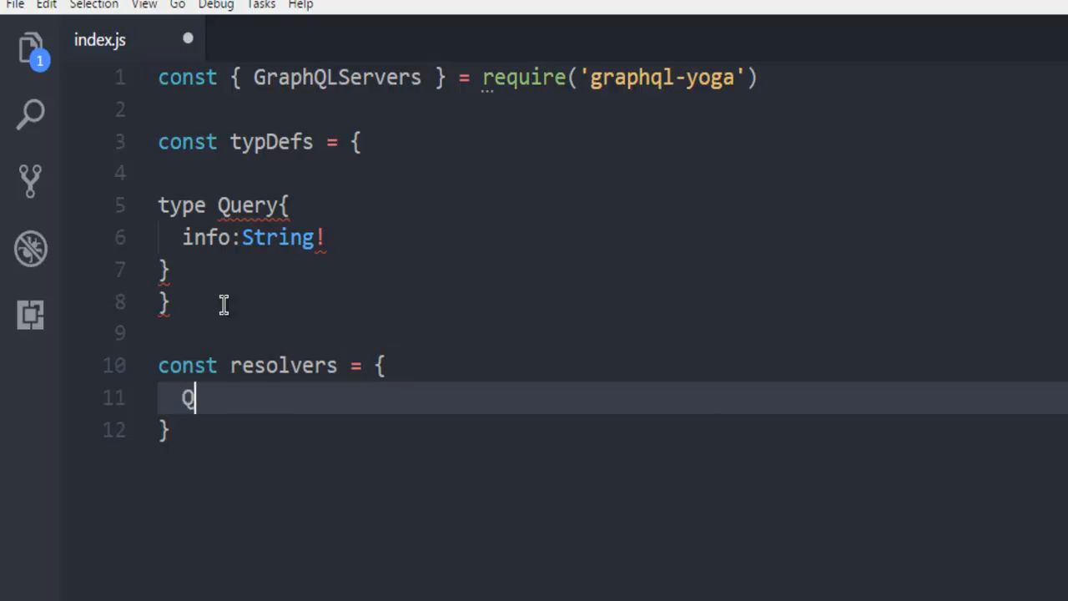
type("uery")
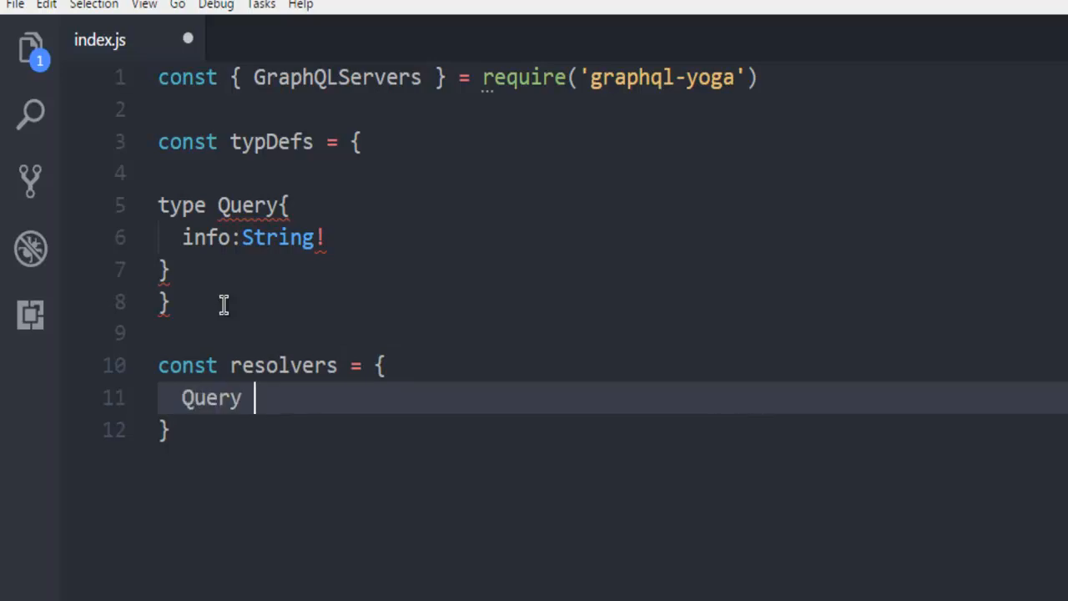
type(":{")
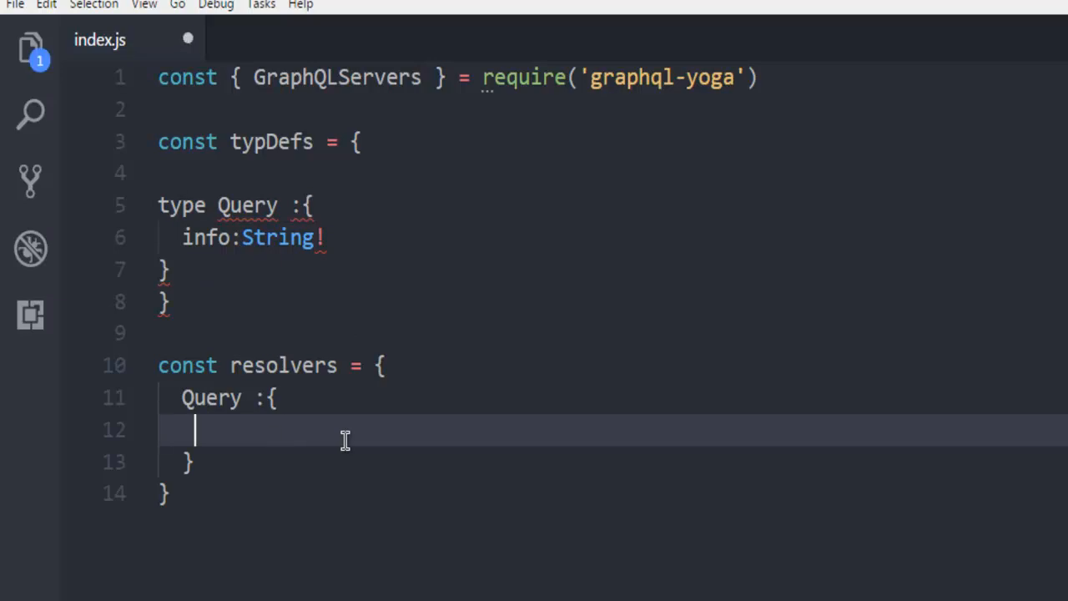
- Map Query.info to an arrow function returning 'DevNami NodeJS GraphQL Server!'
type("info")
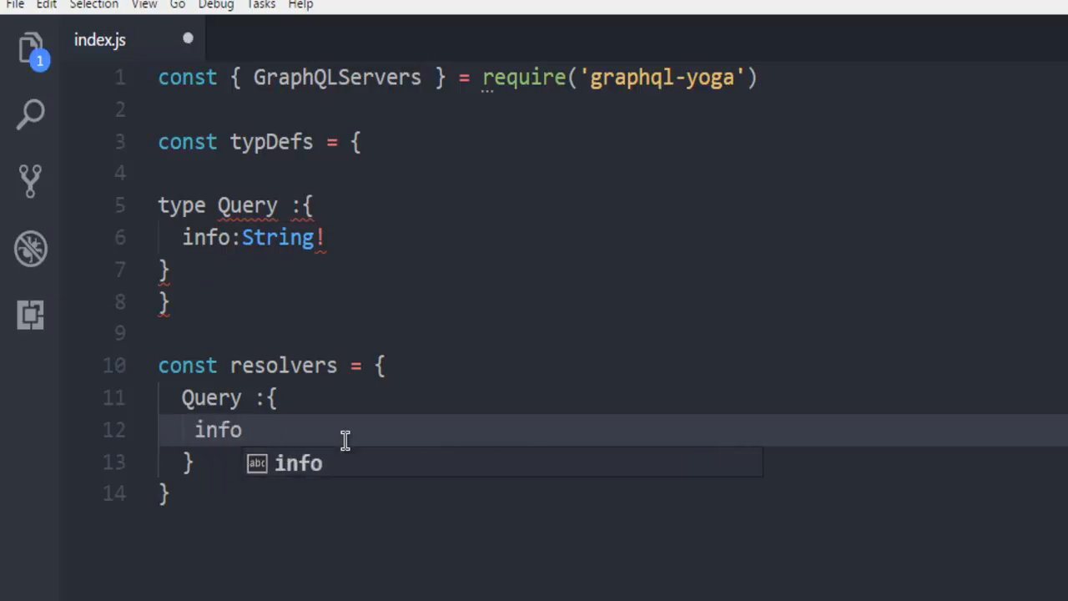
type(":() =")
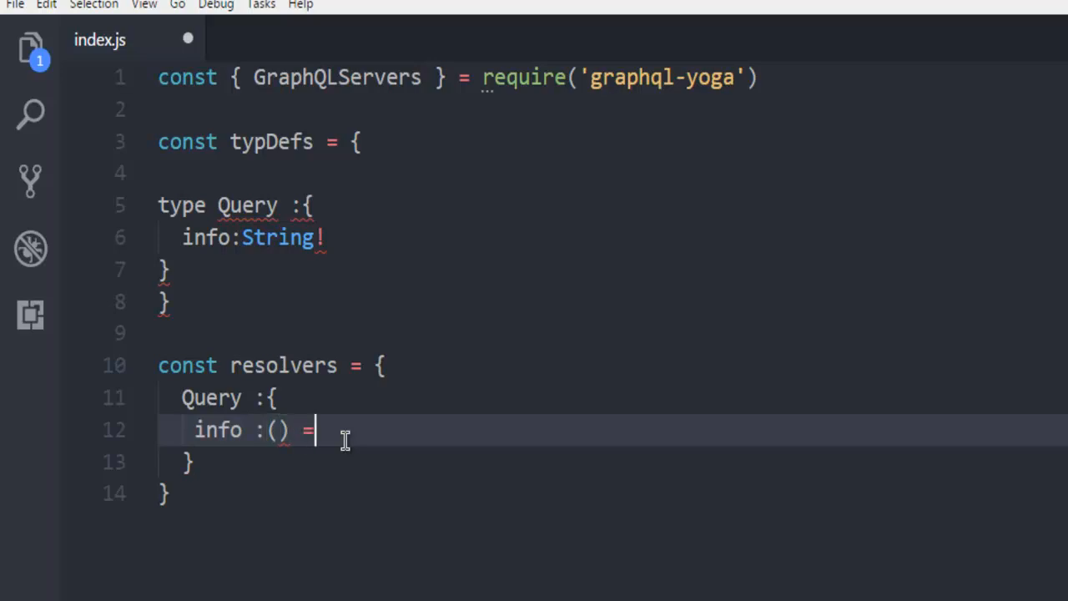
type(">")
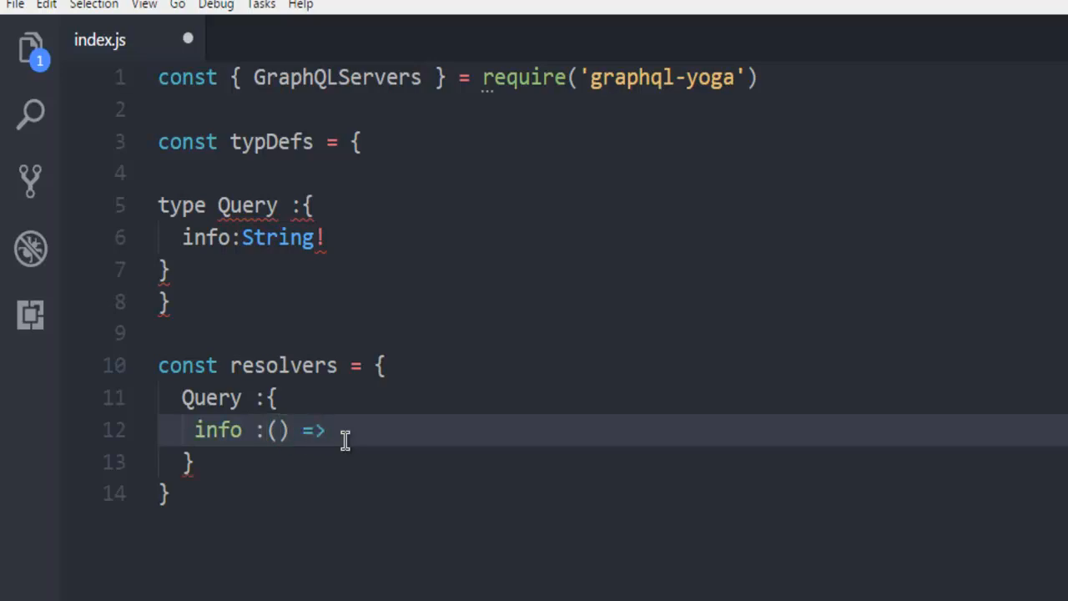
type("'DevN'")
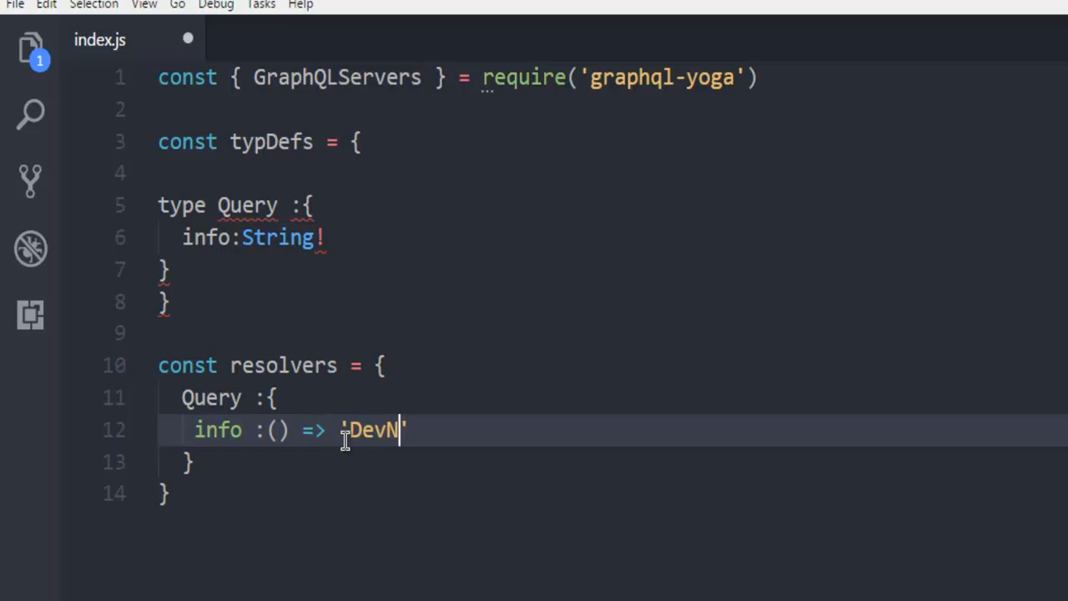
type("ami NodeJS")
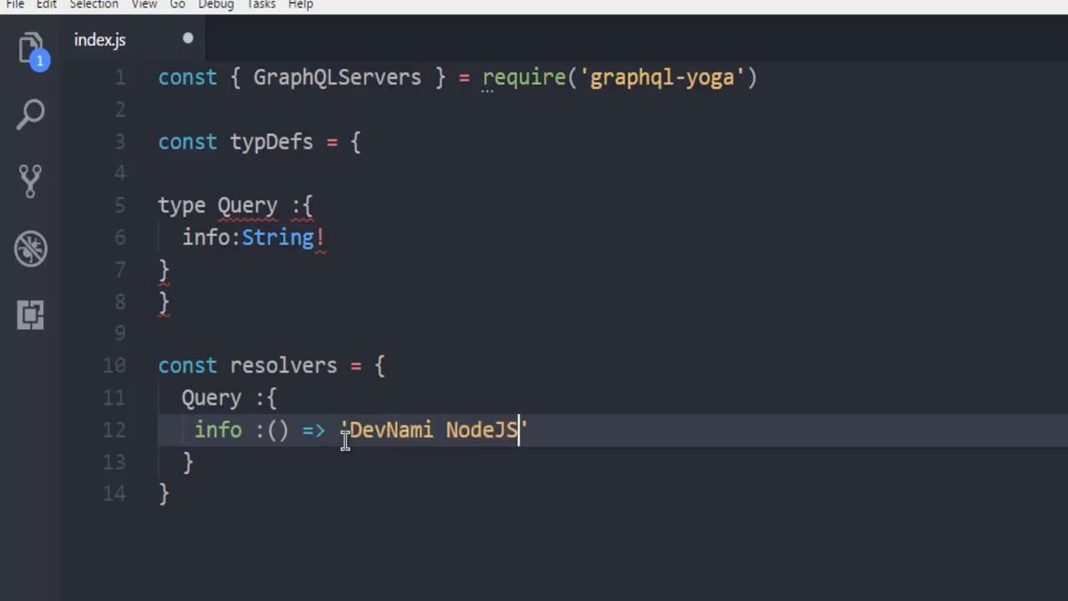
type("GraphQL")
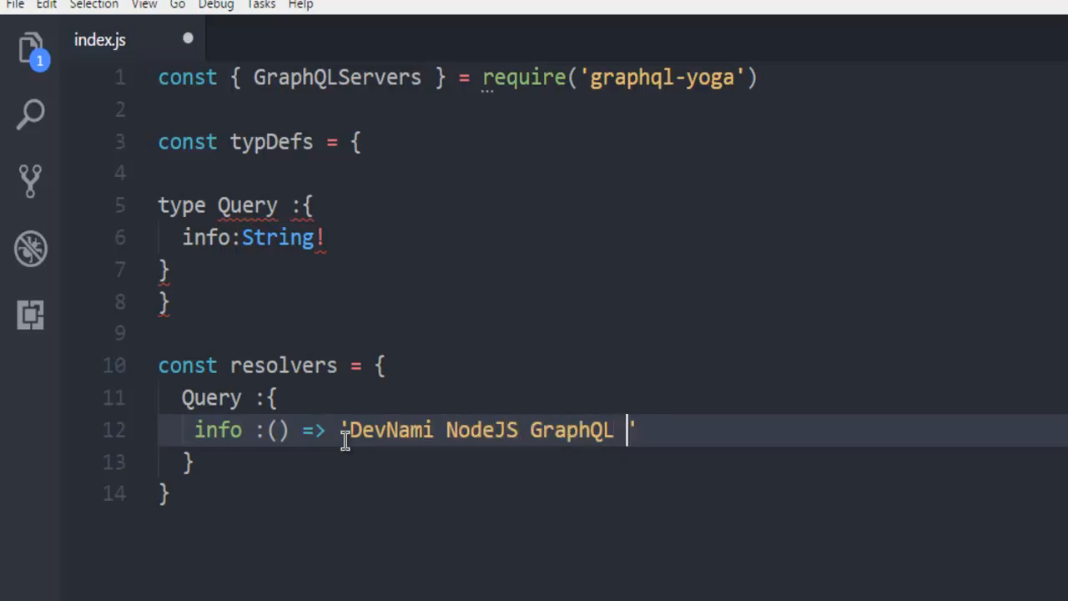
type("Server!'")
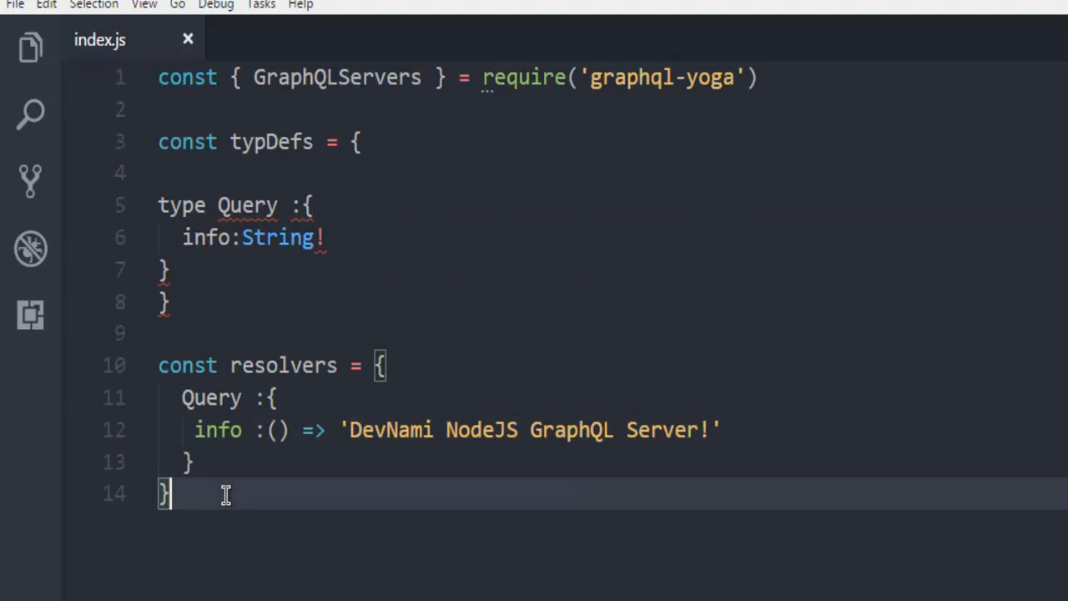
- Construct const server as new GraphQLServer starting with typDefs, fixing the import to GraphQLServer
type("const server = new")
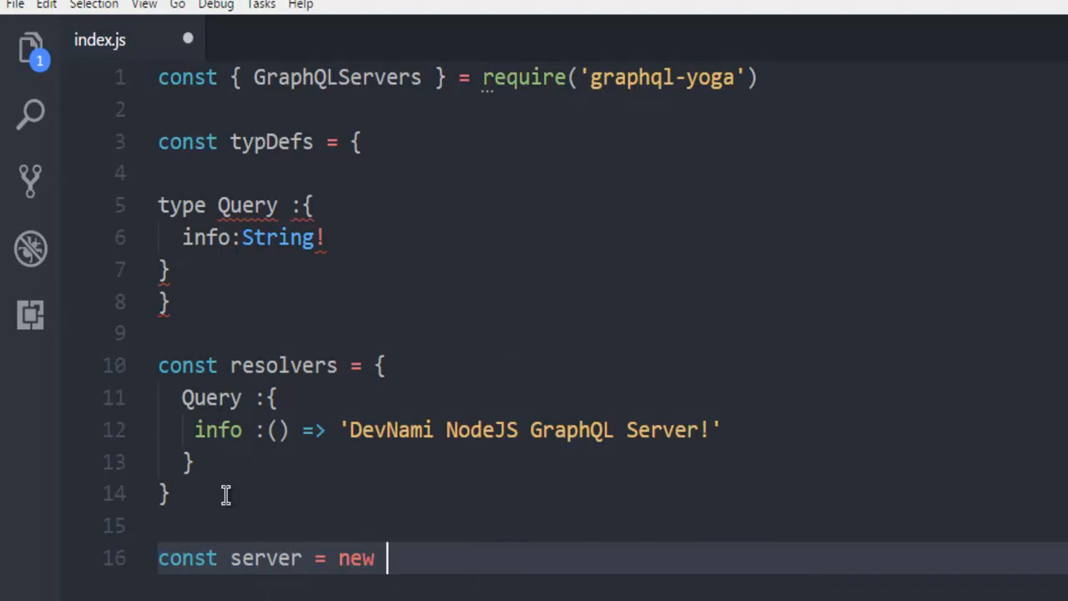
type("GraphQL")
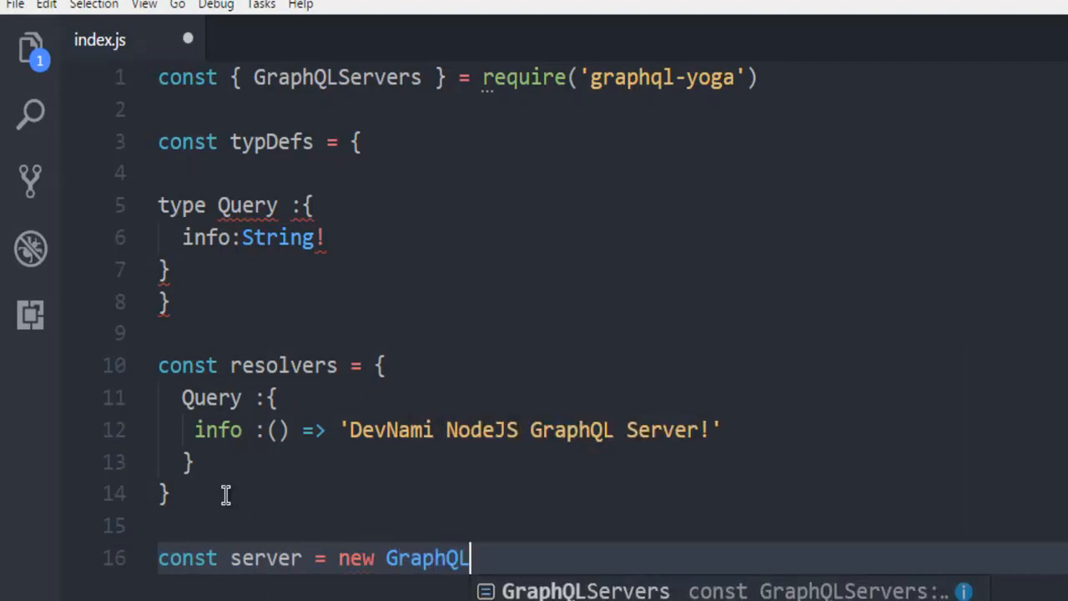
type("Server")
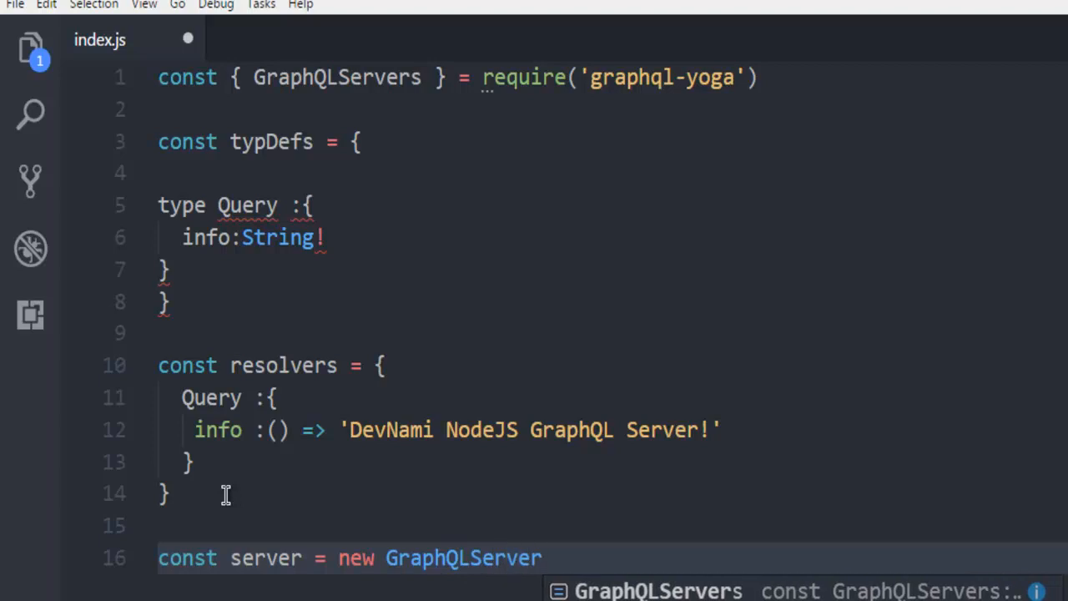
key("Backspace")
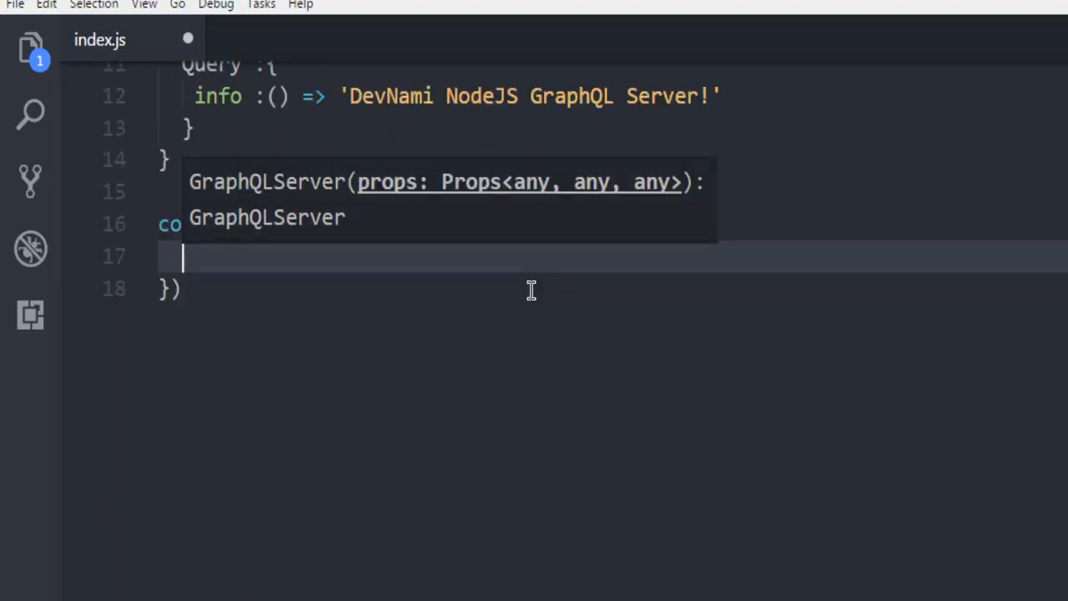
type("type")
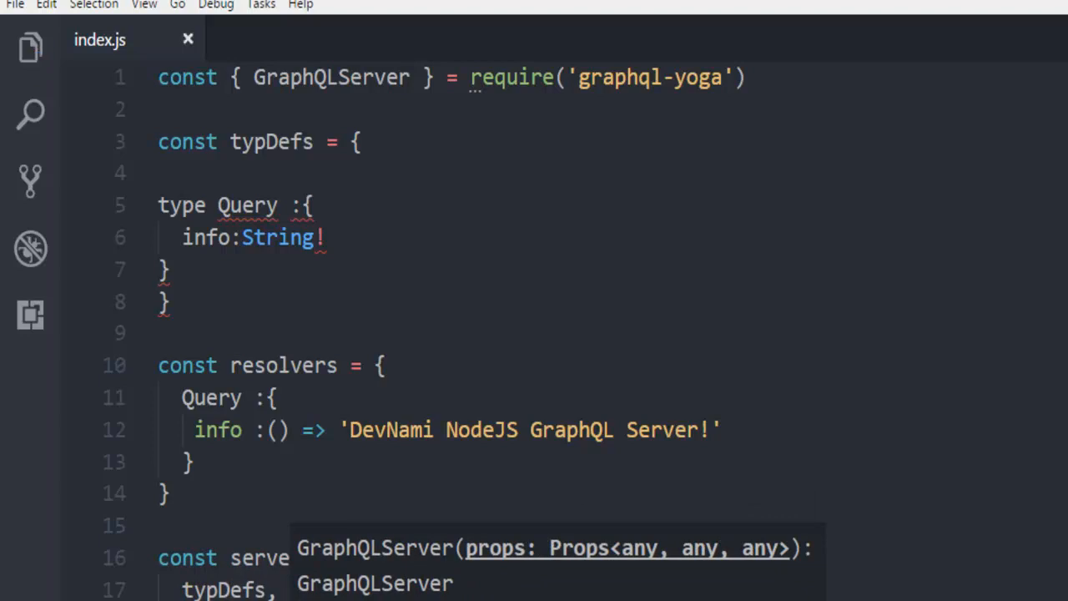
- Call server.start with a callback logging 'graphql server start' to the console
scroll("down", 3)
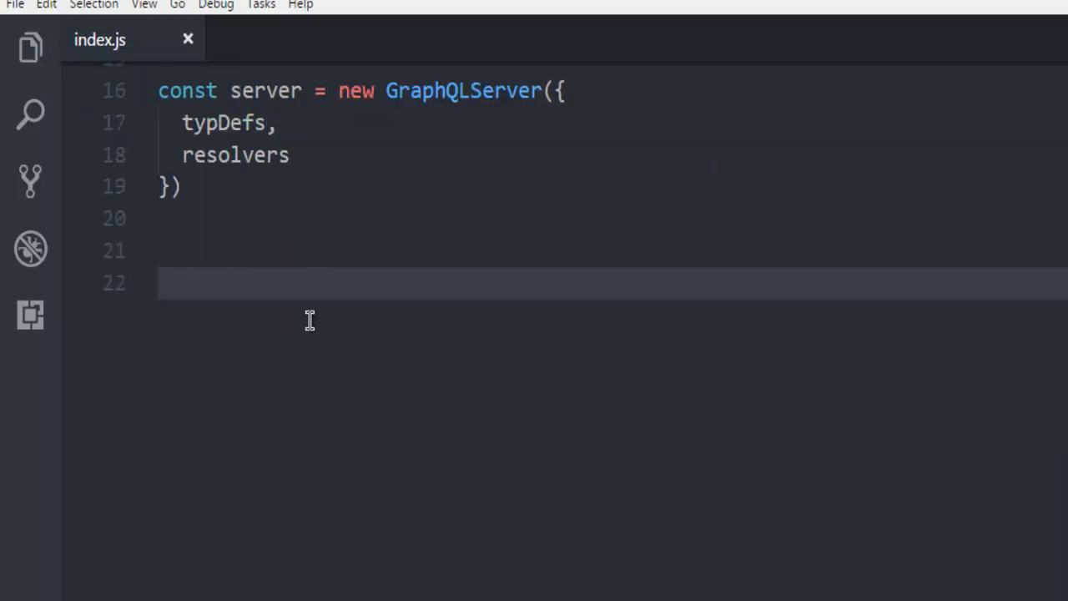
type("s")
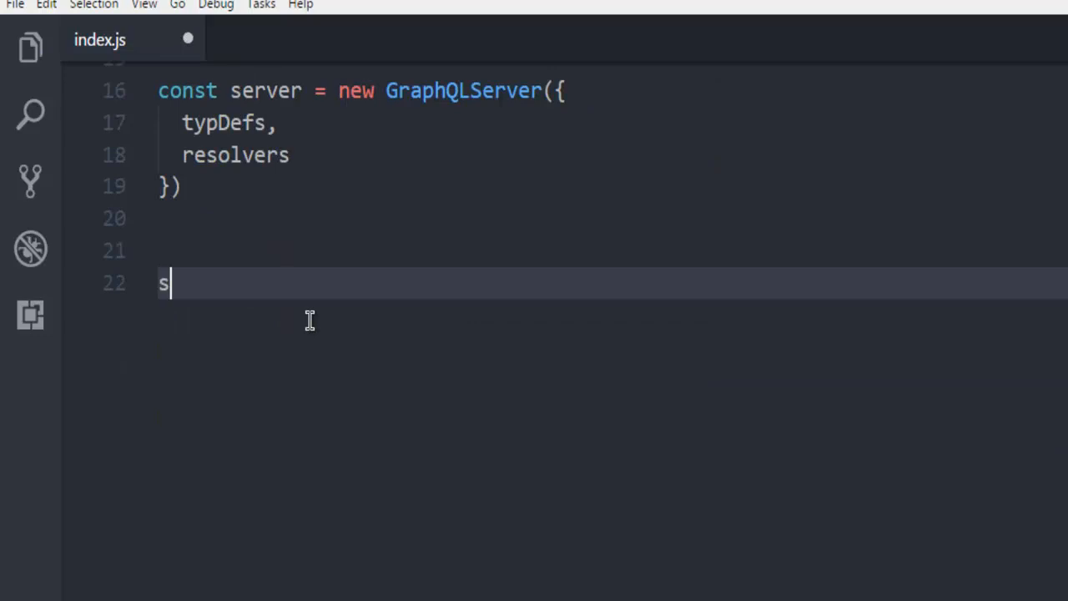
type("erver.start")
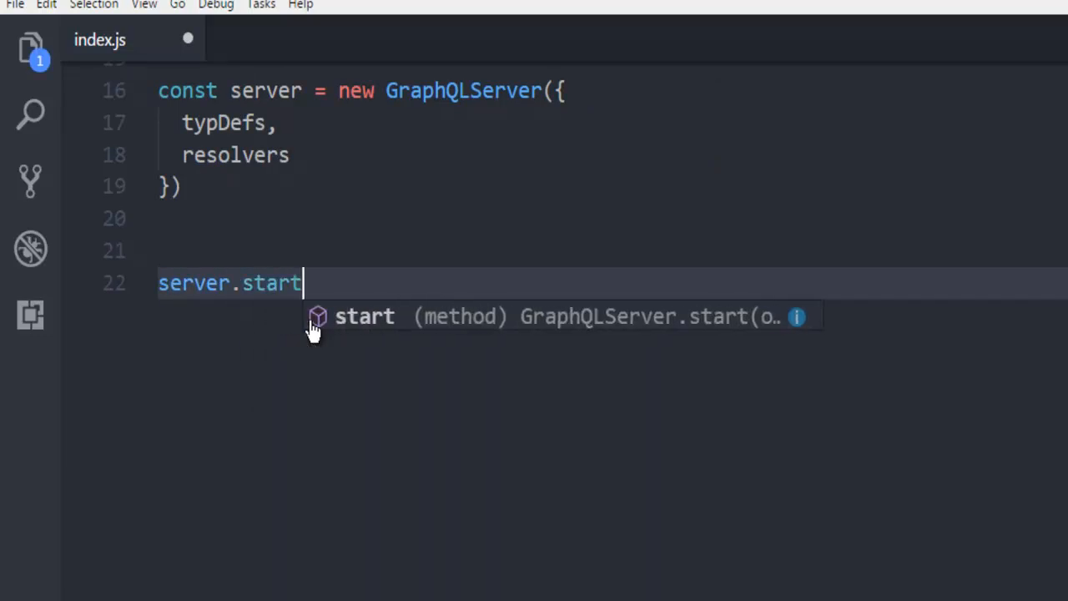
type("((")
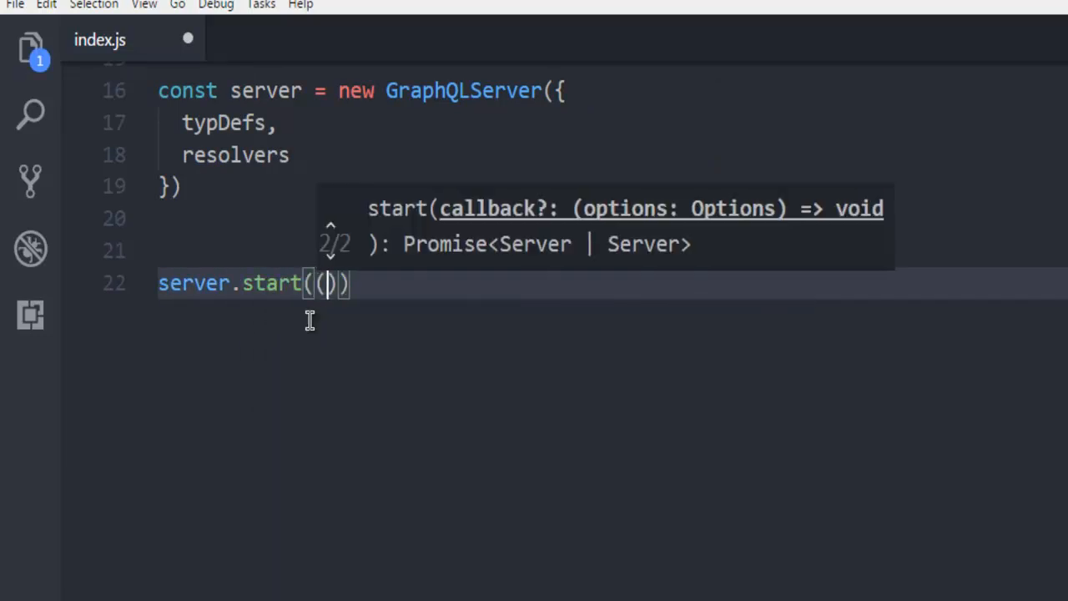
type("()=>")
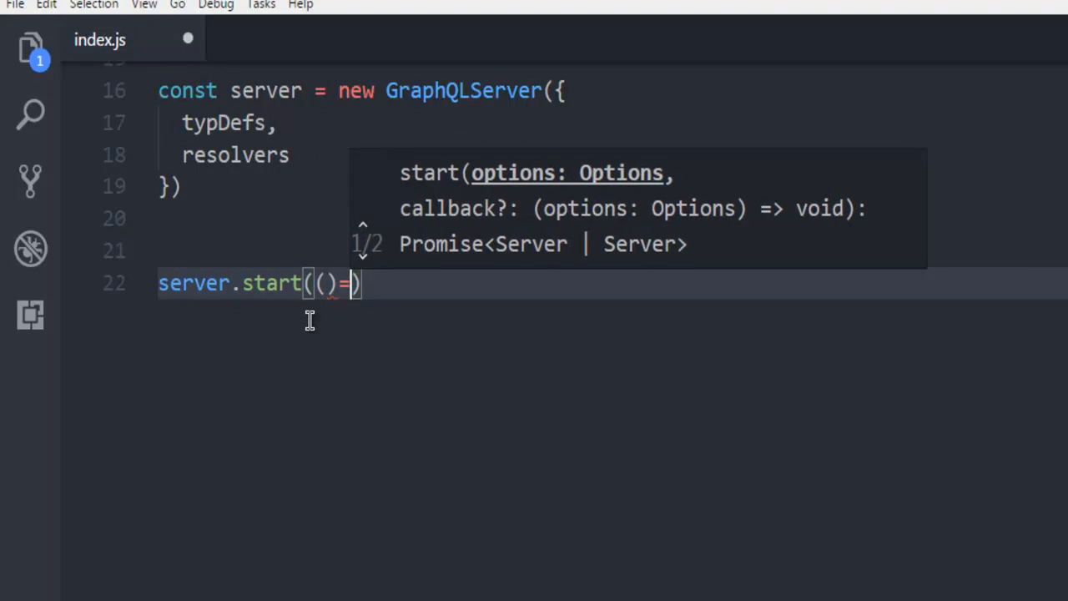
type(">")
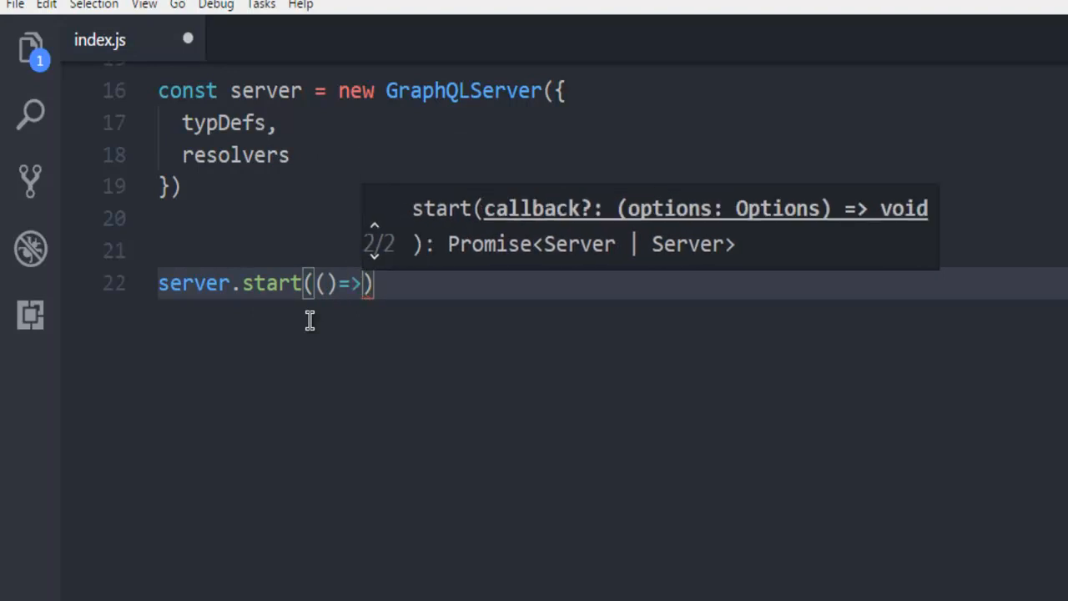
type("console.lg")
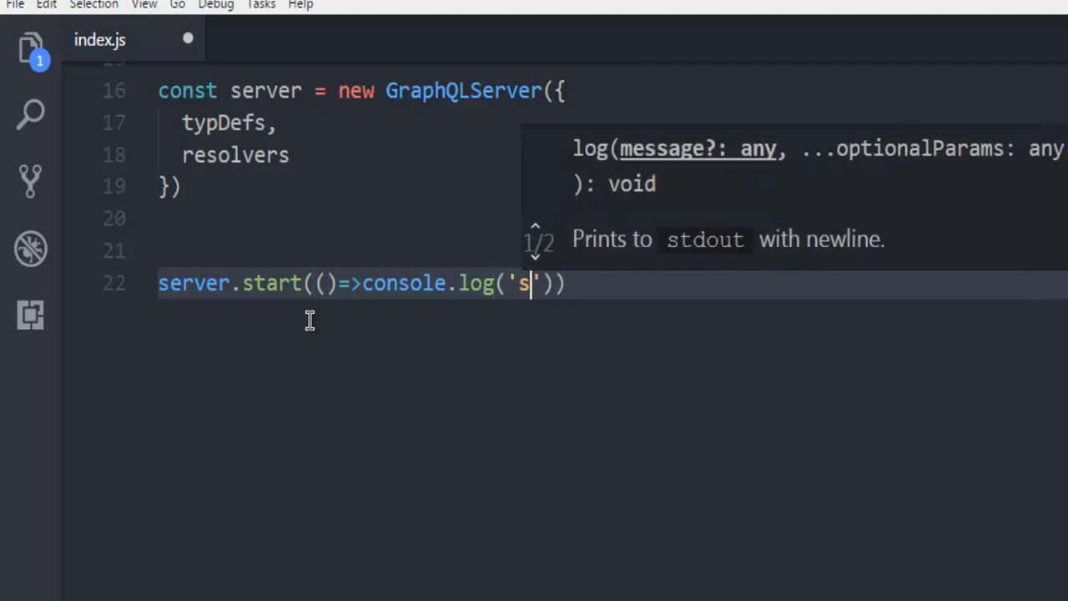
key("Backspace")
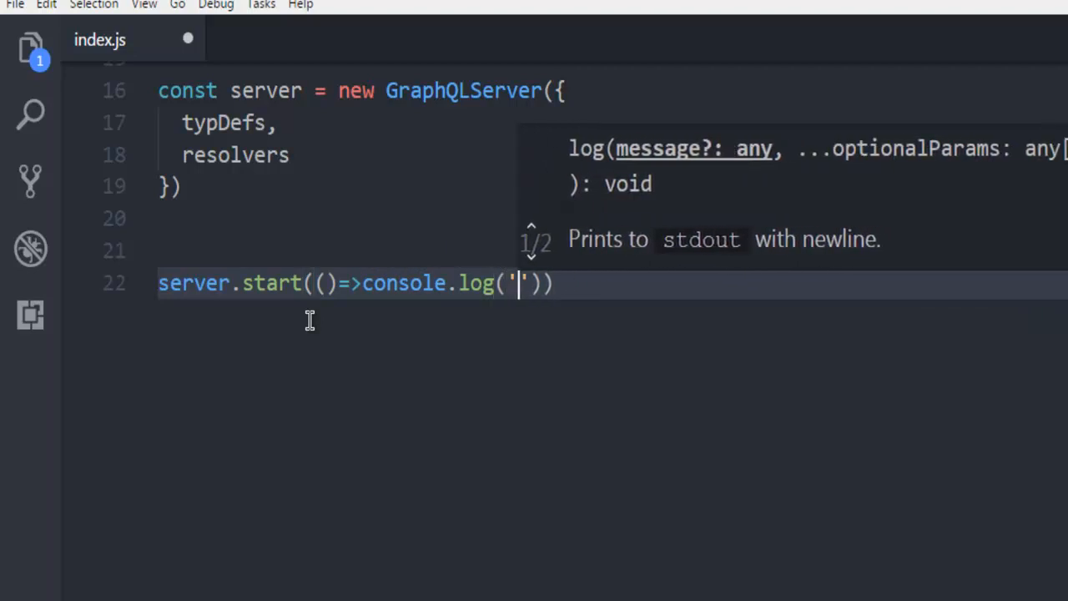
type("graph")
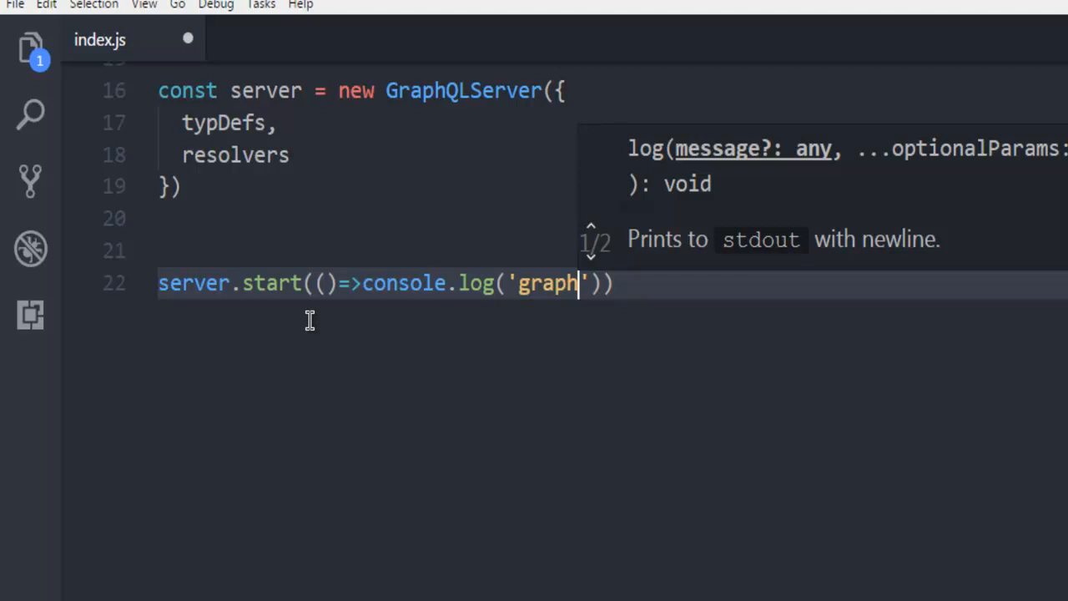
type("ql server start")
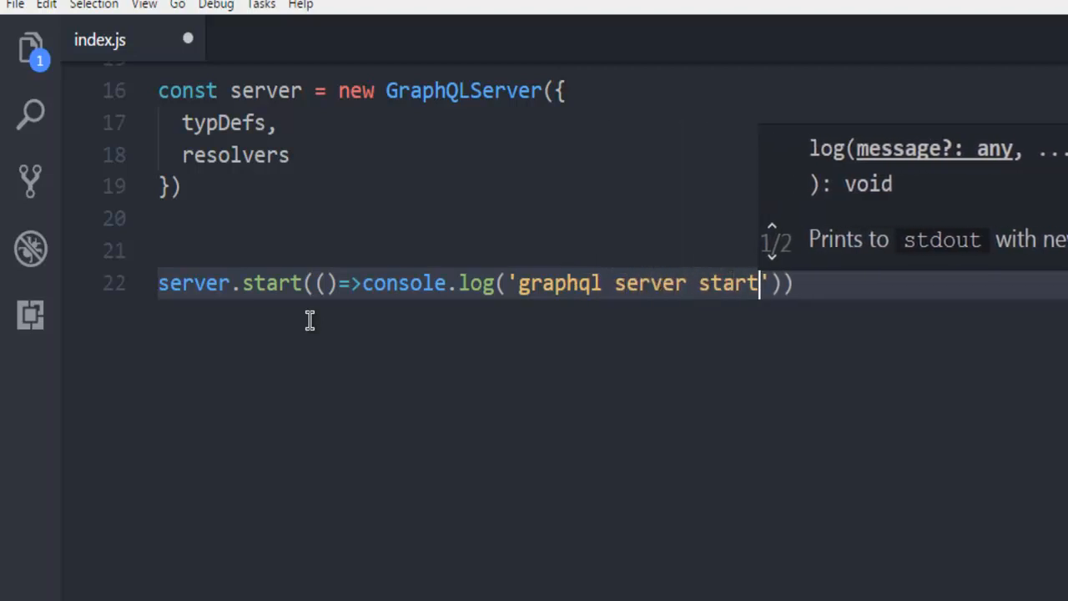
mouse_move(848, 307)
type("e")
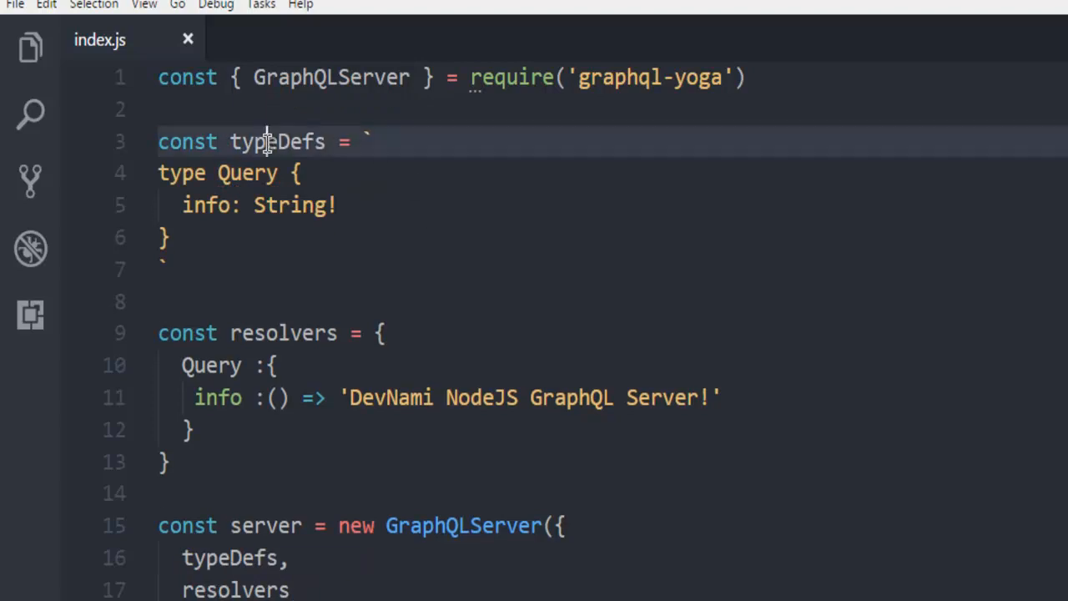
mouse_move(374, 140)
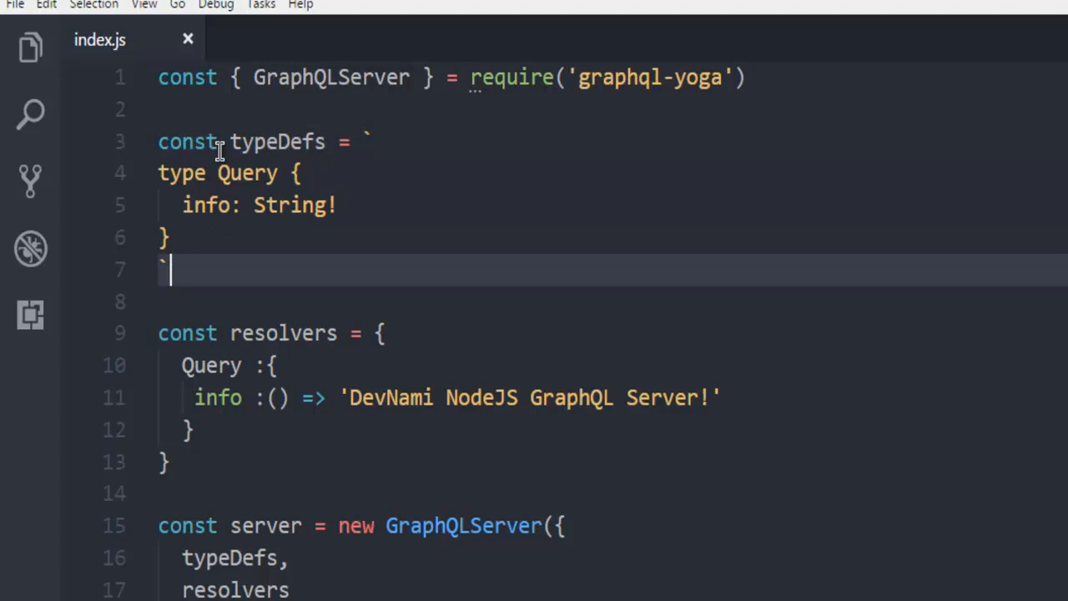
mouse_move(371, 147)
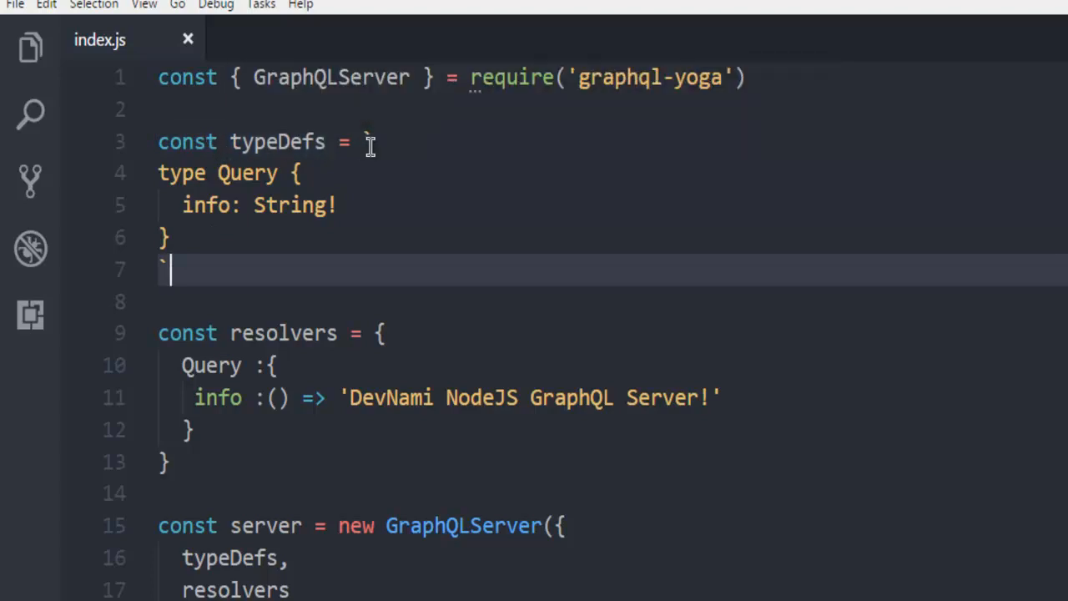
- Rename typDefs to typeDefs on lines 3 and 16 of index.js and save
left_click(342, 140)
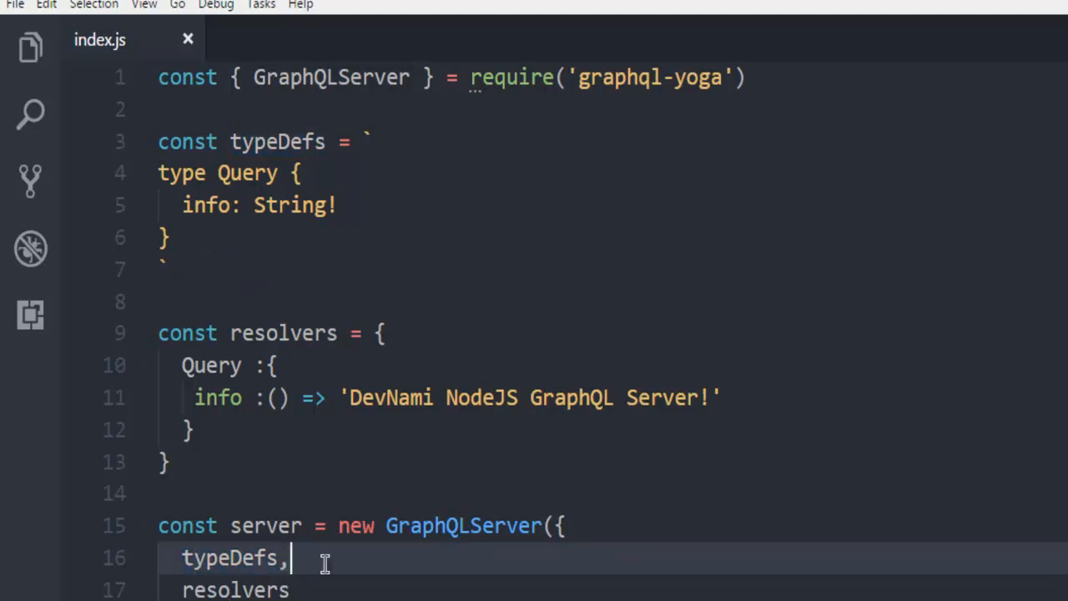
scroll("down", 3)
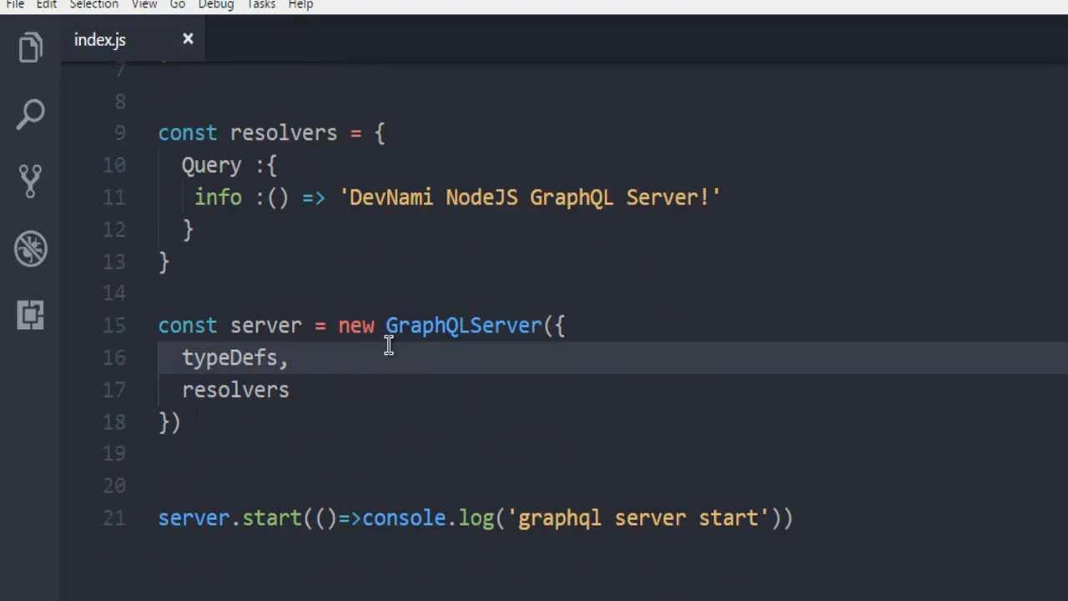
mouse_move(297, 357)
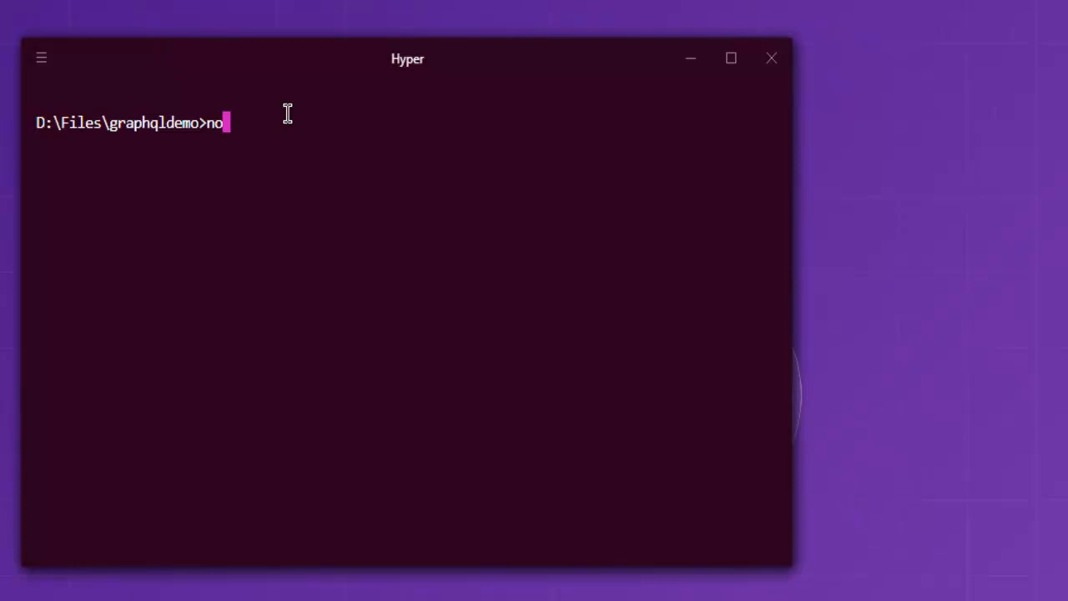
- Run node src/index.js from the graphqldemo folder to start the server
type("de")
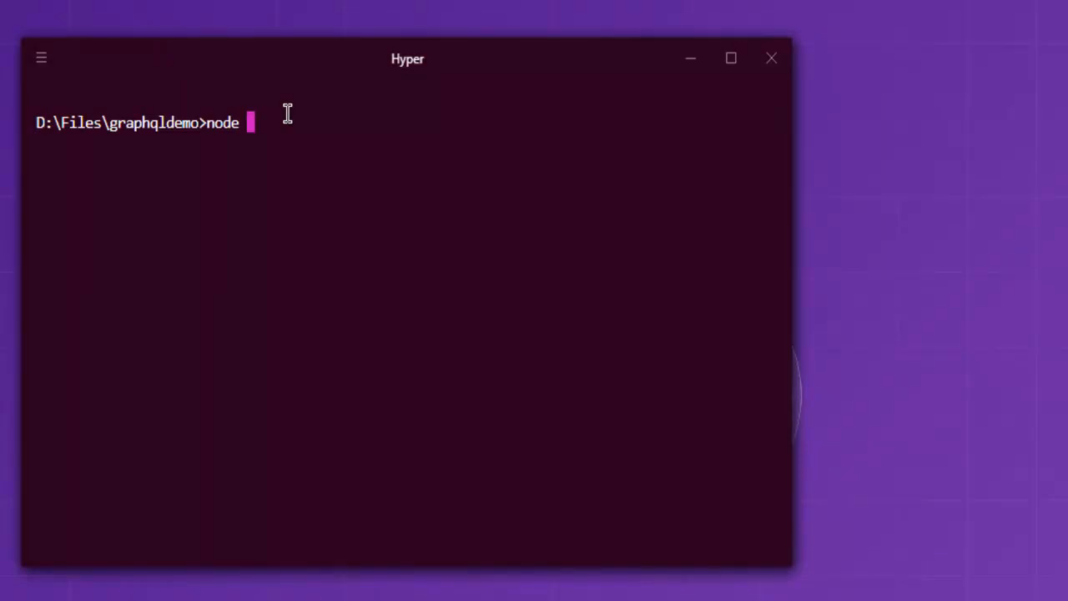
type("src/inde")
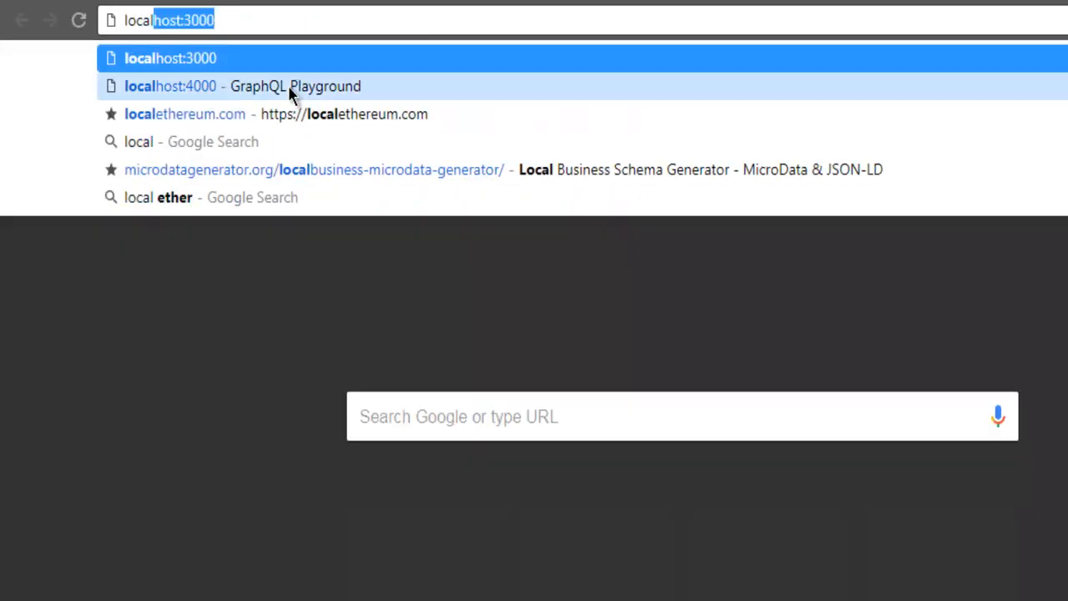
- Run query { info } in GraphQL Playground at localhost:4000, returning 'DevNami NodeJS GraphQL Server!' under data
left_click(170, 87)
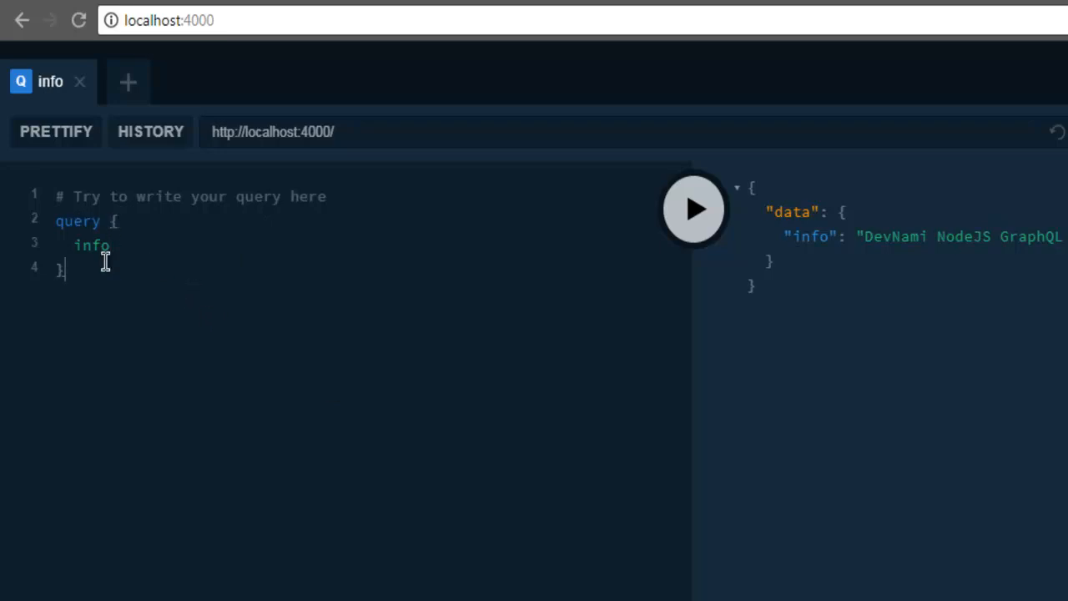
mouse_move(117, 244)
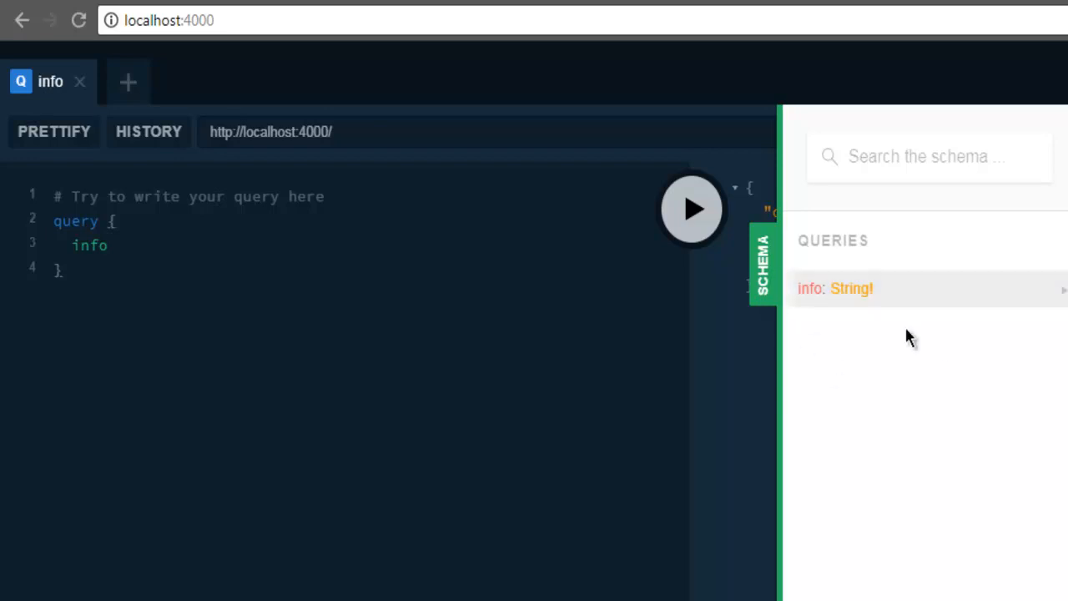
mouse_move(876, 287)
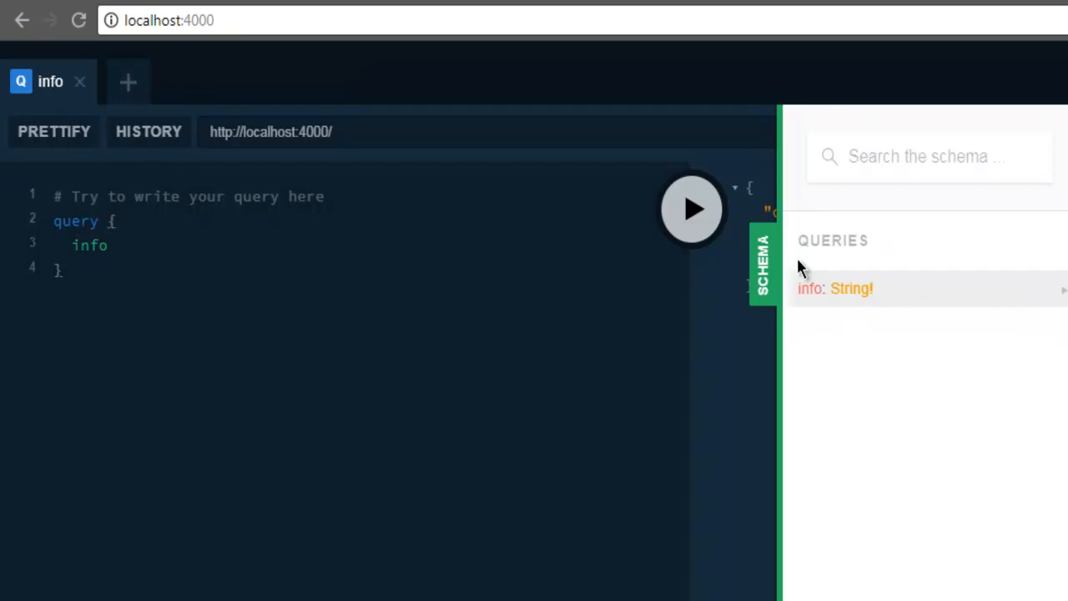
left_click(691, 209)
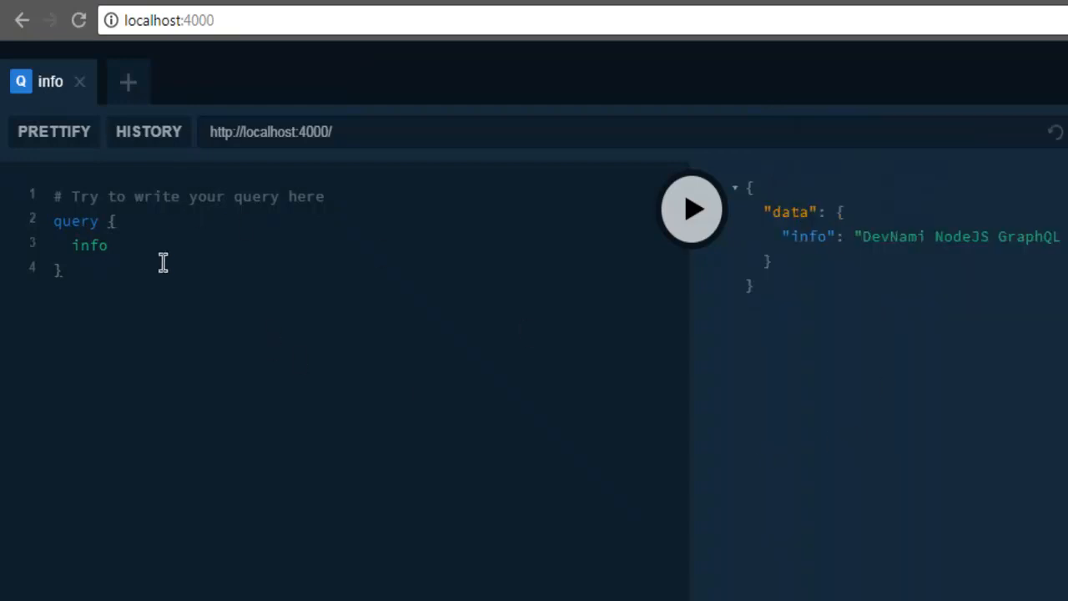
double_click(75, 220)
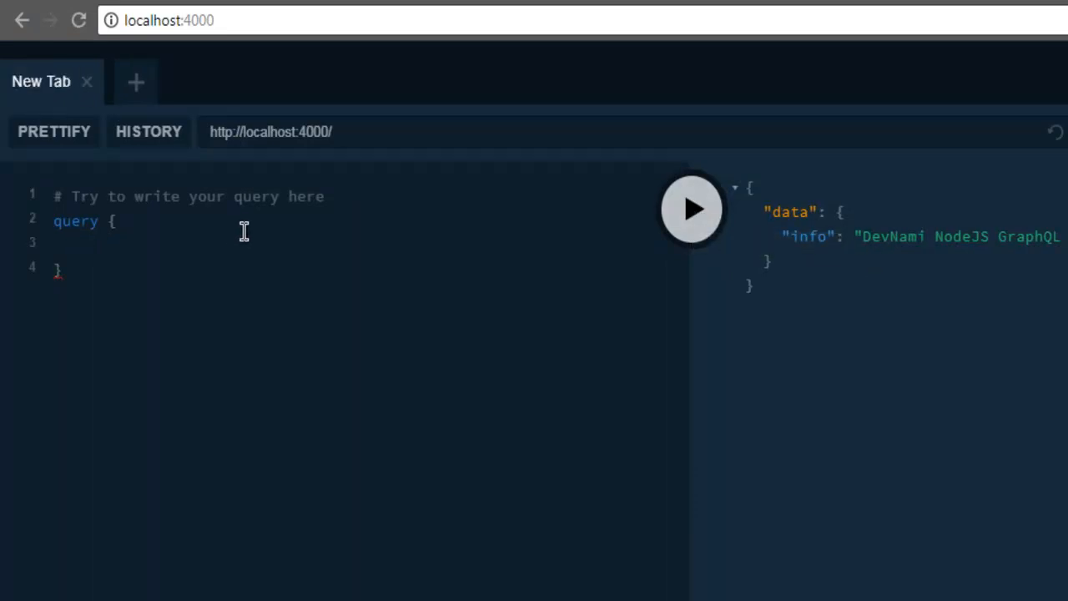
mouse_move(614, 266)
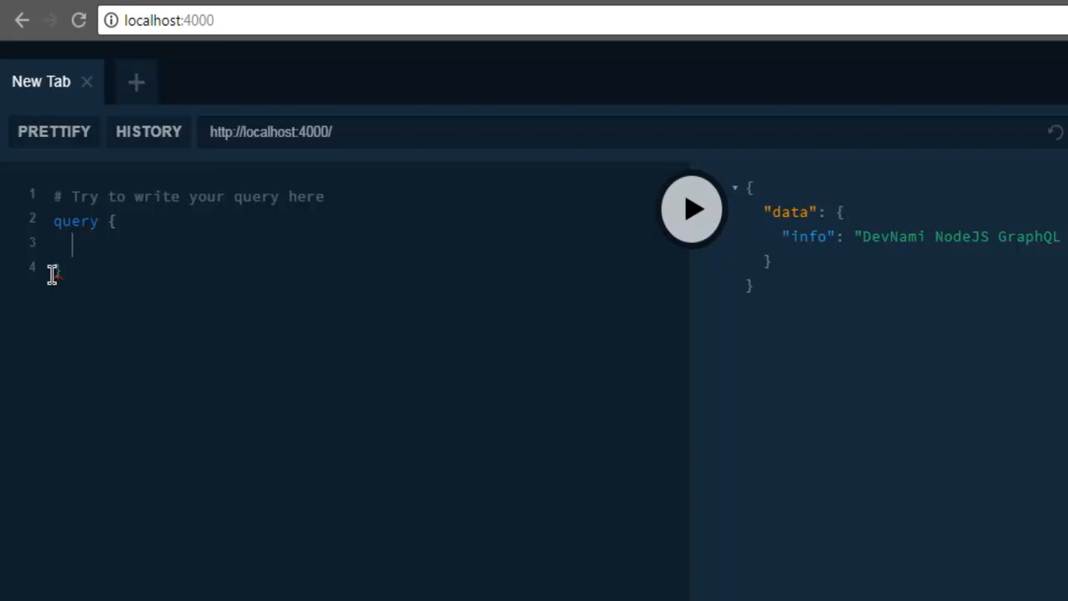
type("info")
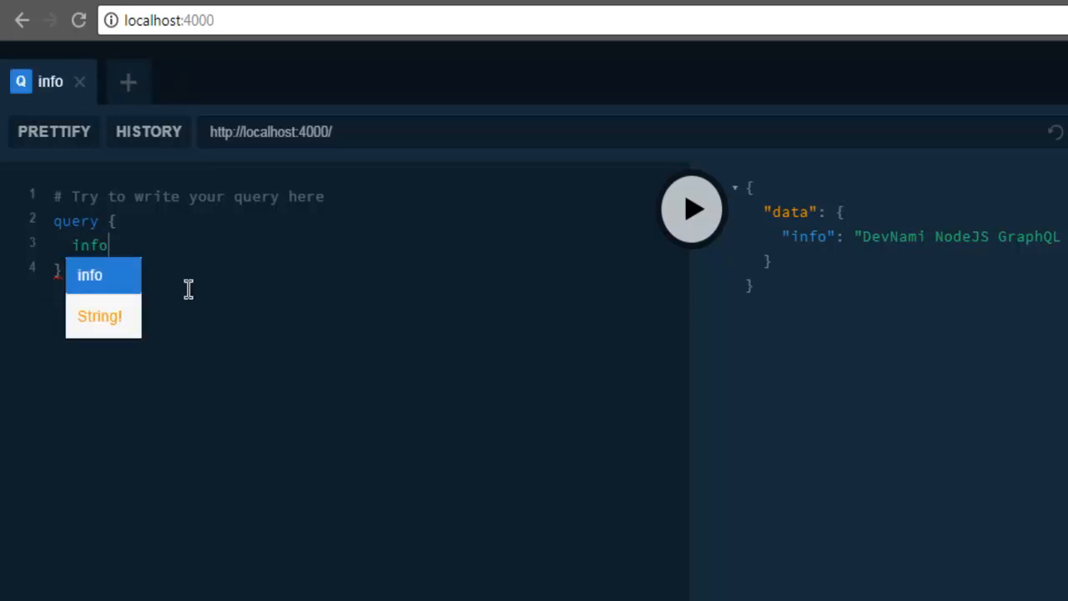
left_click(691, 208)
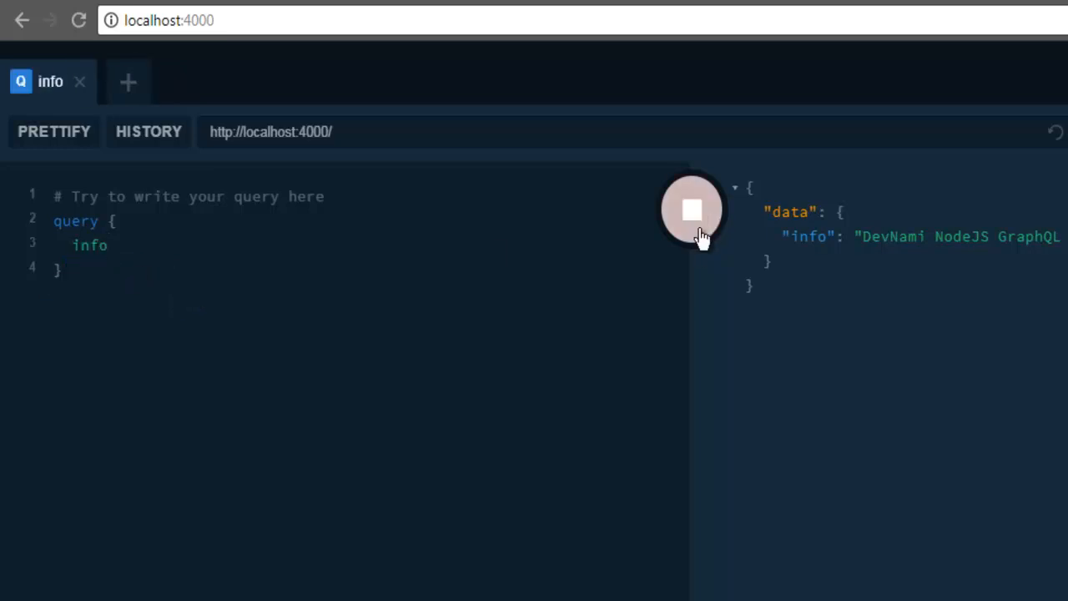
left_click(693, 209)
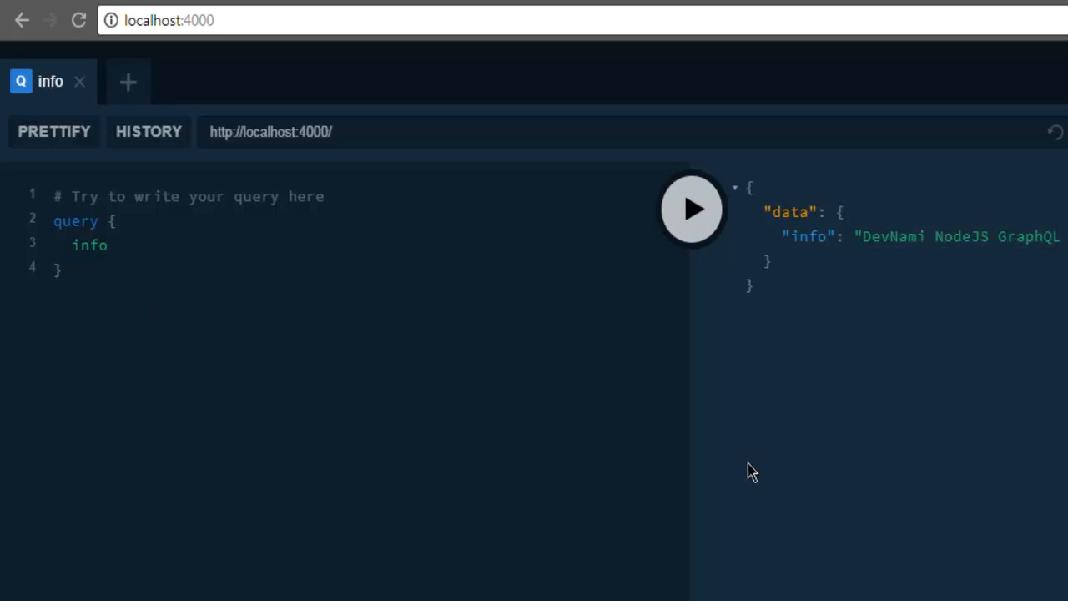
mouse_move(721, 444)
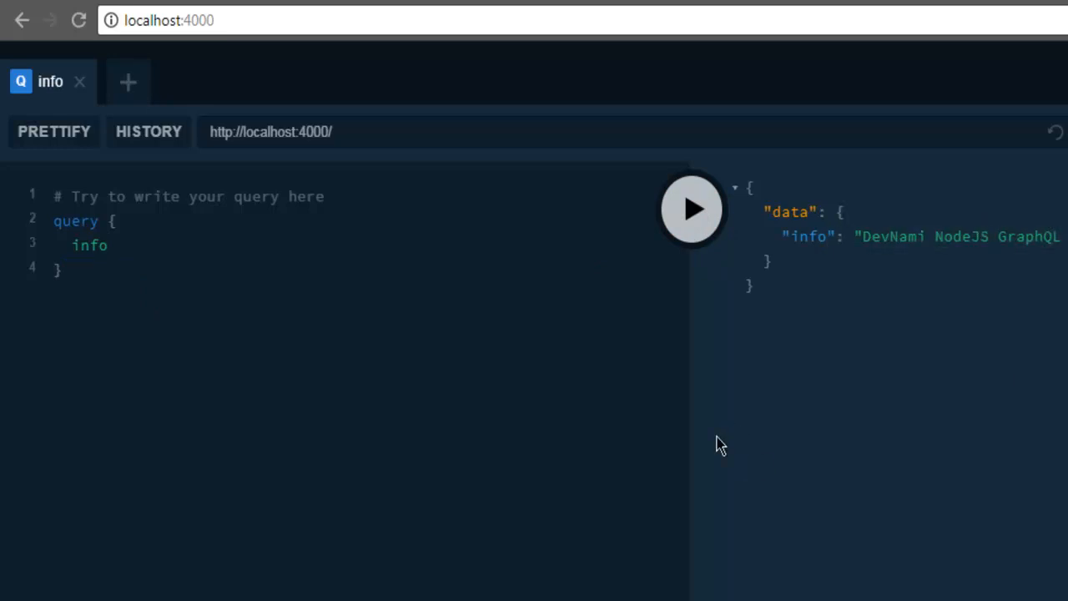
mouse_move(716, 444)
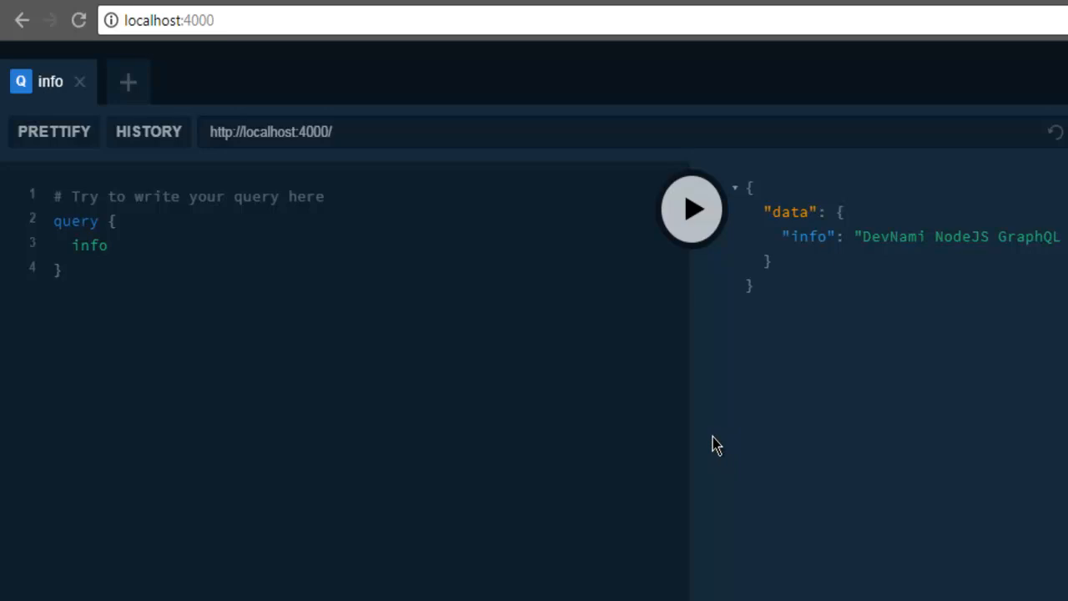